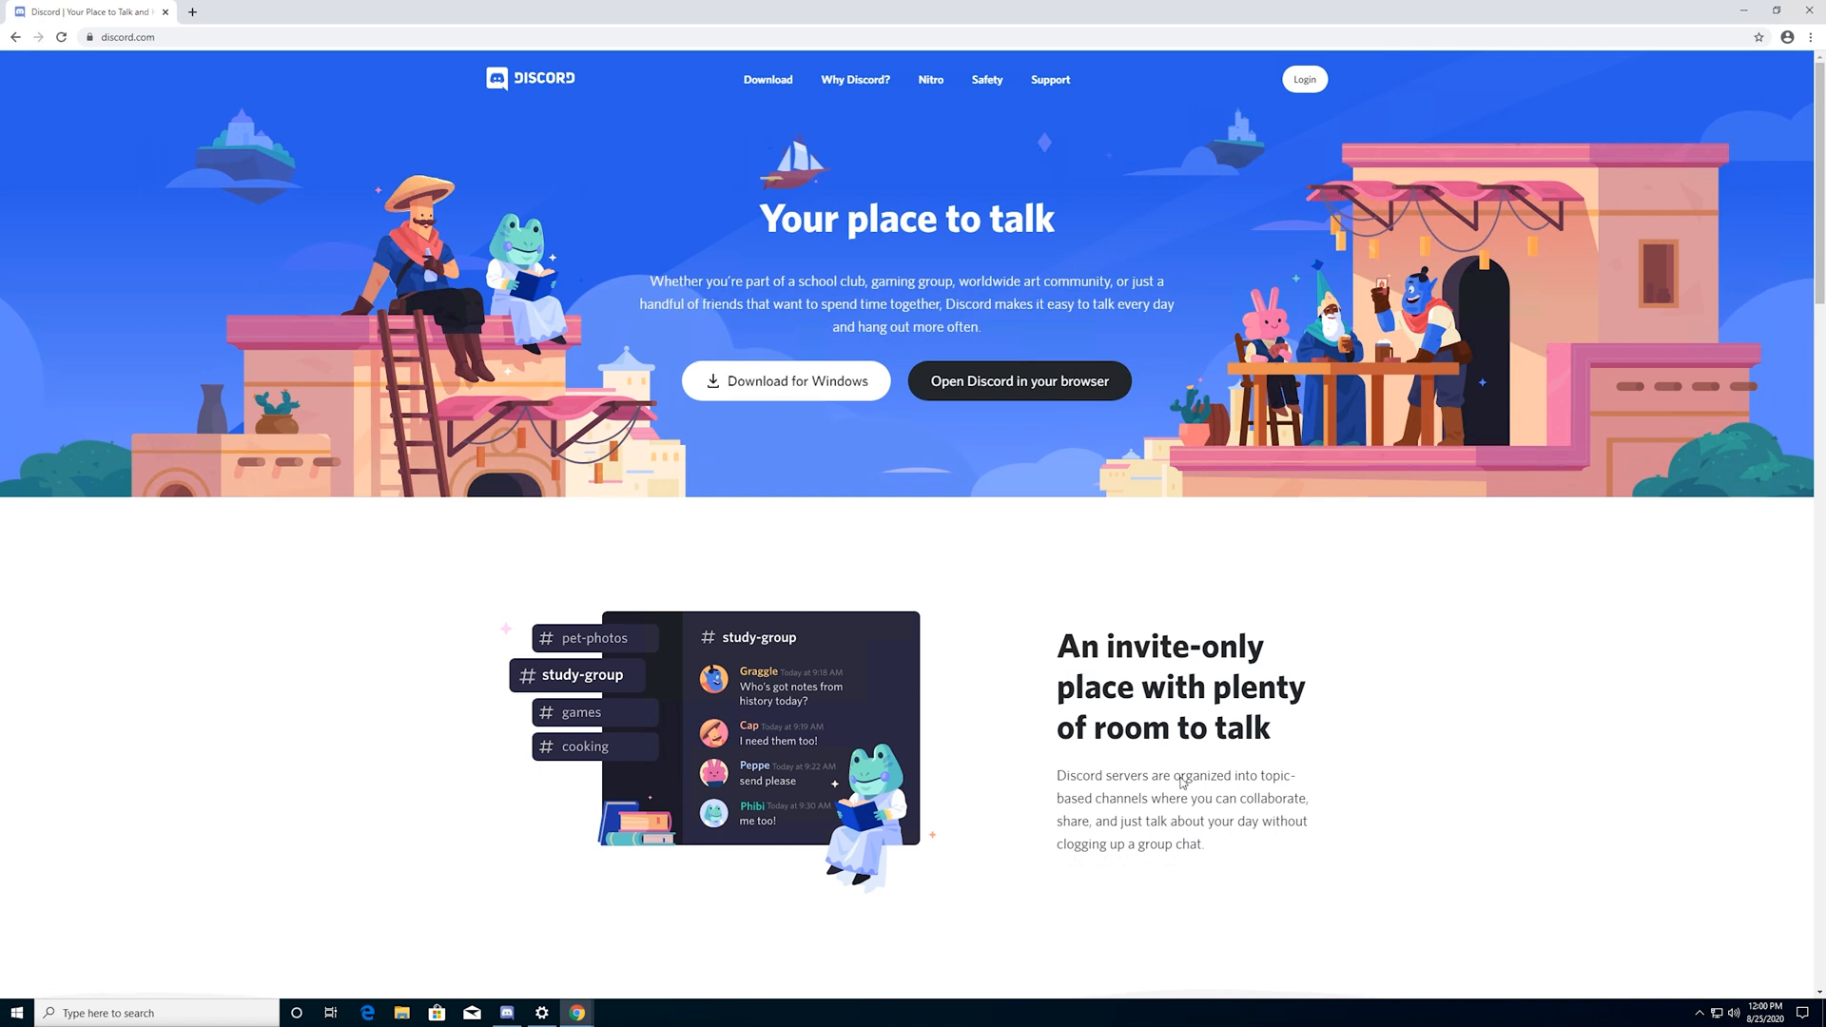
pyautogui.moveTo(1037, 250)
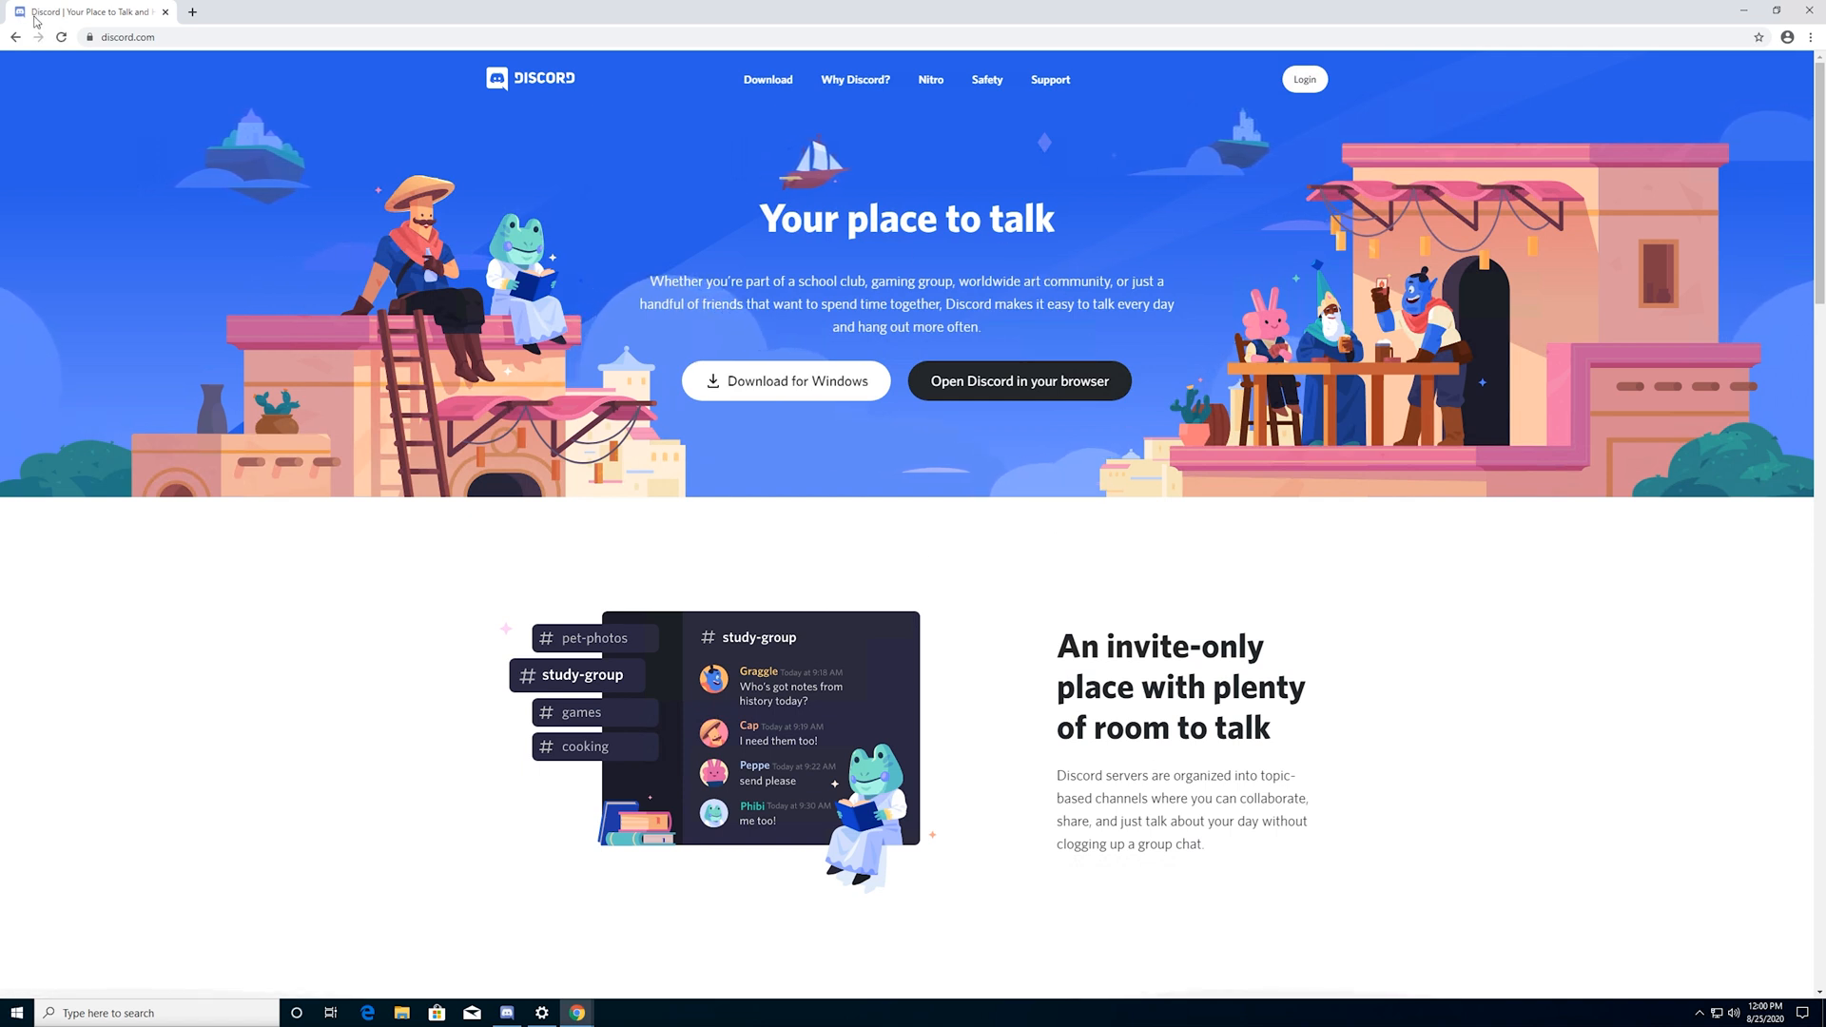
pyautogui.moveTo(313, 72)
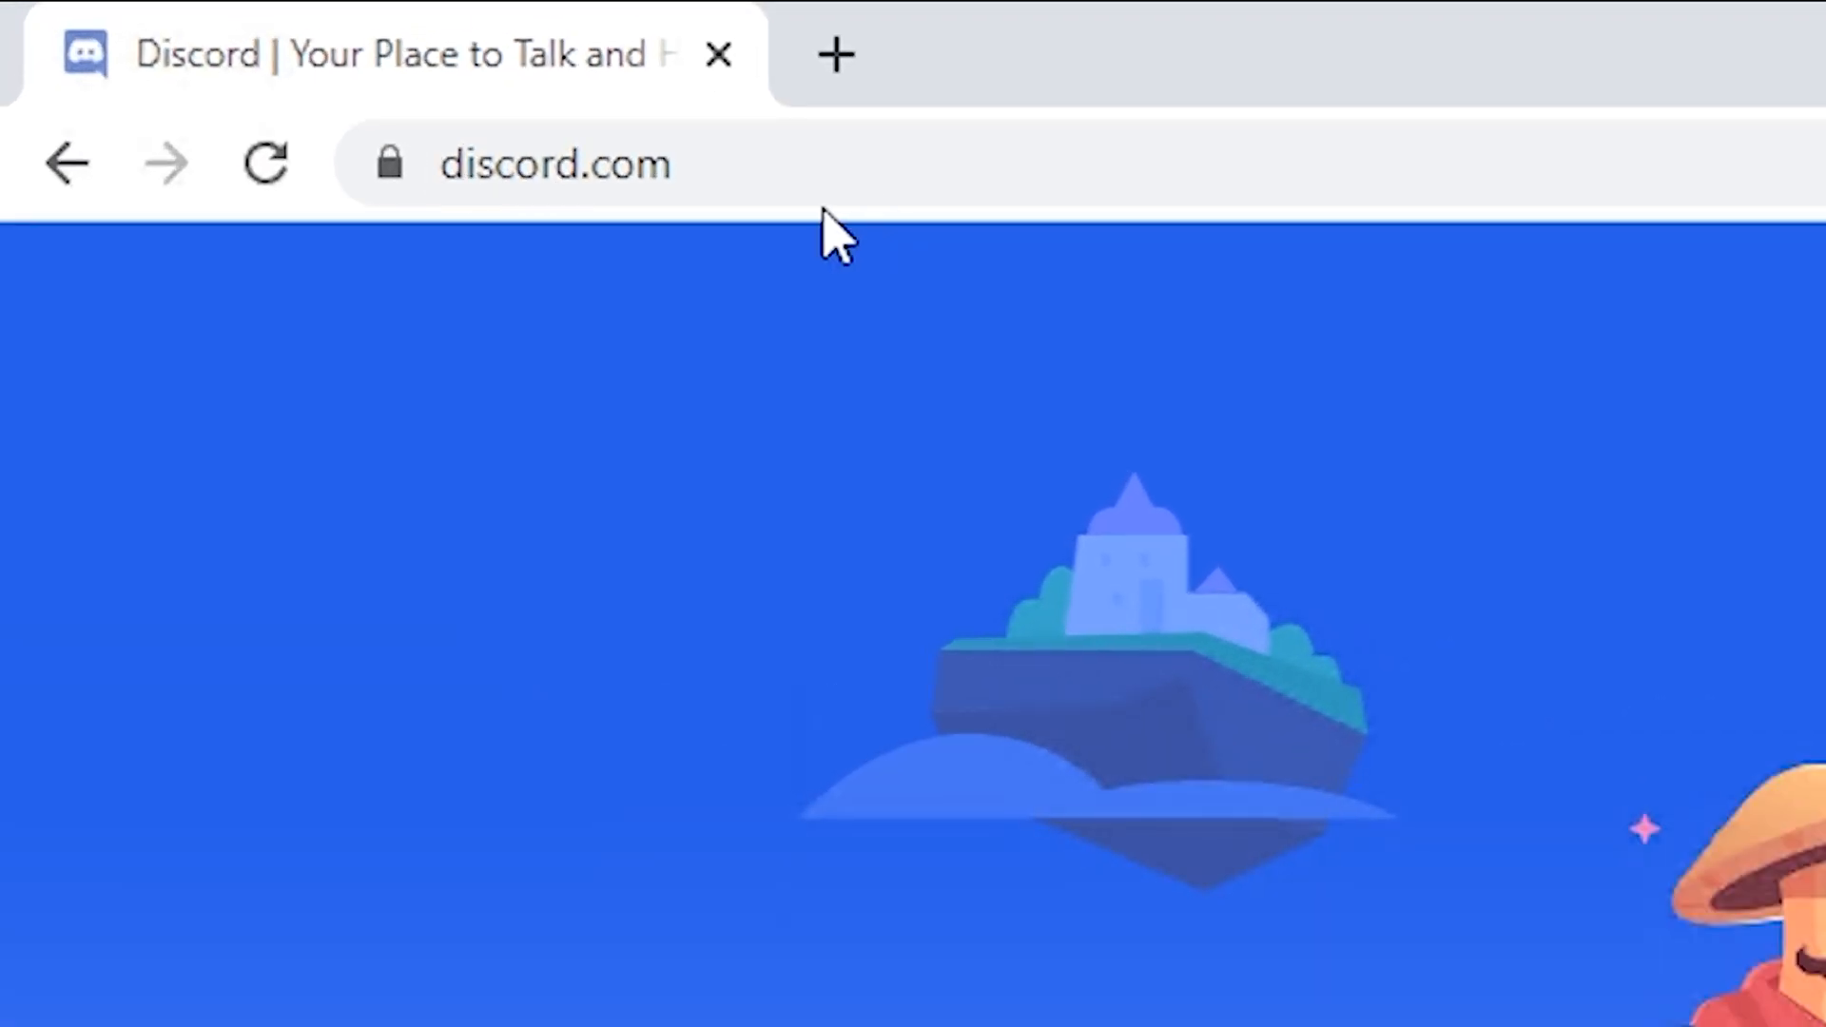
# Step: Open Discord in the browser and enter 'Youtube Demo' as the username
pyautogui.scroll(-3)
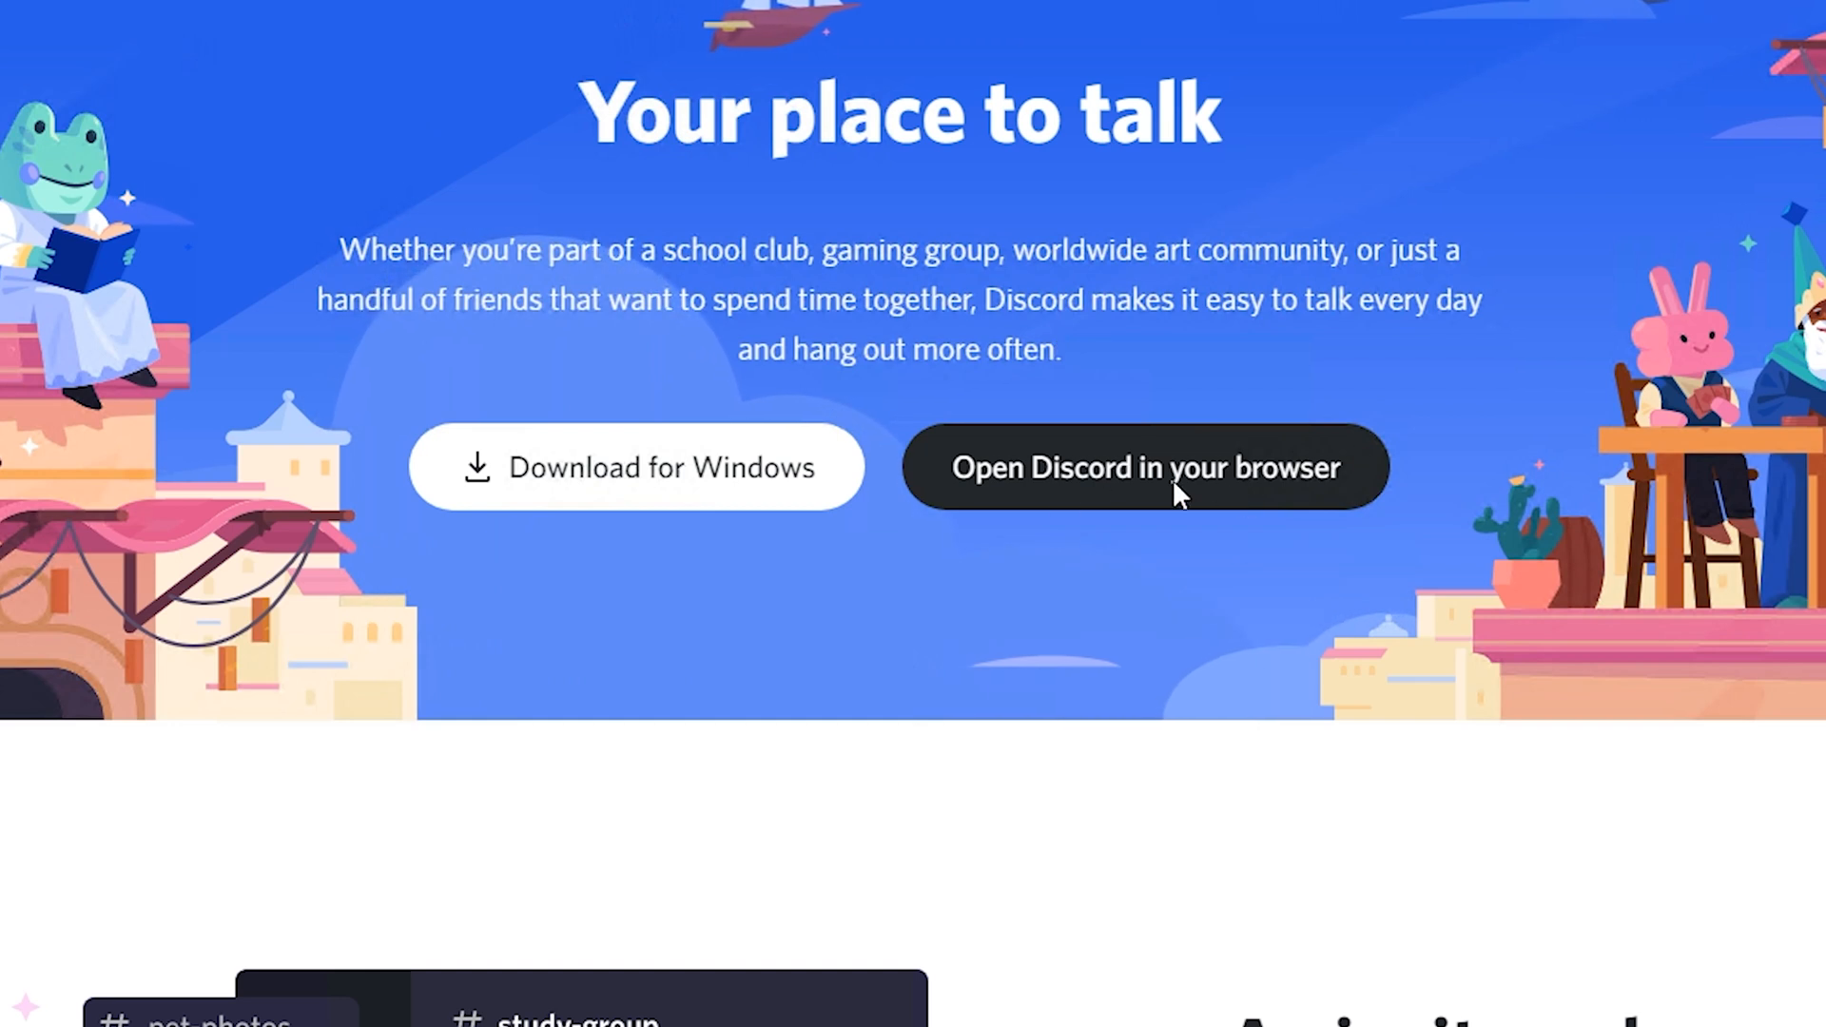
pyautogui.click(1143, 467)
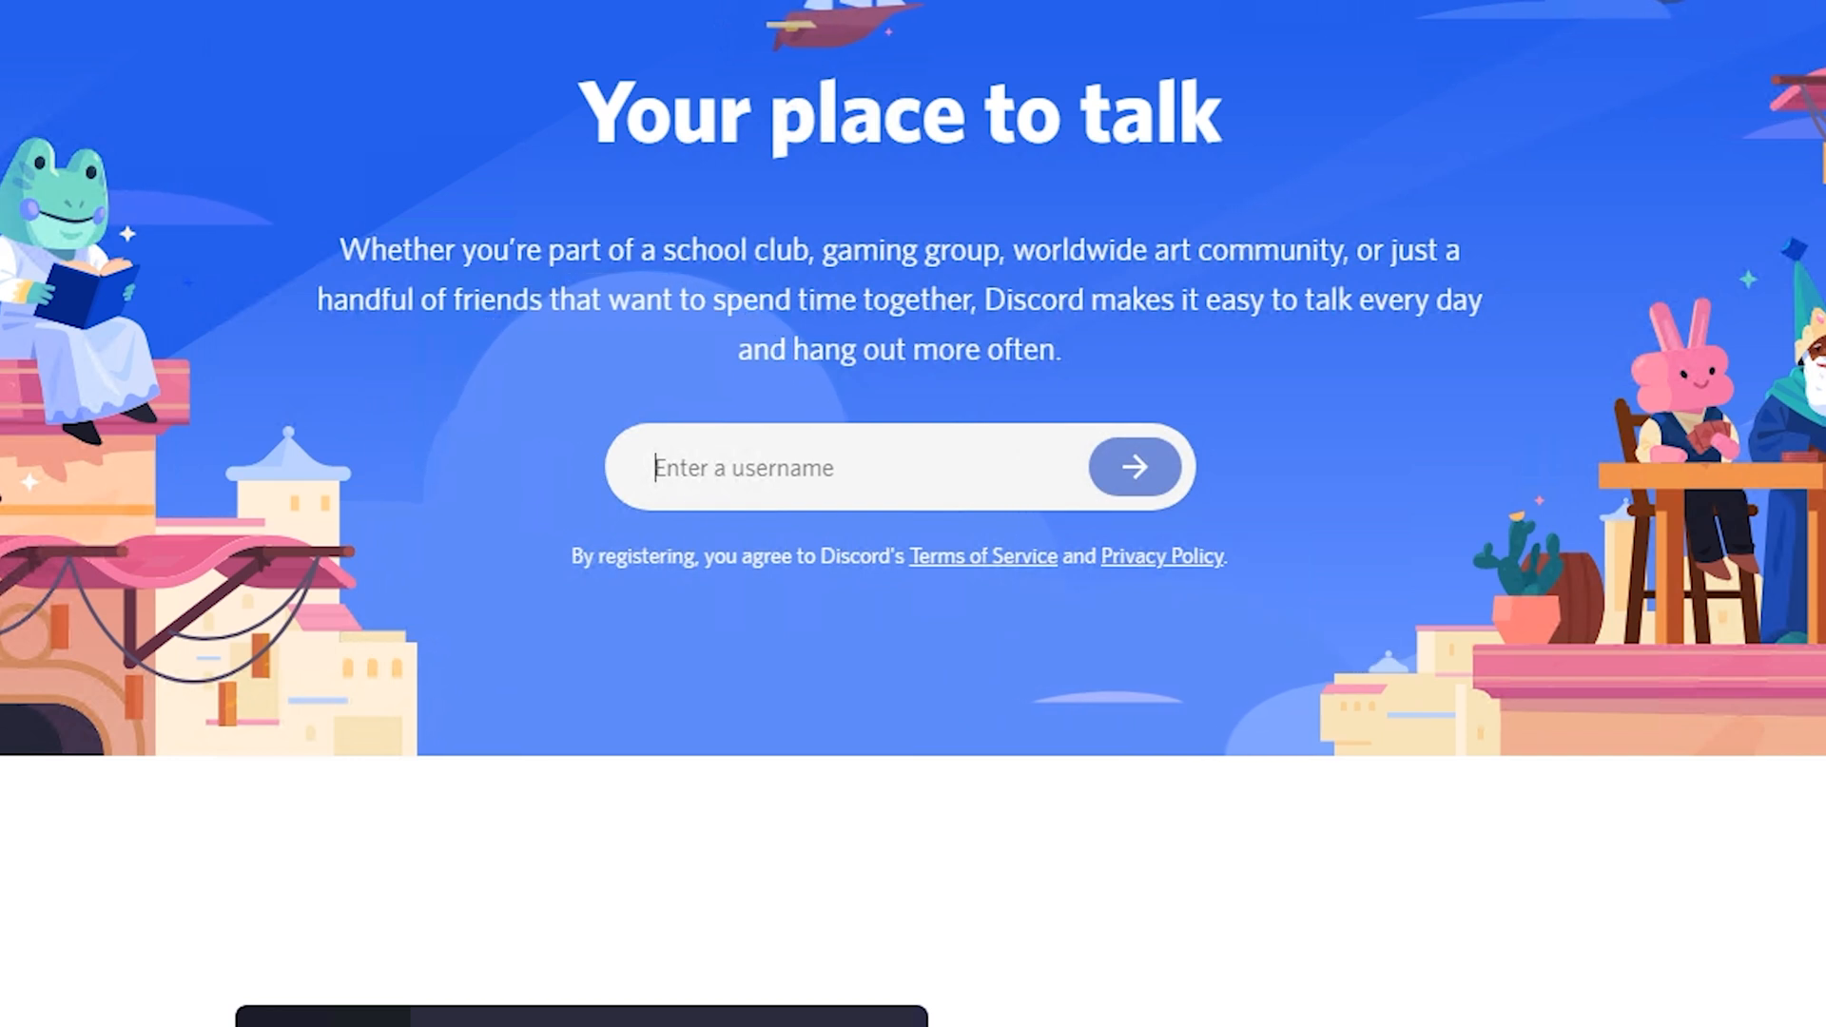
pyautogui.write('Youtube Demo')
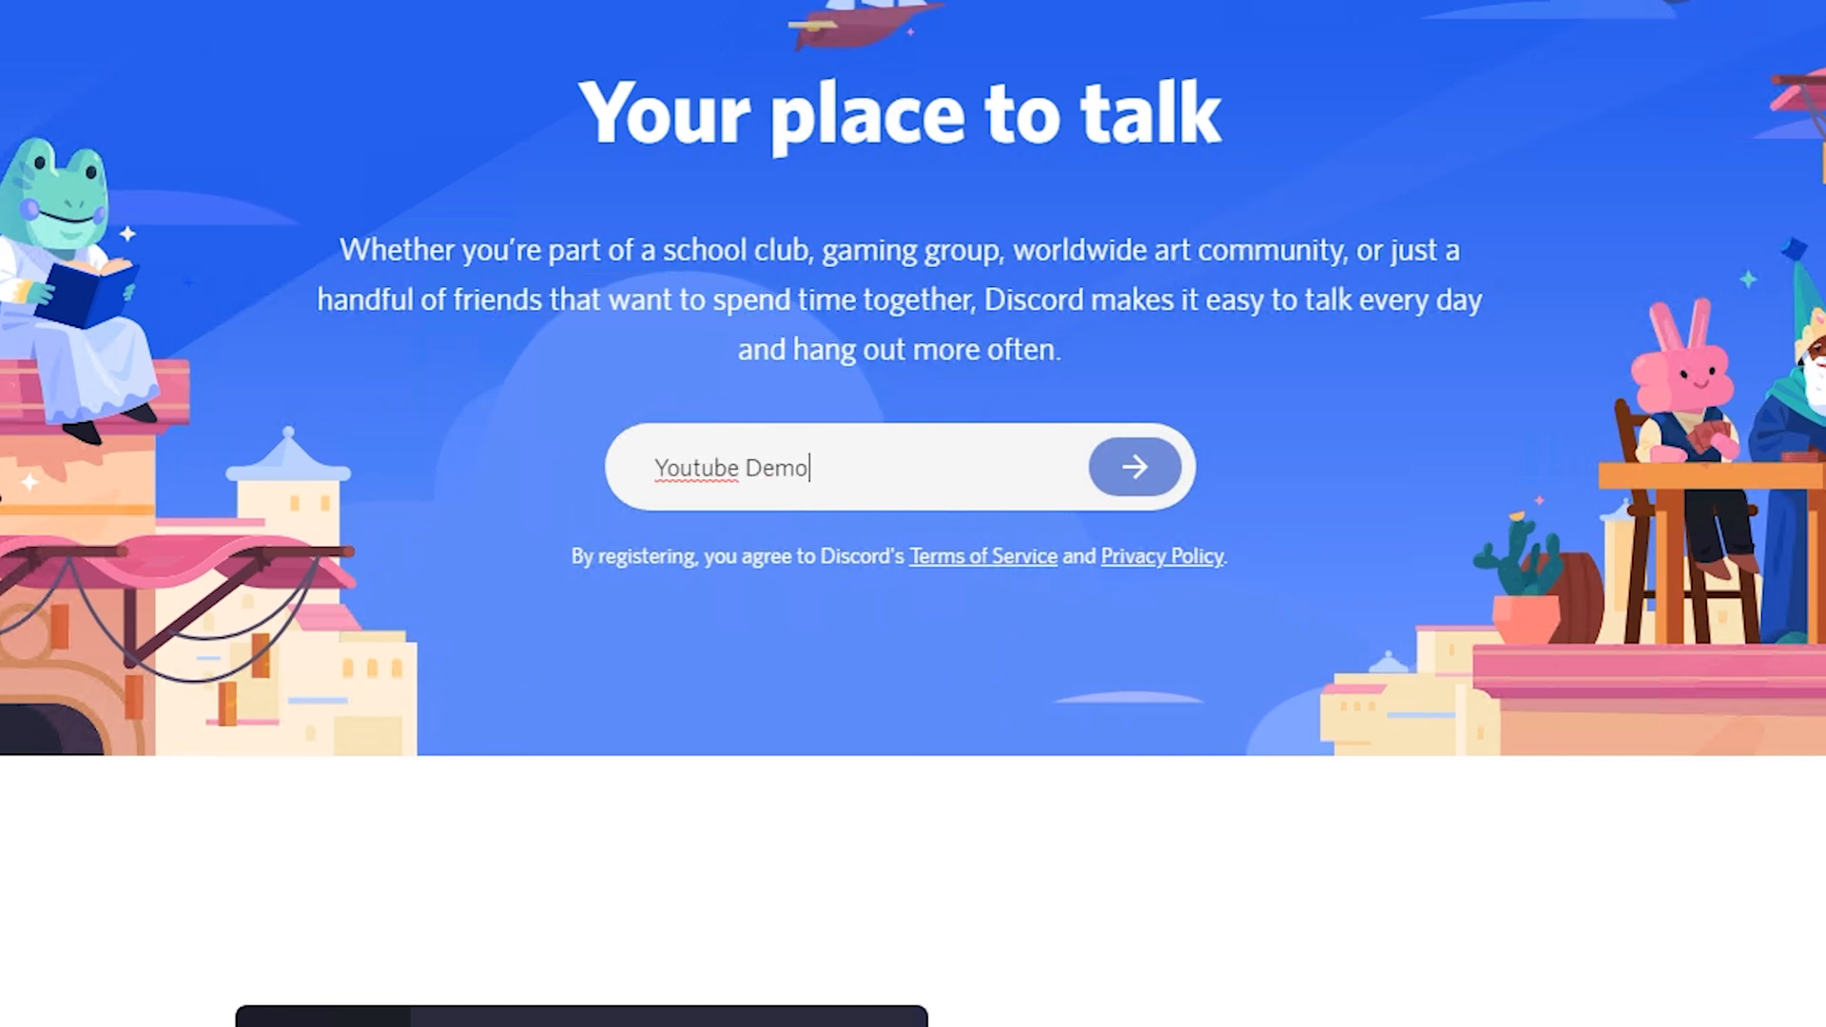
pyautogui.moveTo(1313, 598)
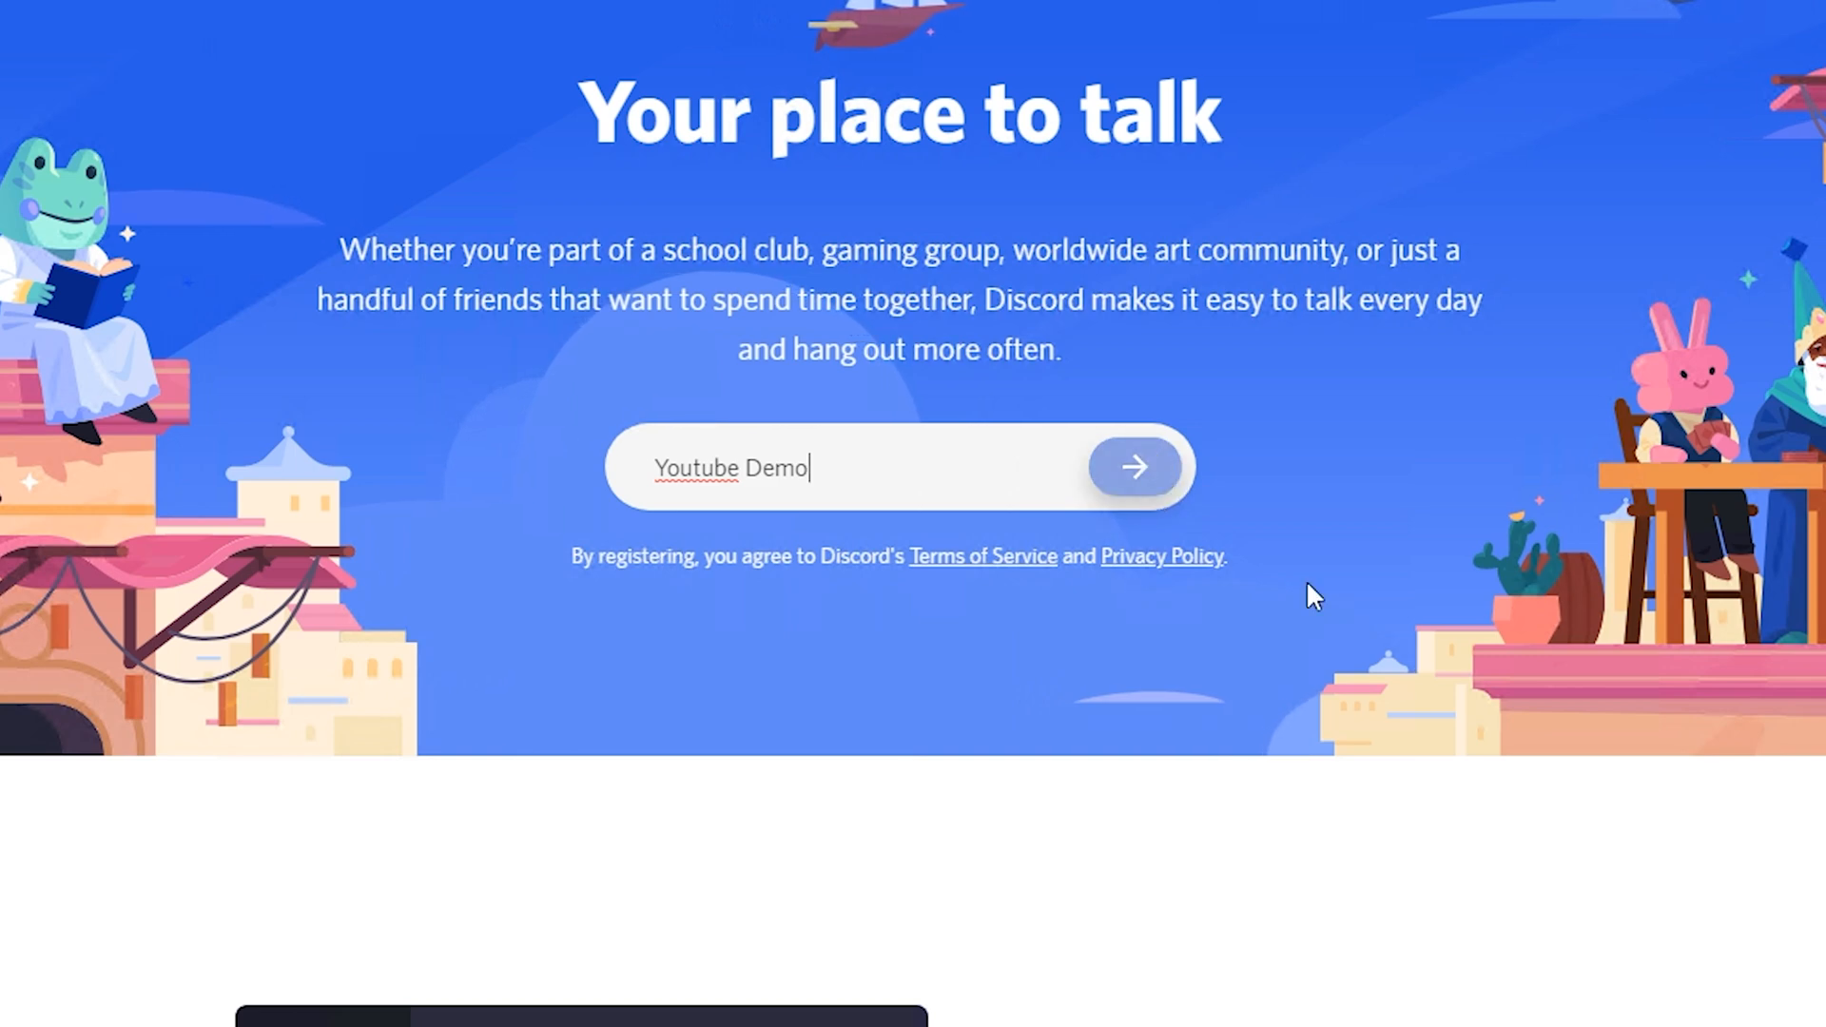
pyautogui.click(1132, 467)
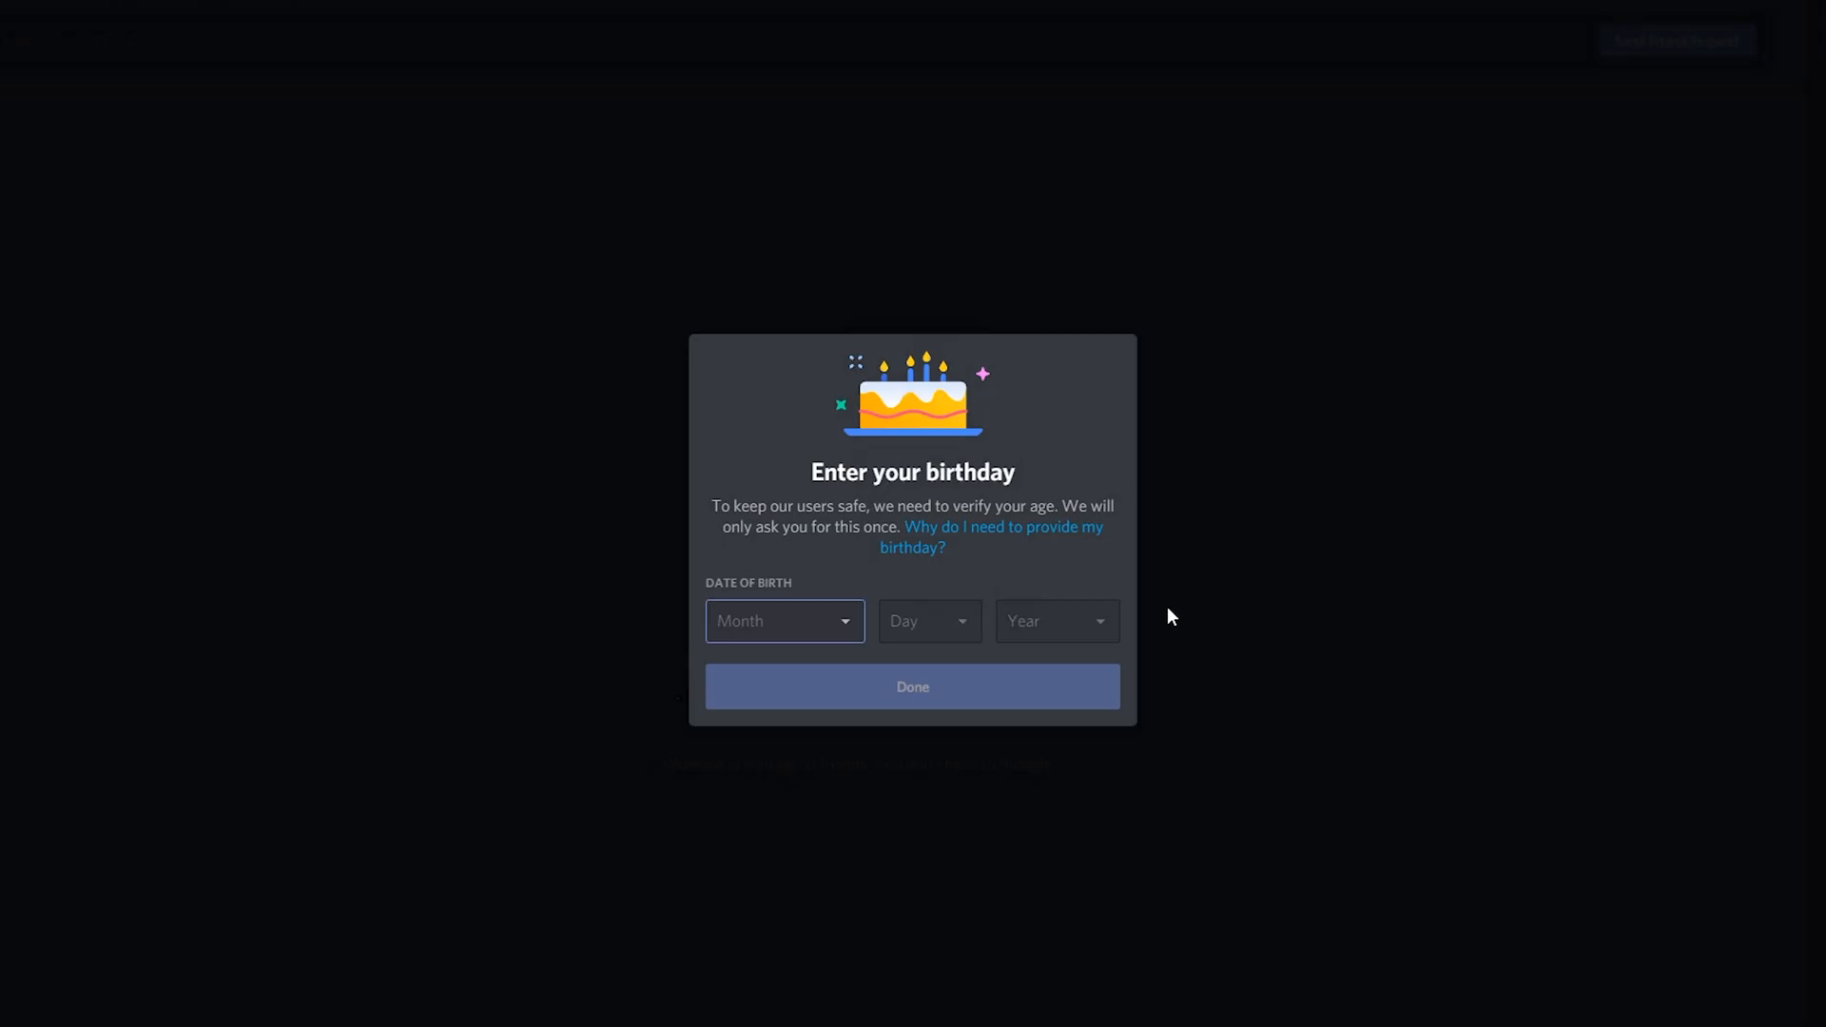
pyautogui.moveTo(951, 533)
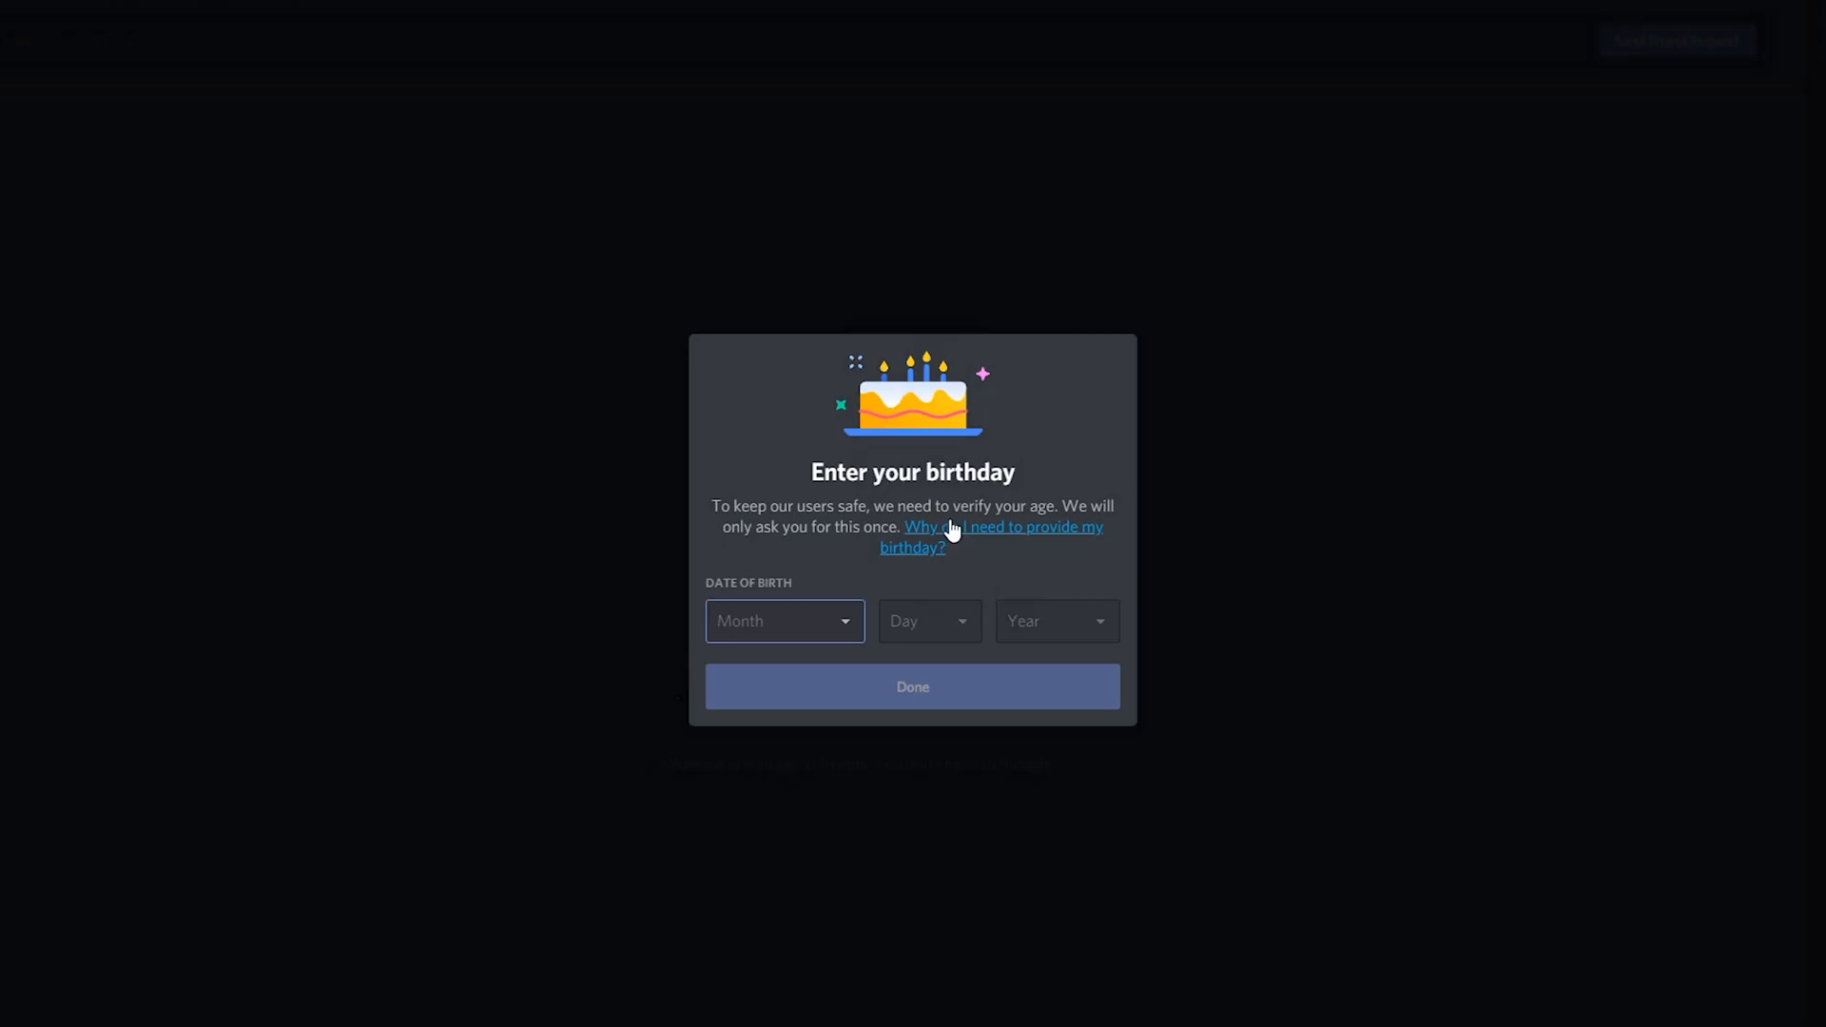
pyautogui.moveTo(938, 535)
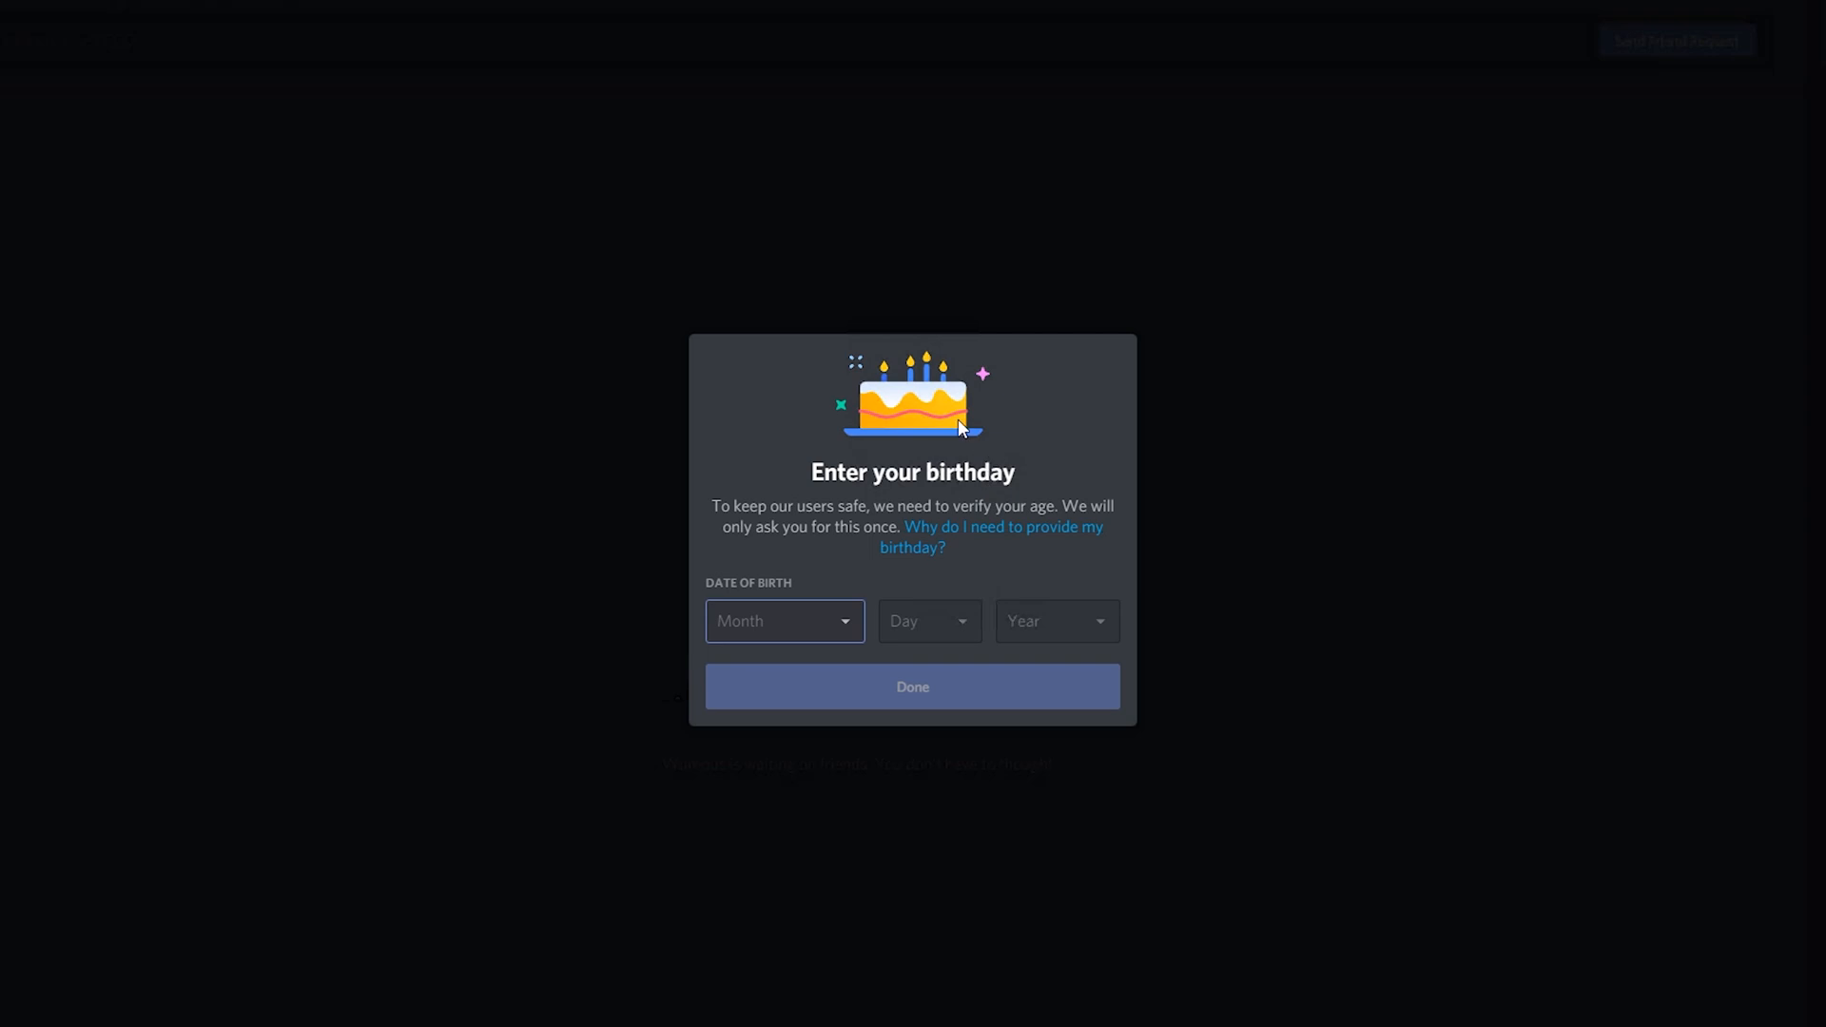
pyautogui.click(783, 621)
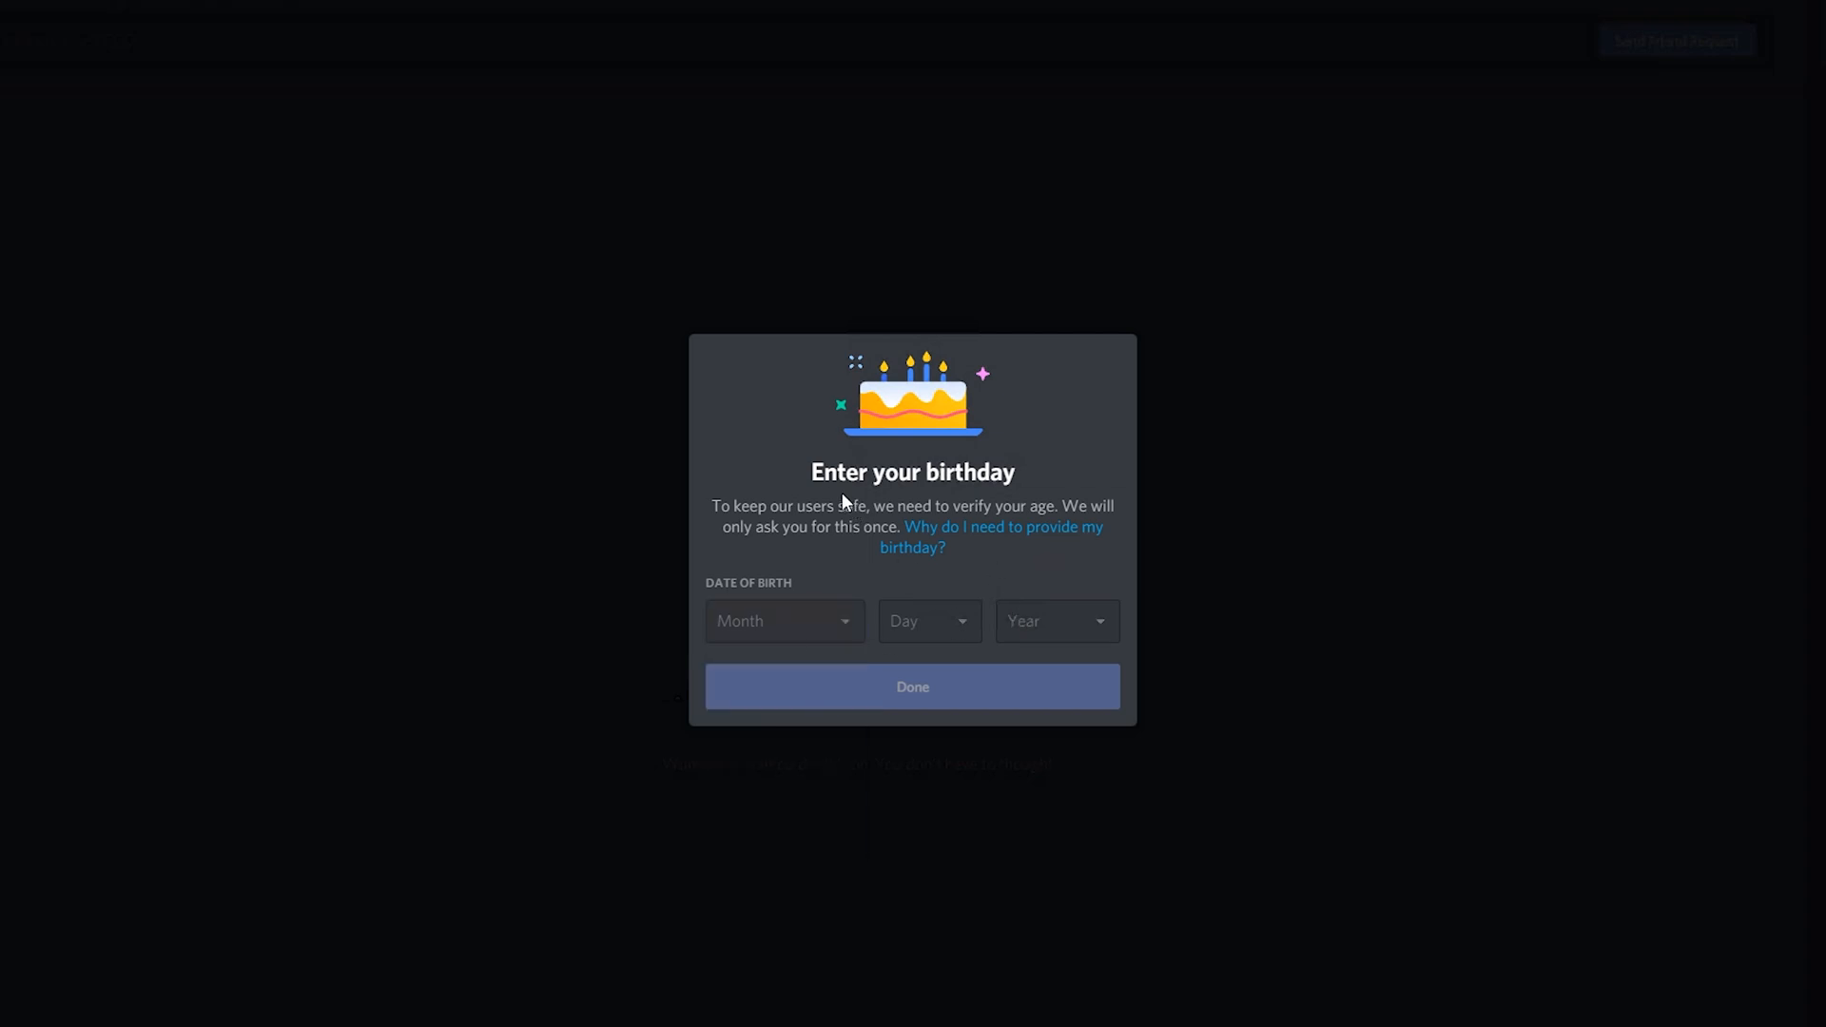
pyautogui.moveTo(972, 533)
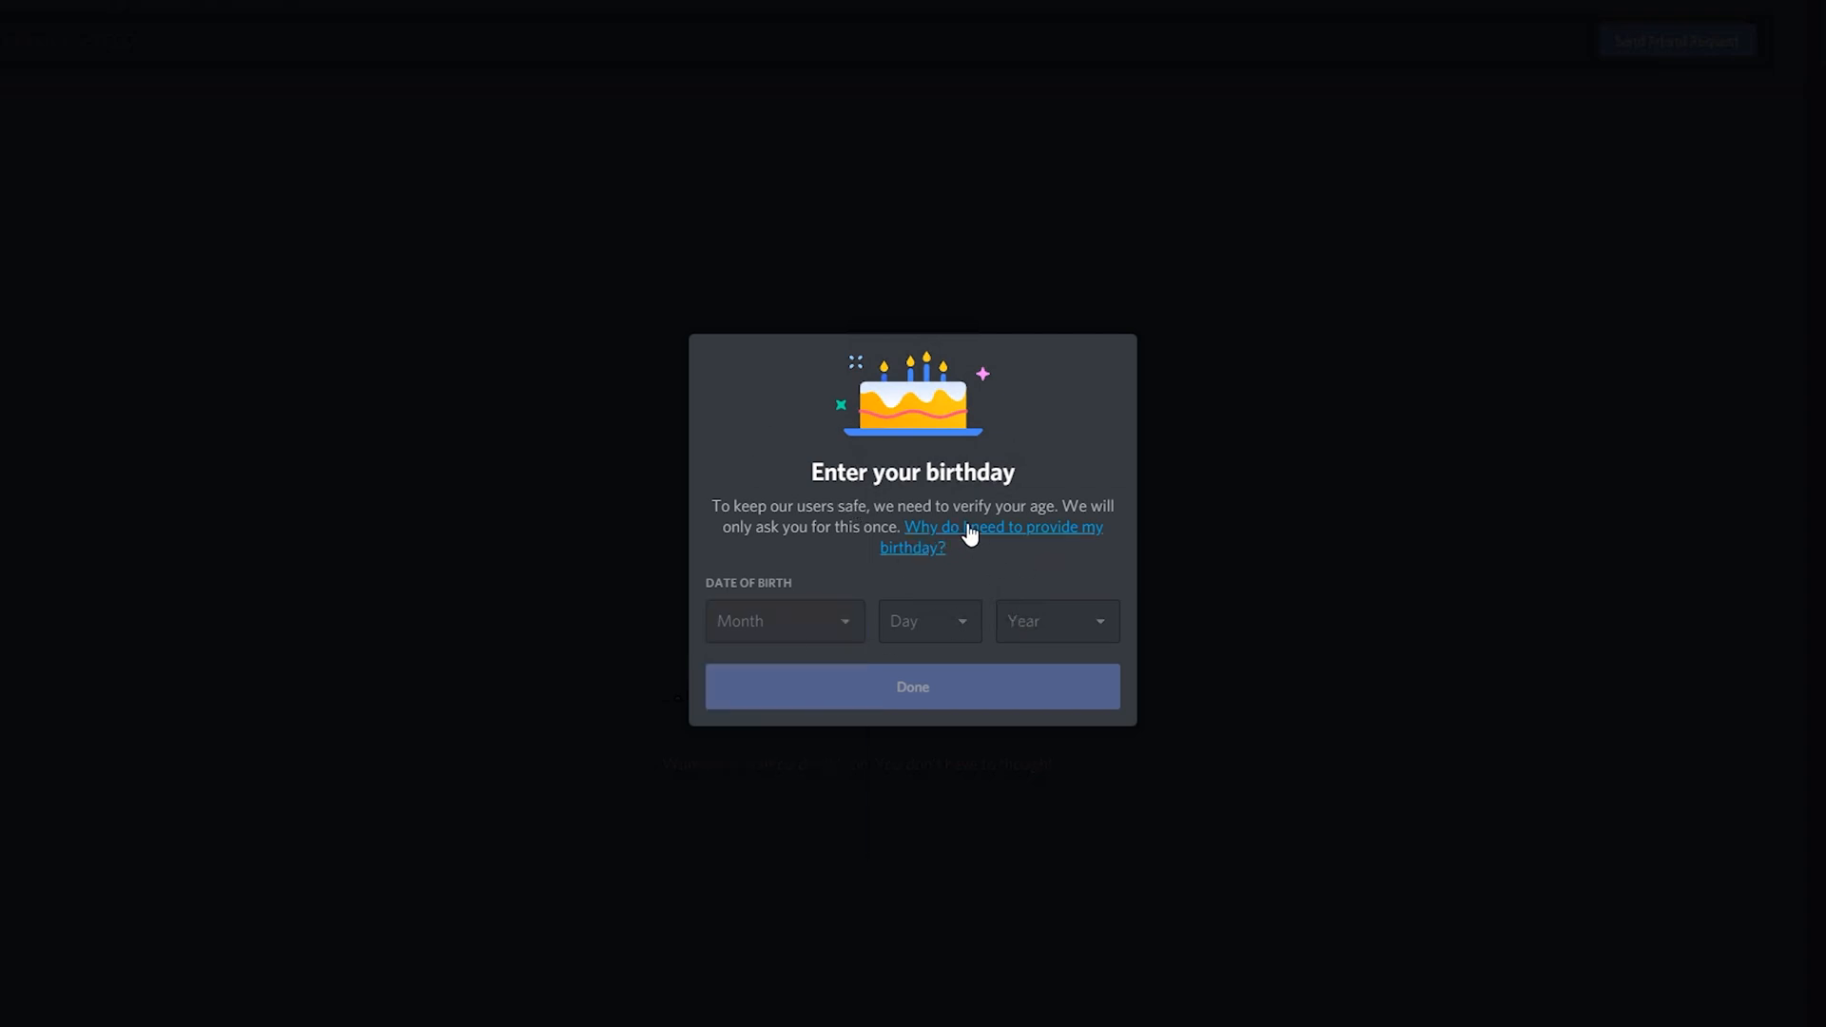
pyautogui.moveTo(996, 562)
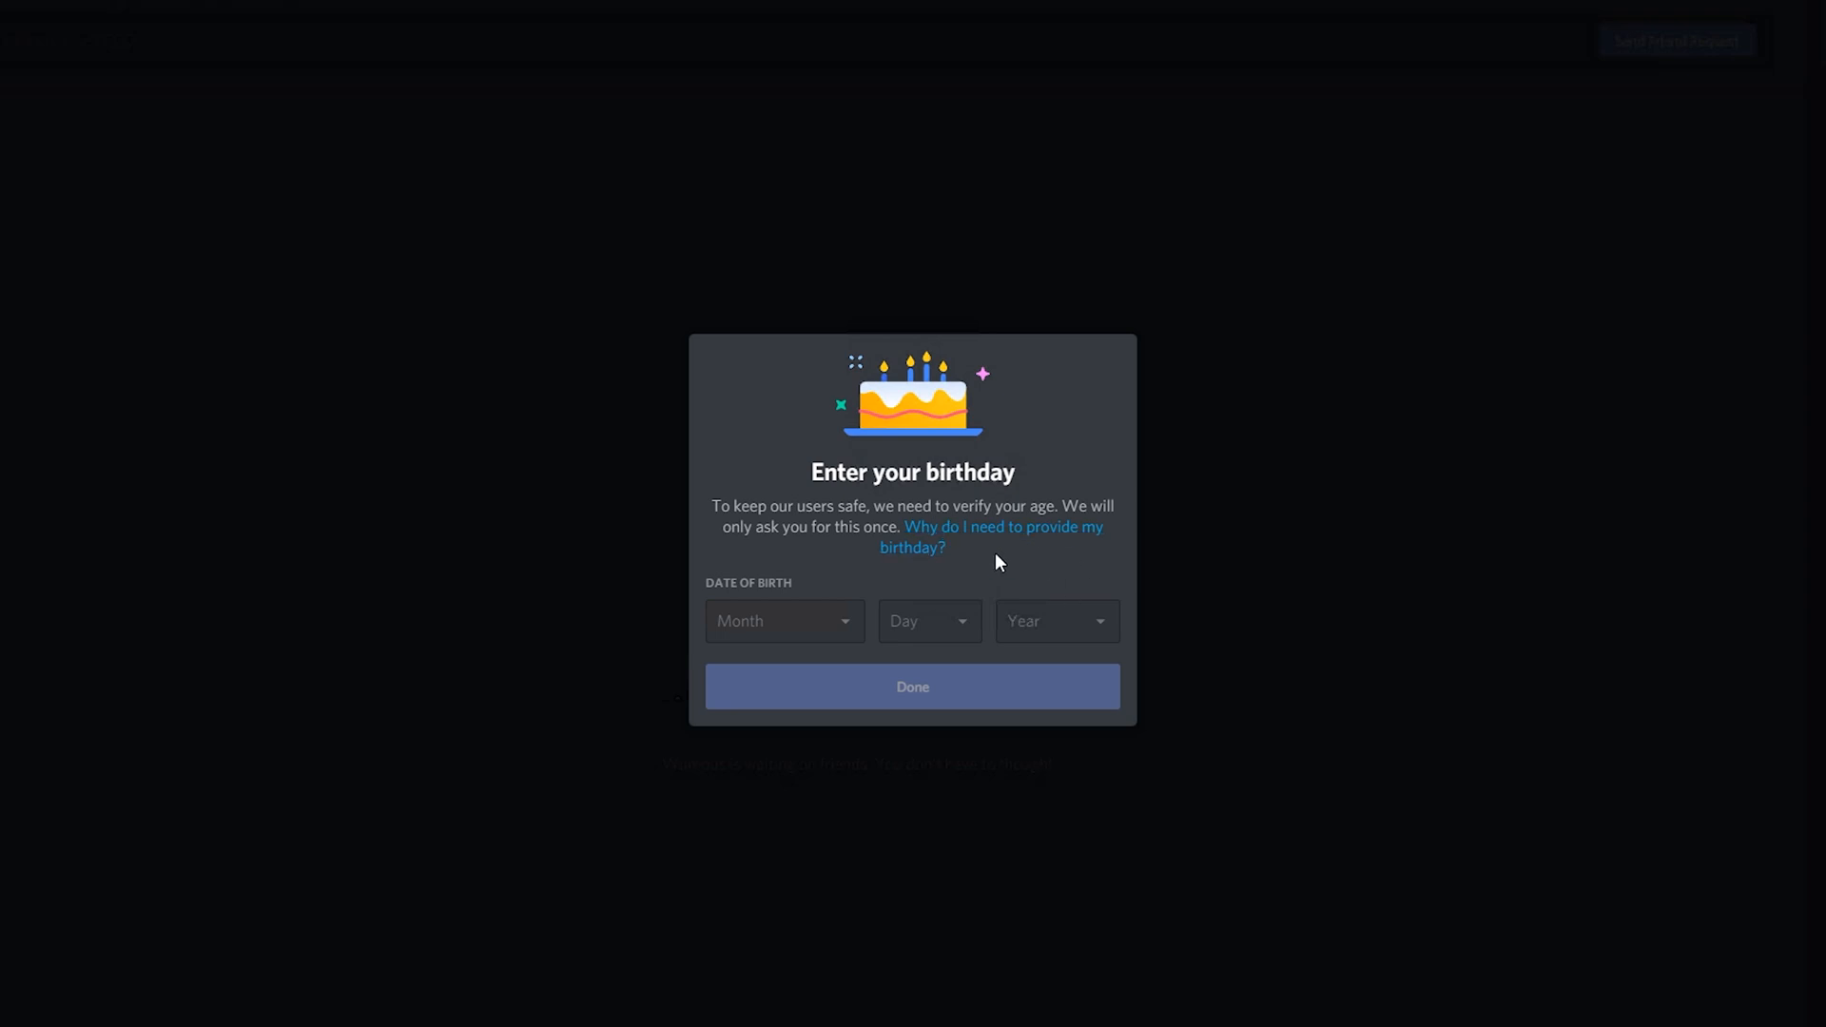
pyautogui.moveTo(982, 446)
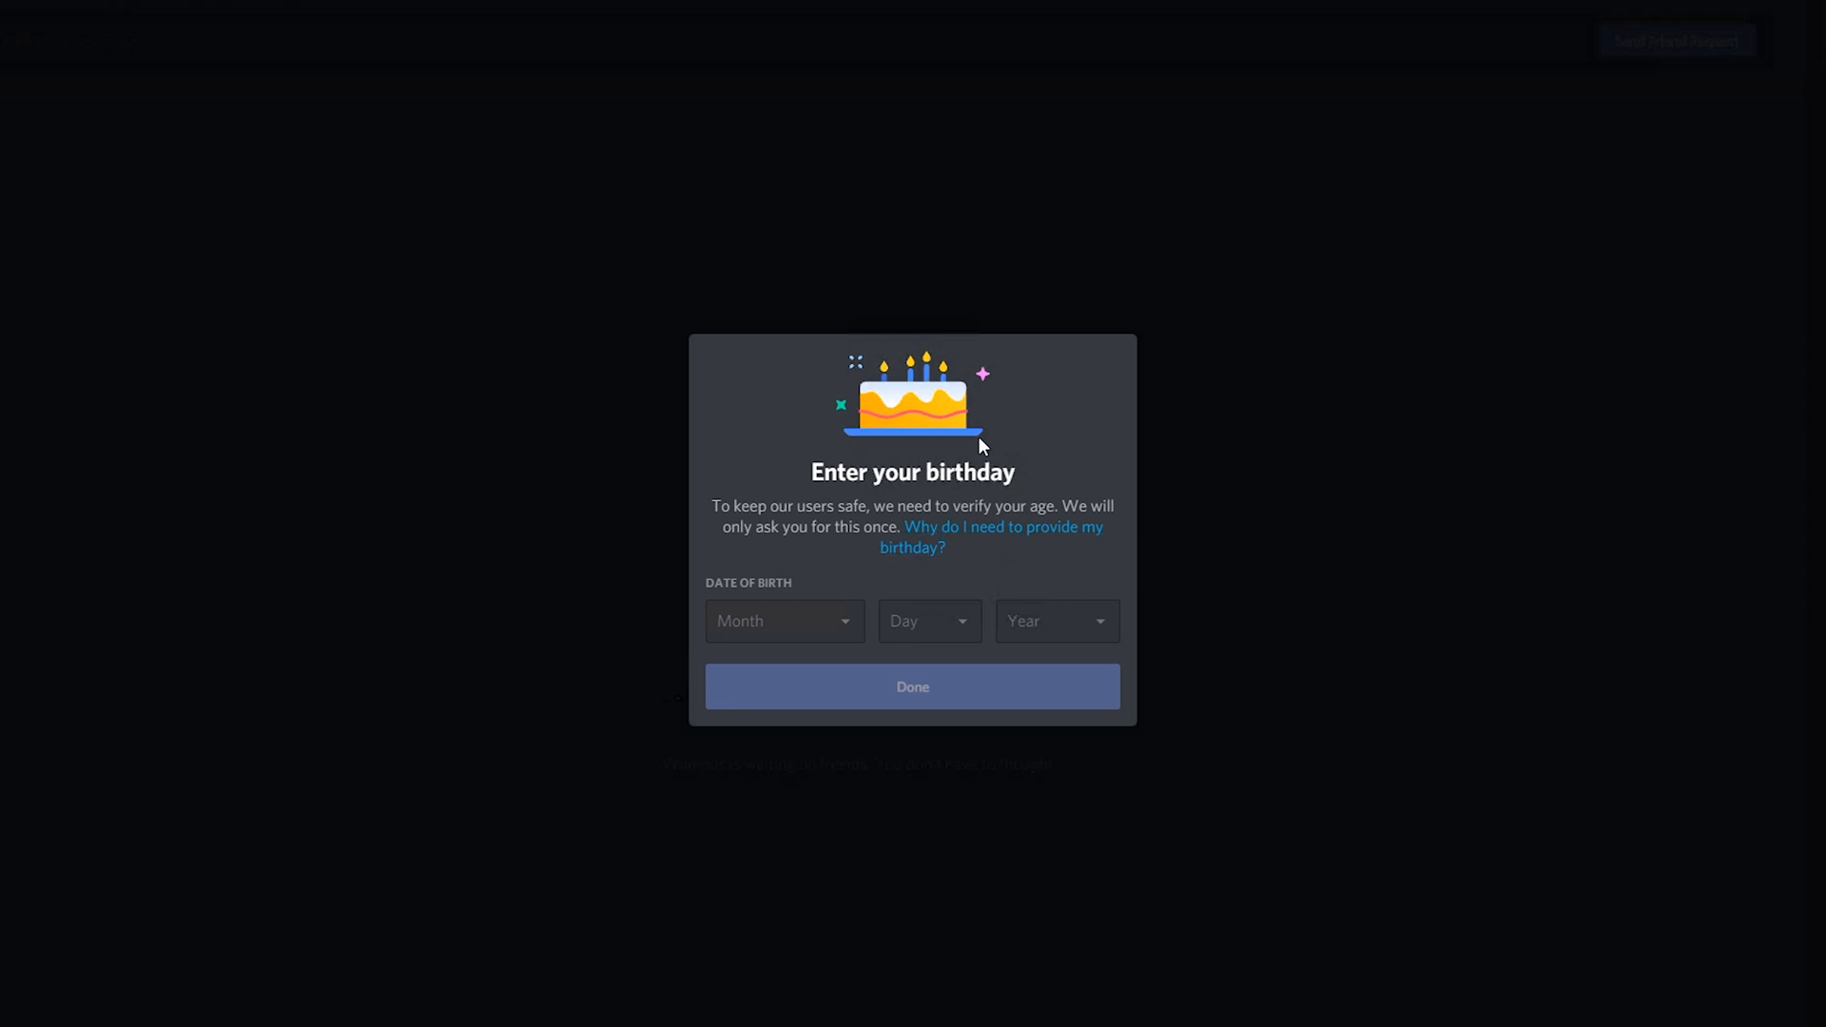
pyautogui.moveTo(815, 629)
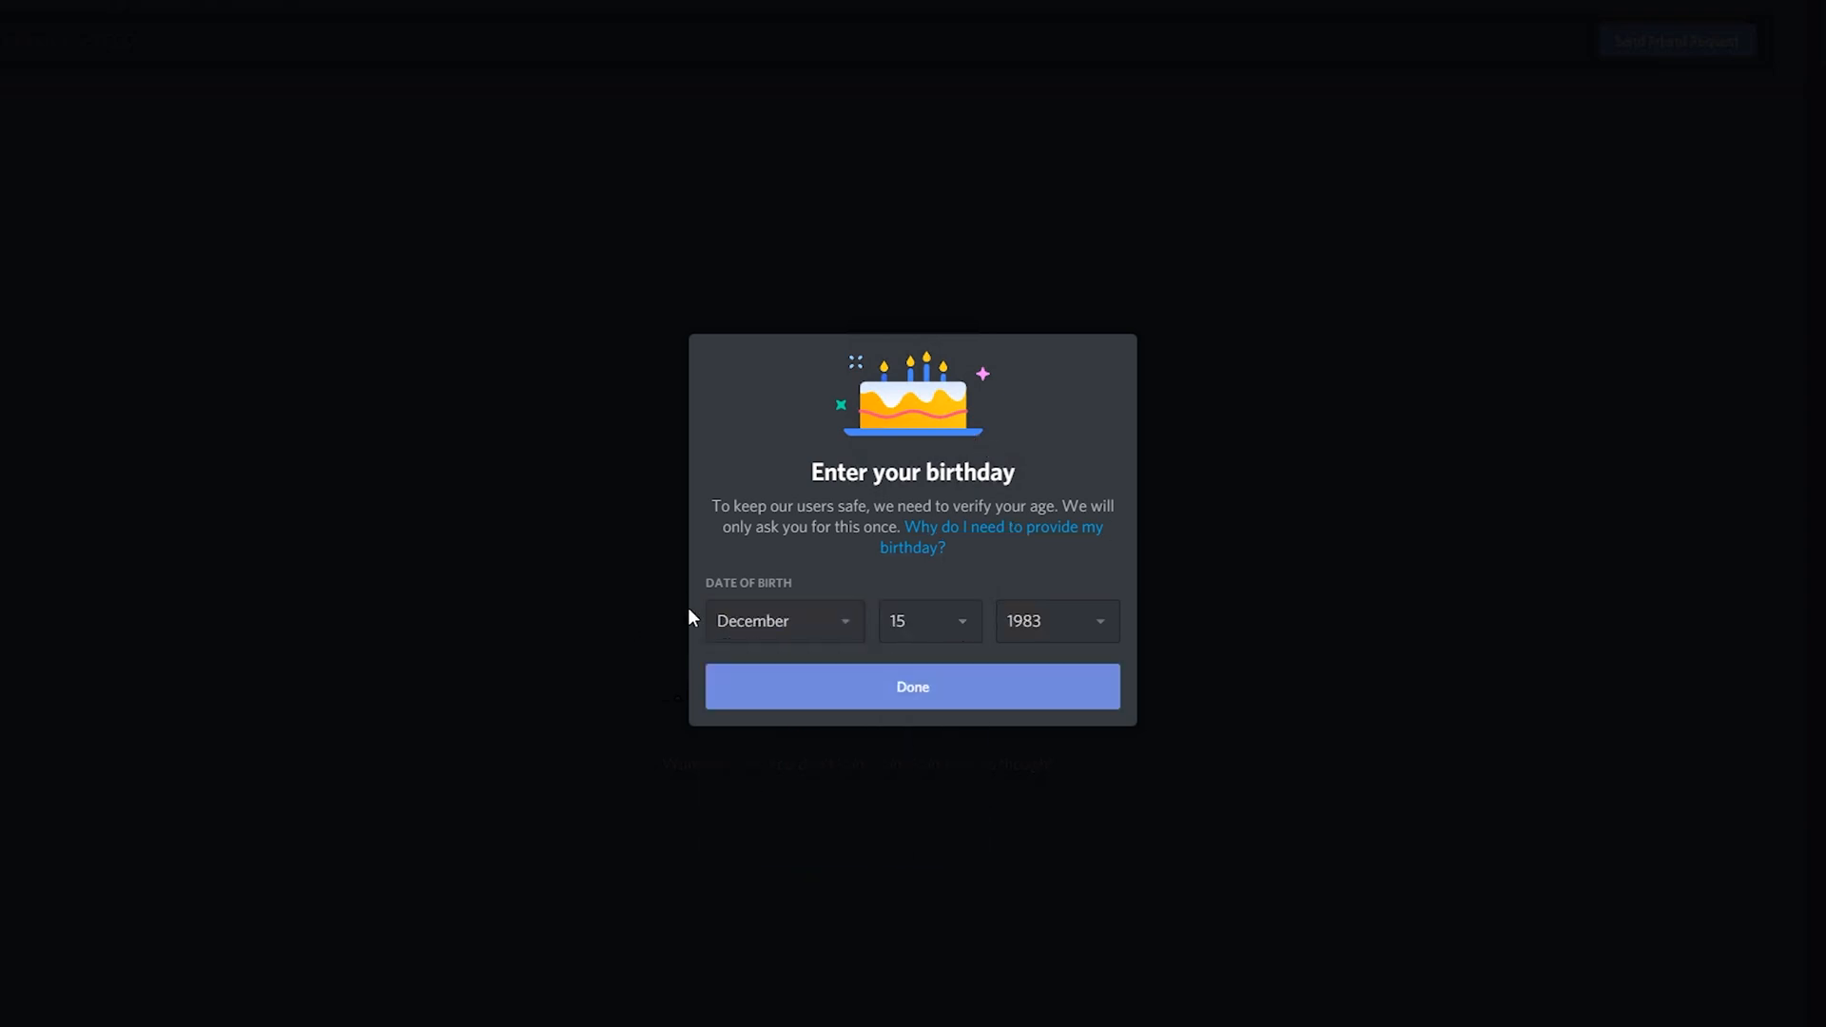
pyautogui.moveTo(936, 707)
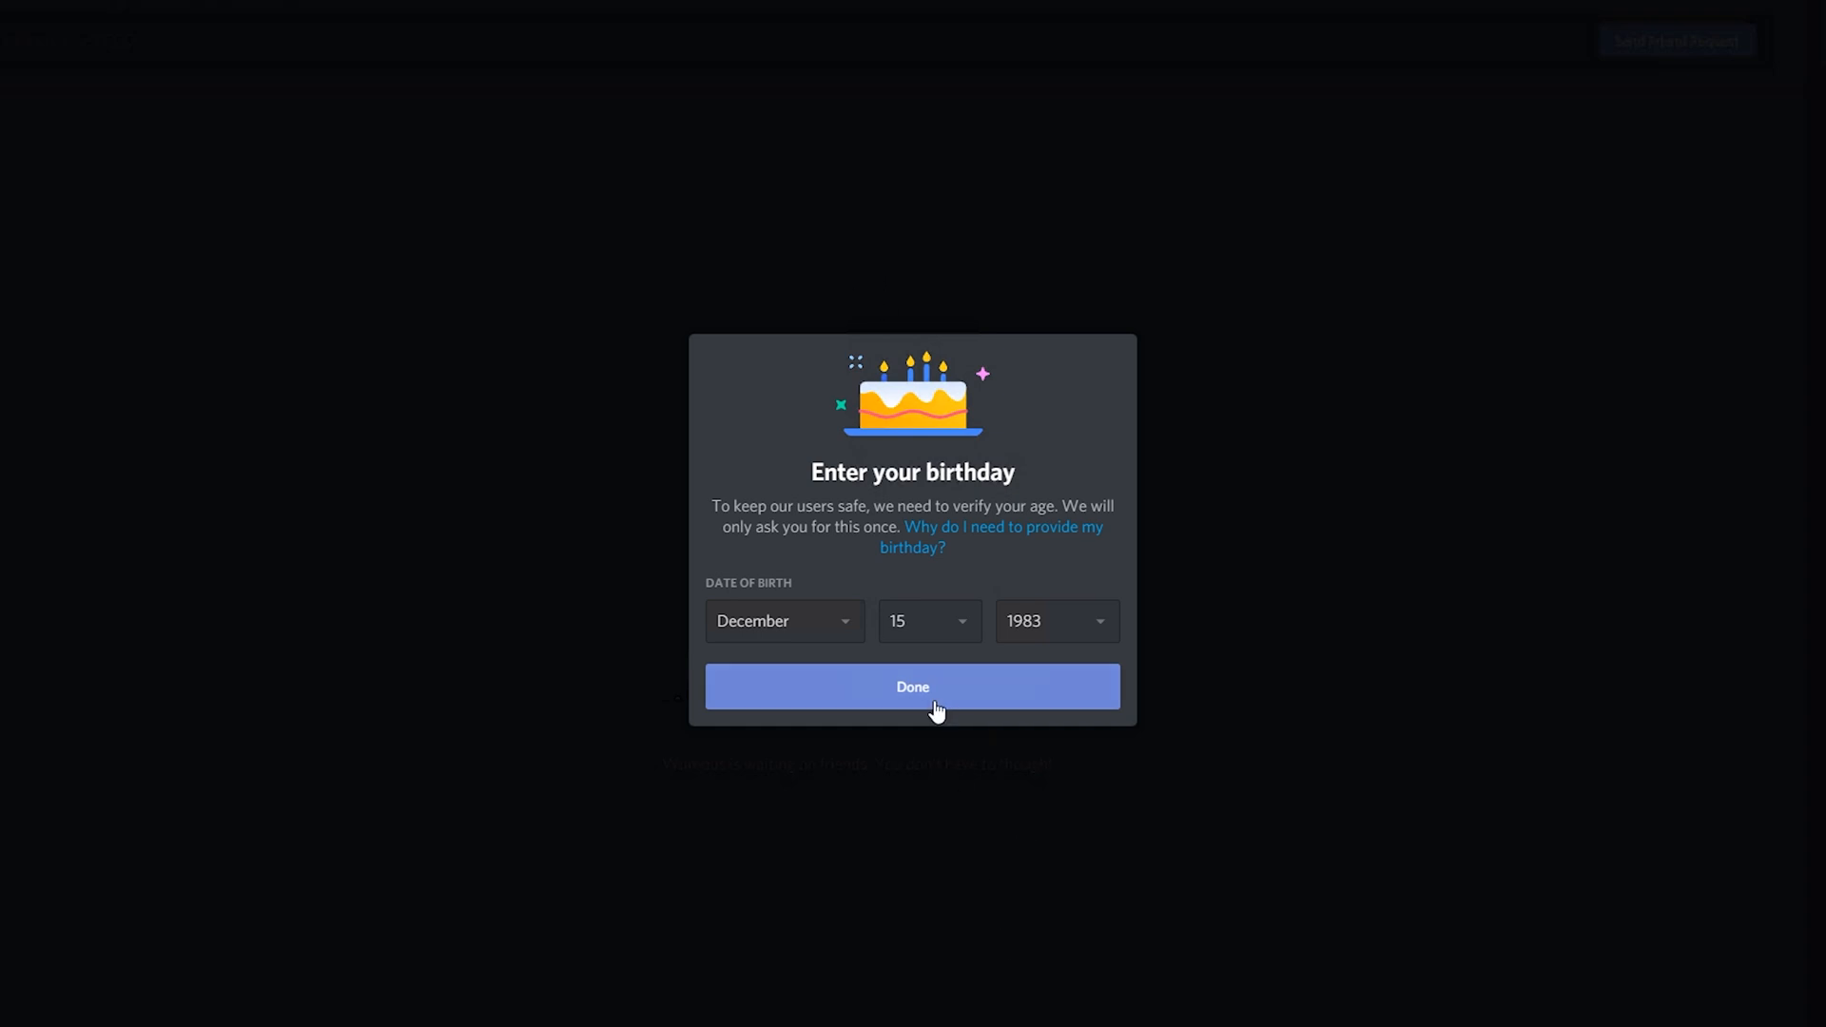
pyautogui.click(912, 686)
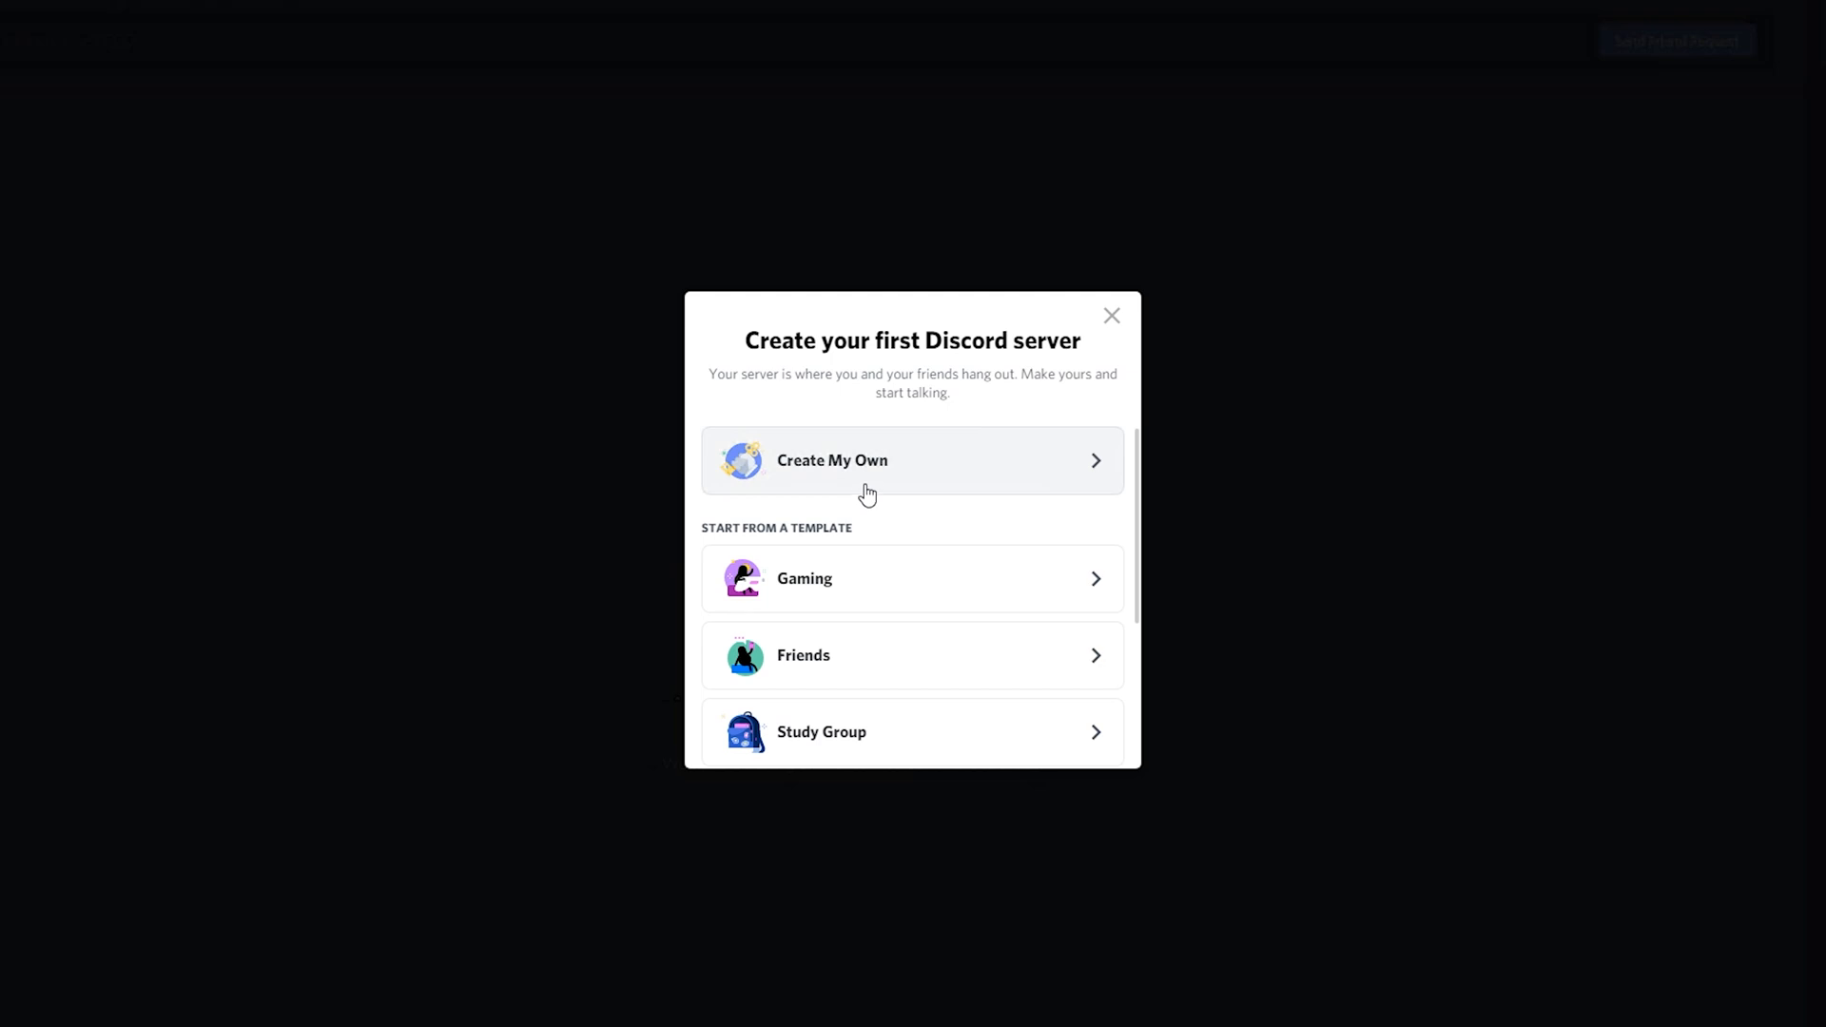
pyautogui.moveTo(912, 744)
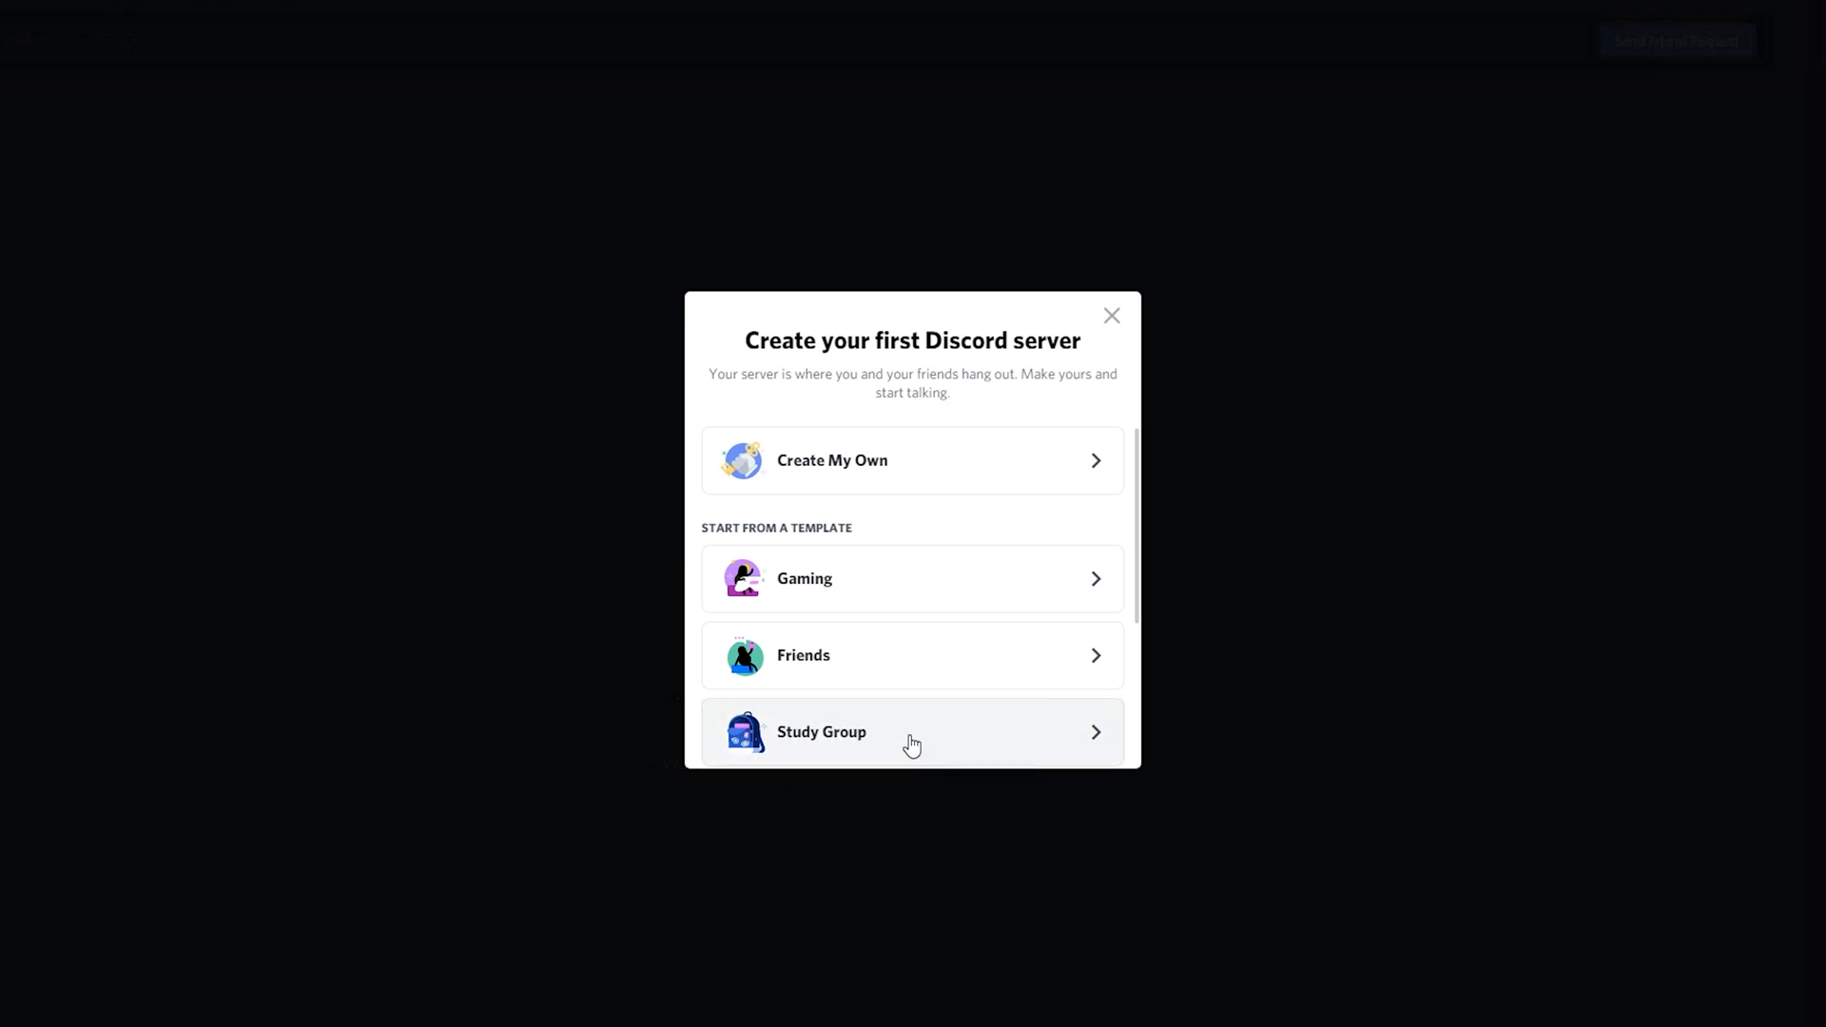
# Step: Scroll through the first-server templates, from Gaming and Friends to Clubs
pyautogui.scroll(-3)
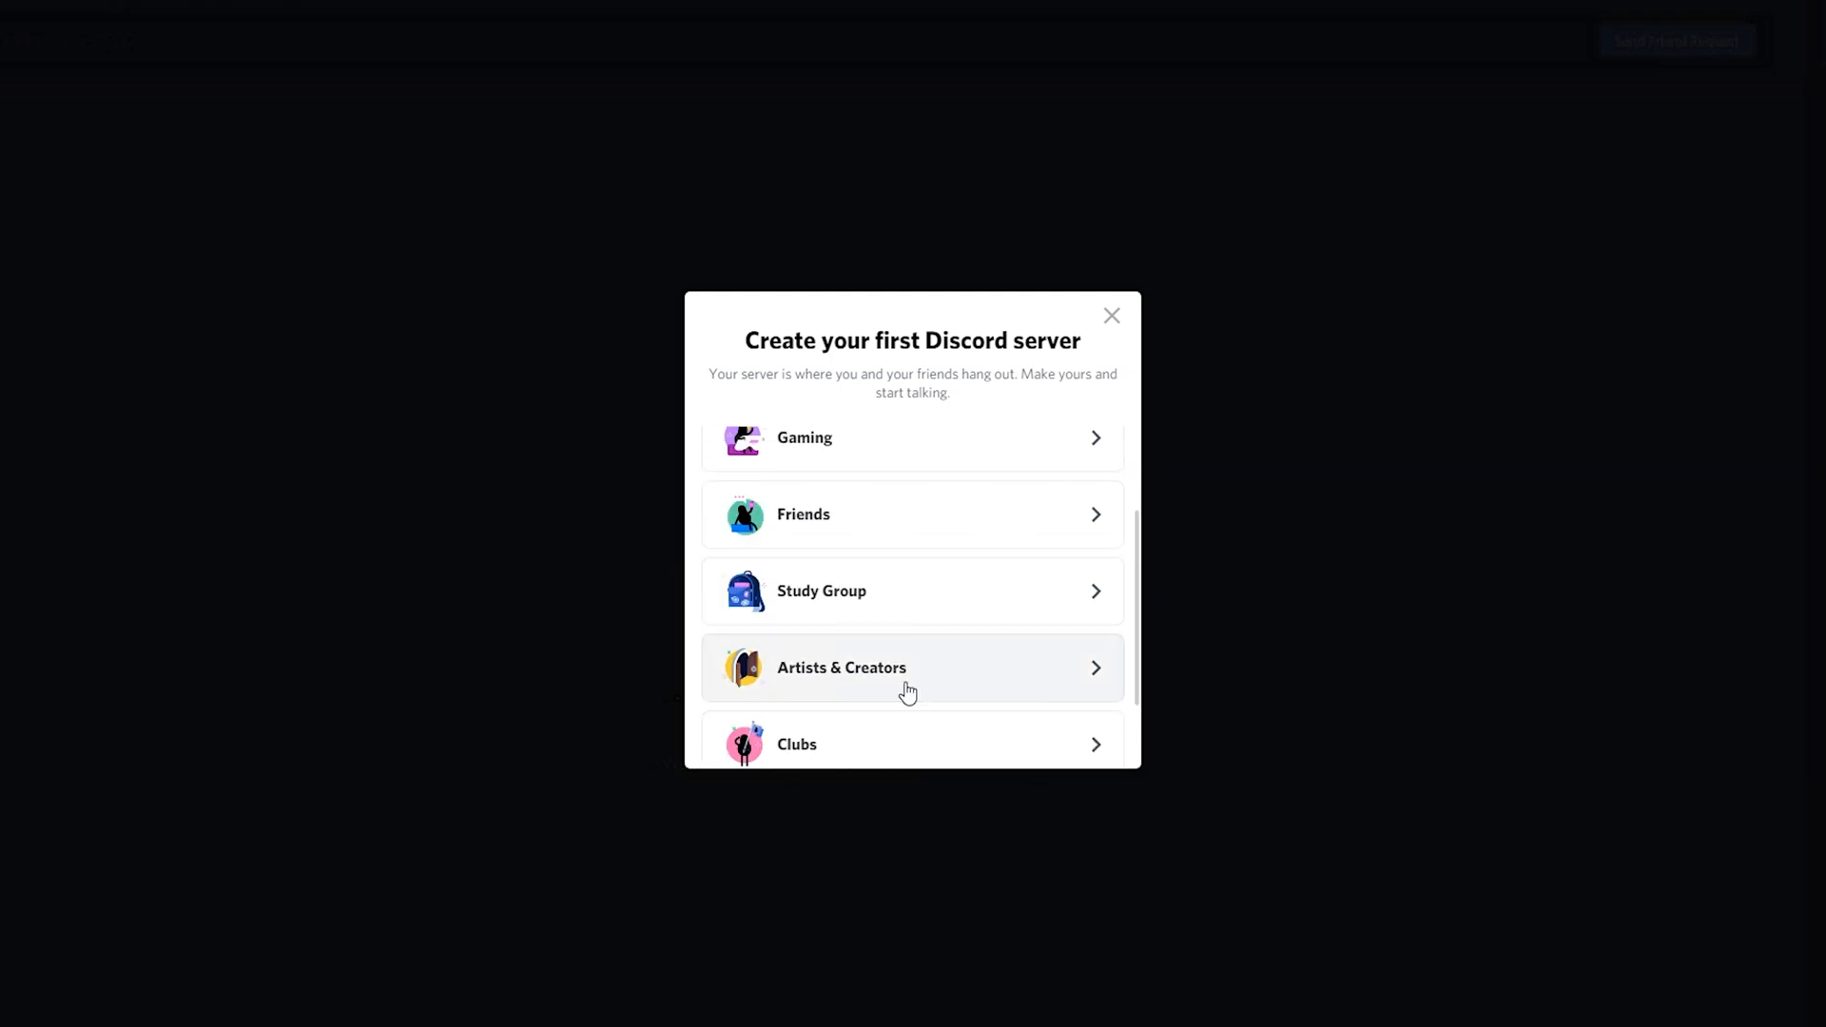
pyautogui.scroll(3)
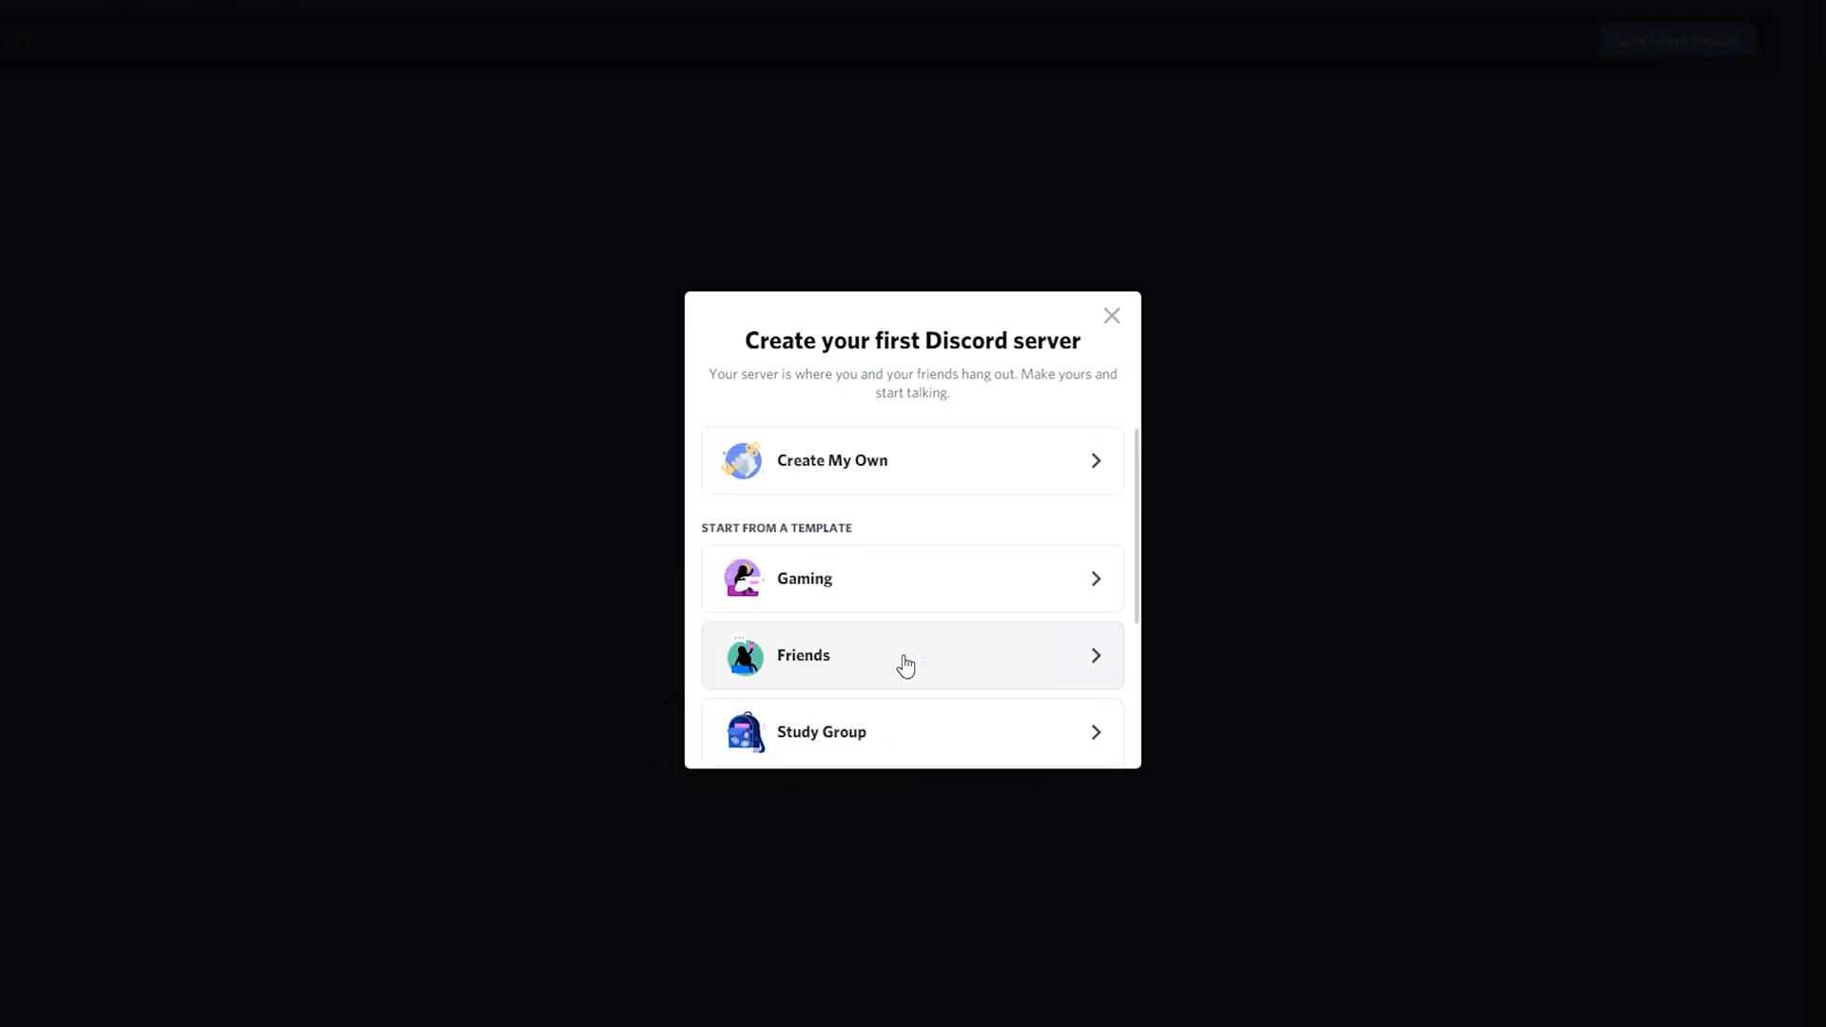
pyautogui.moveTo(837, 483)
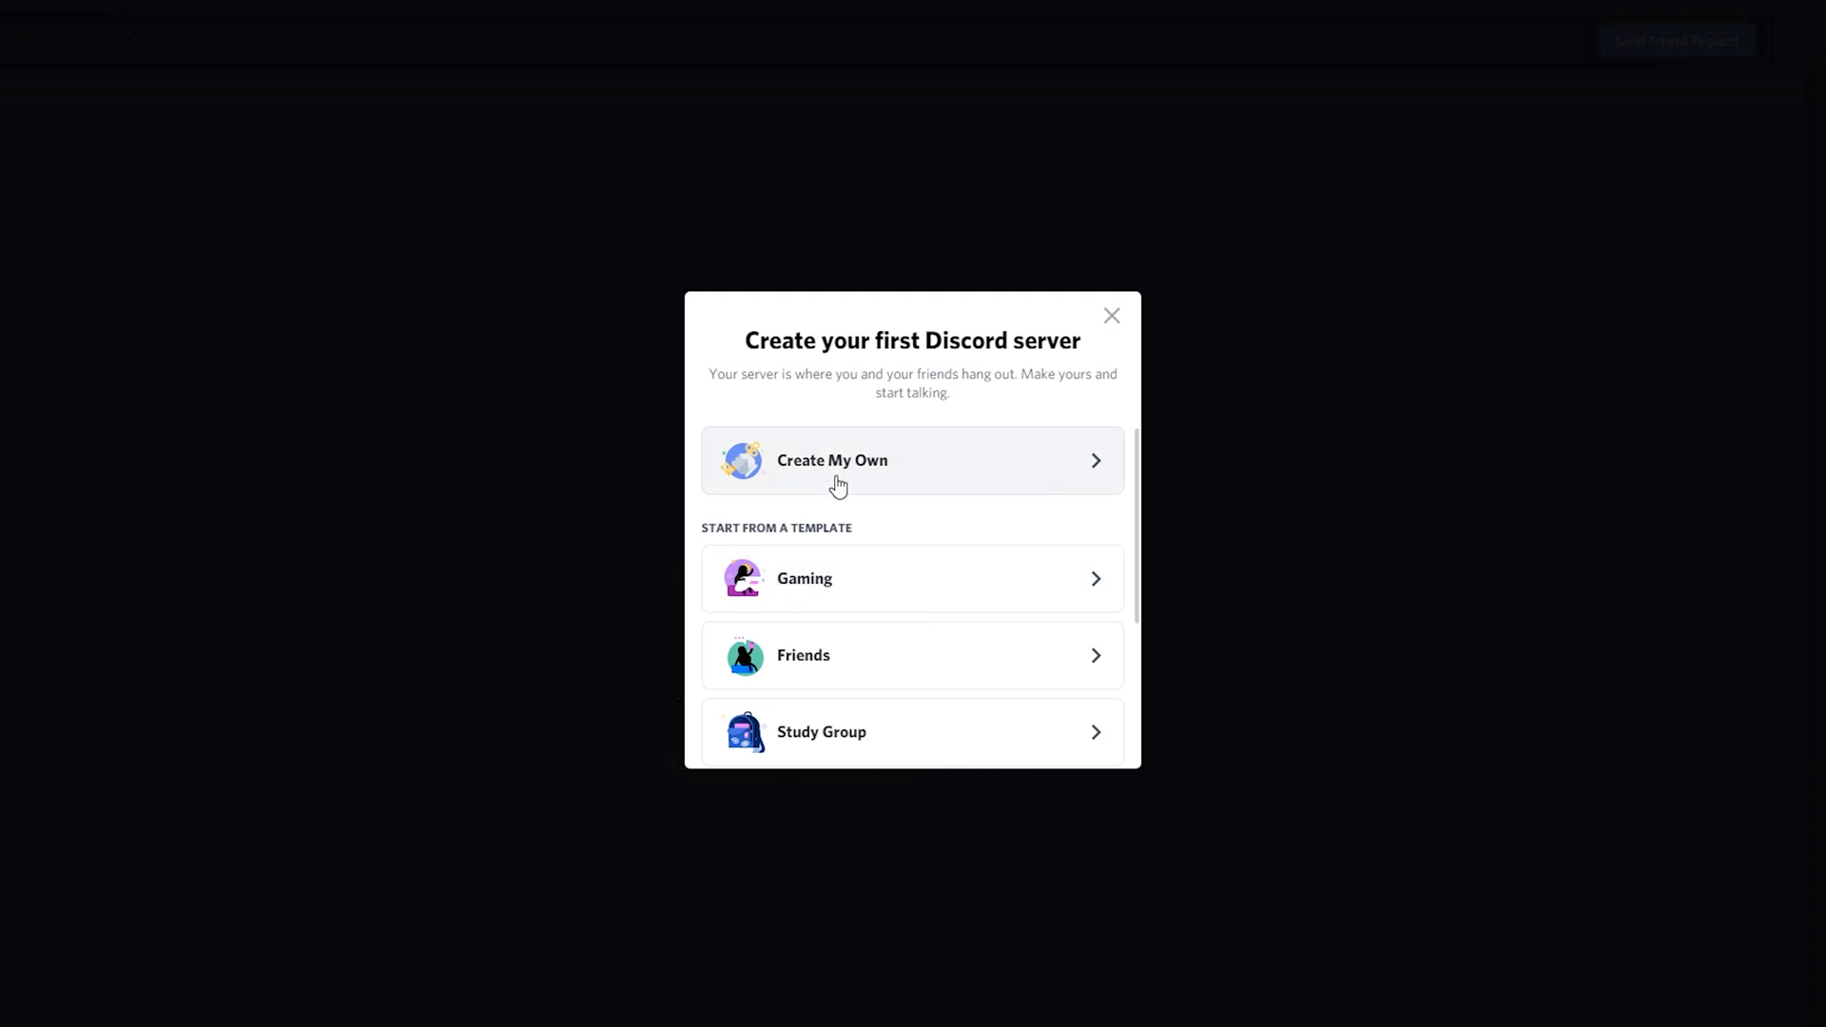
pyautogui.moveTo(851, 489)
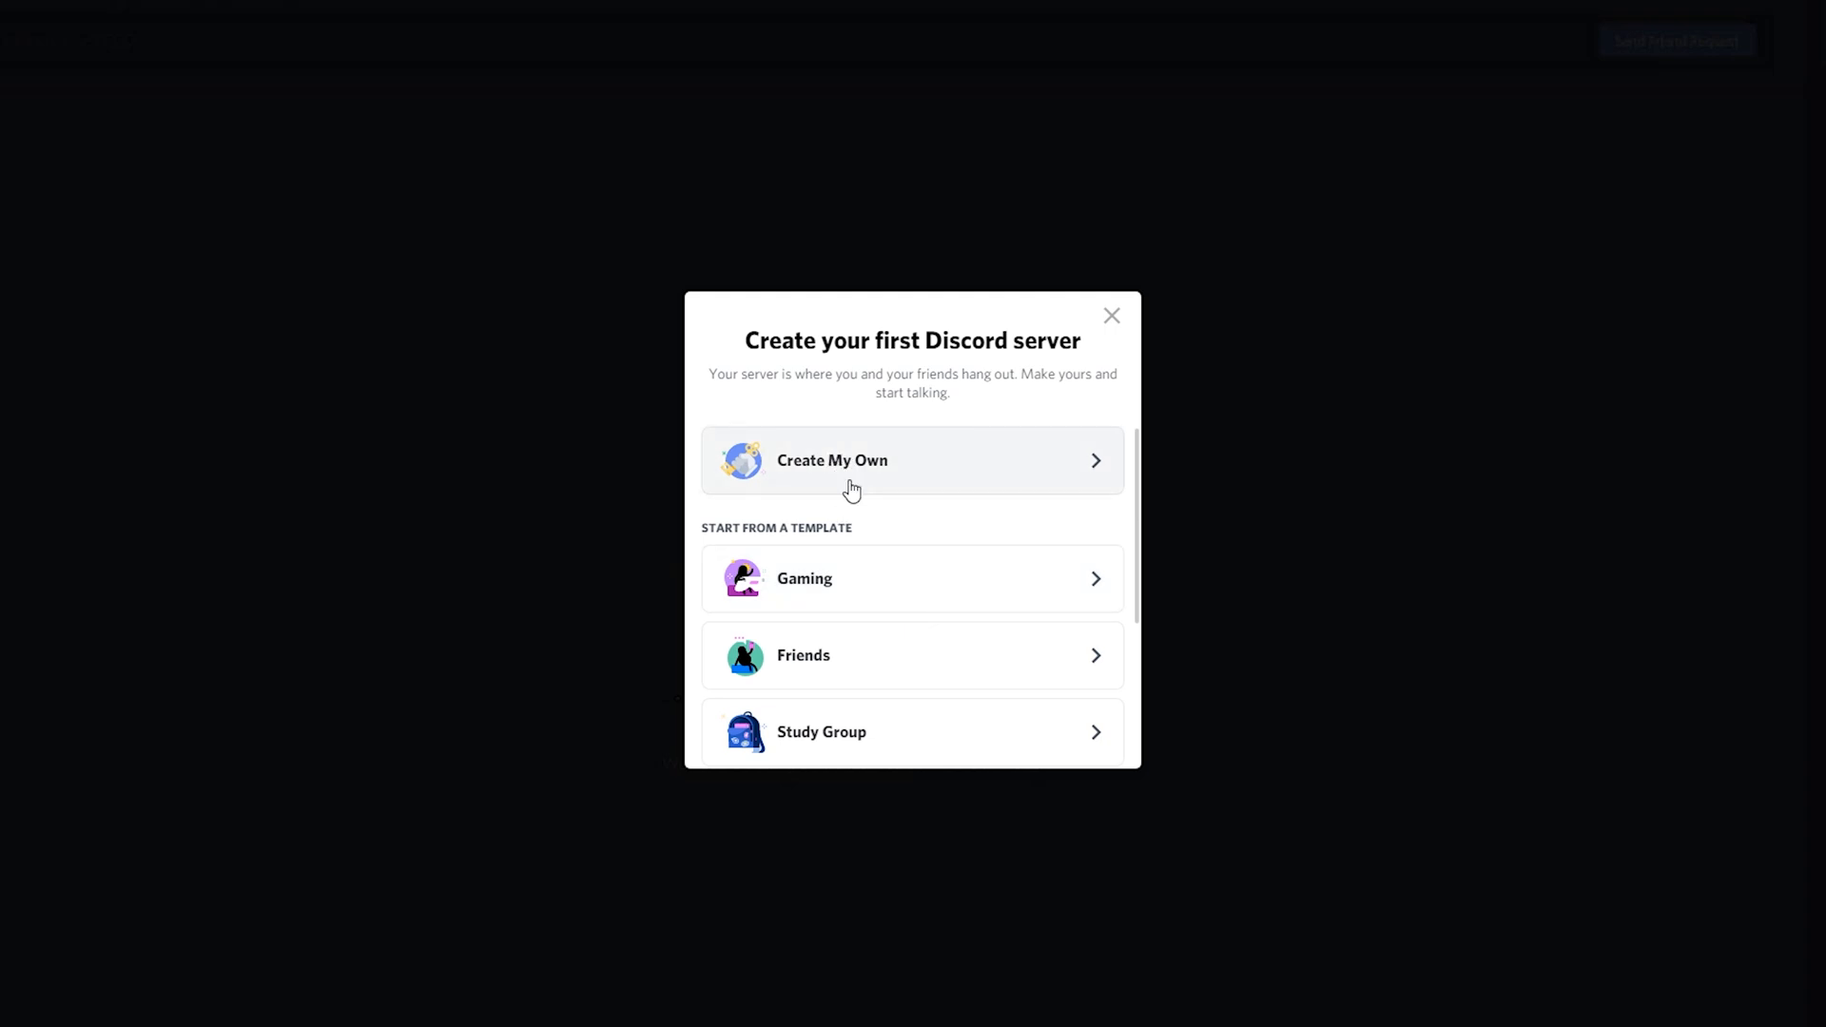
pyautogui.moveTo(873, 594)
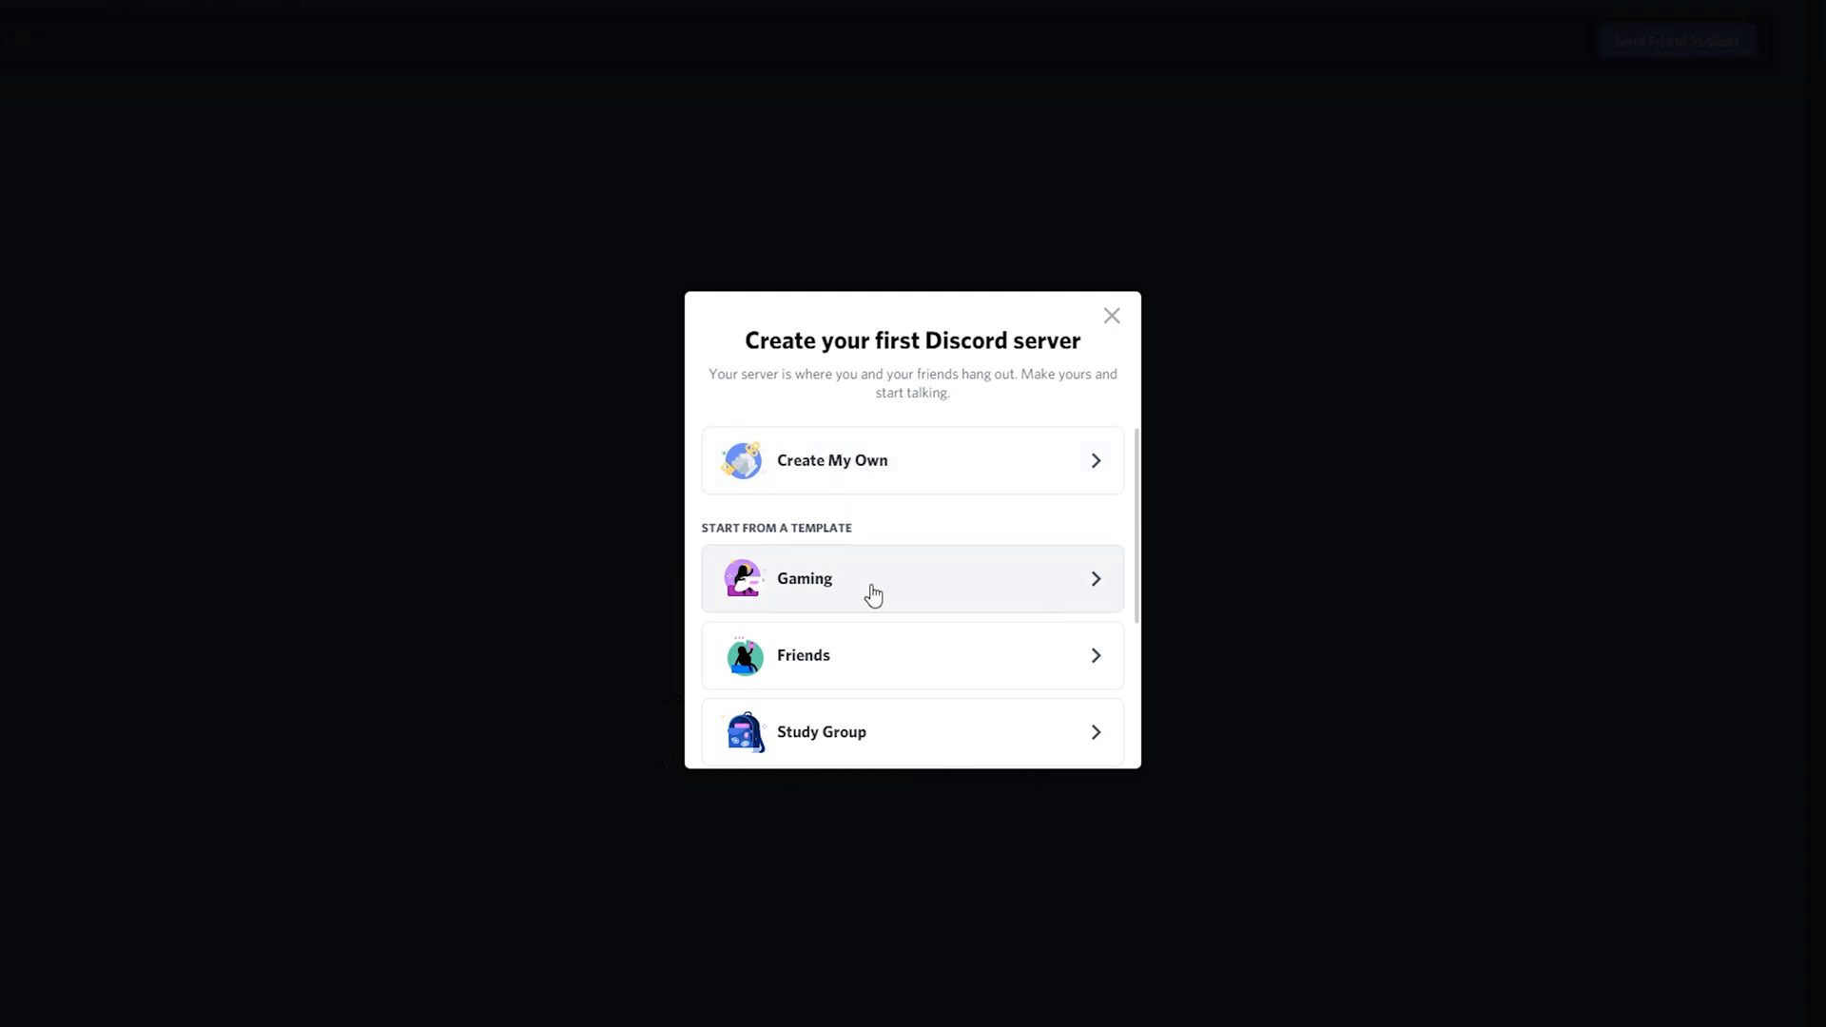
pyautogui.moveTo(897, 567)
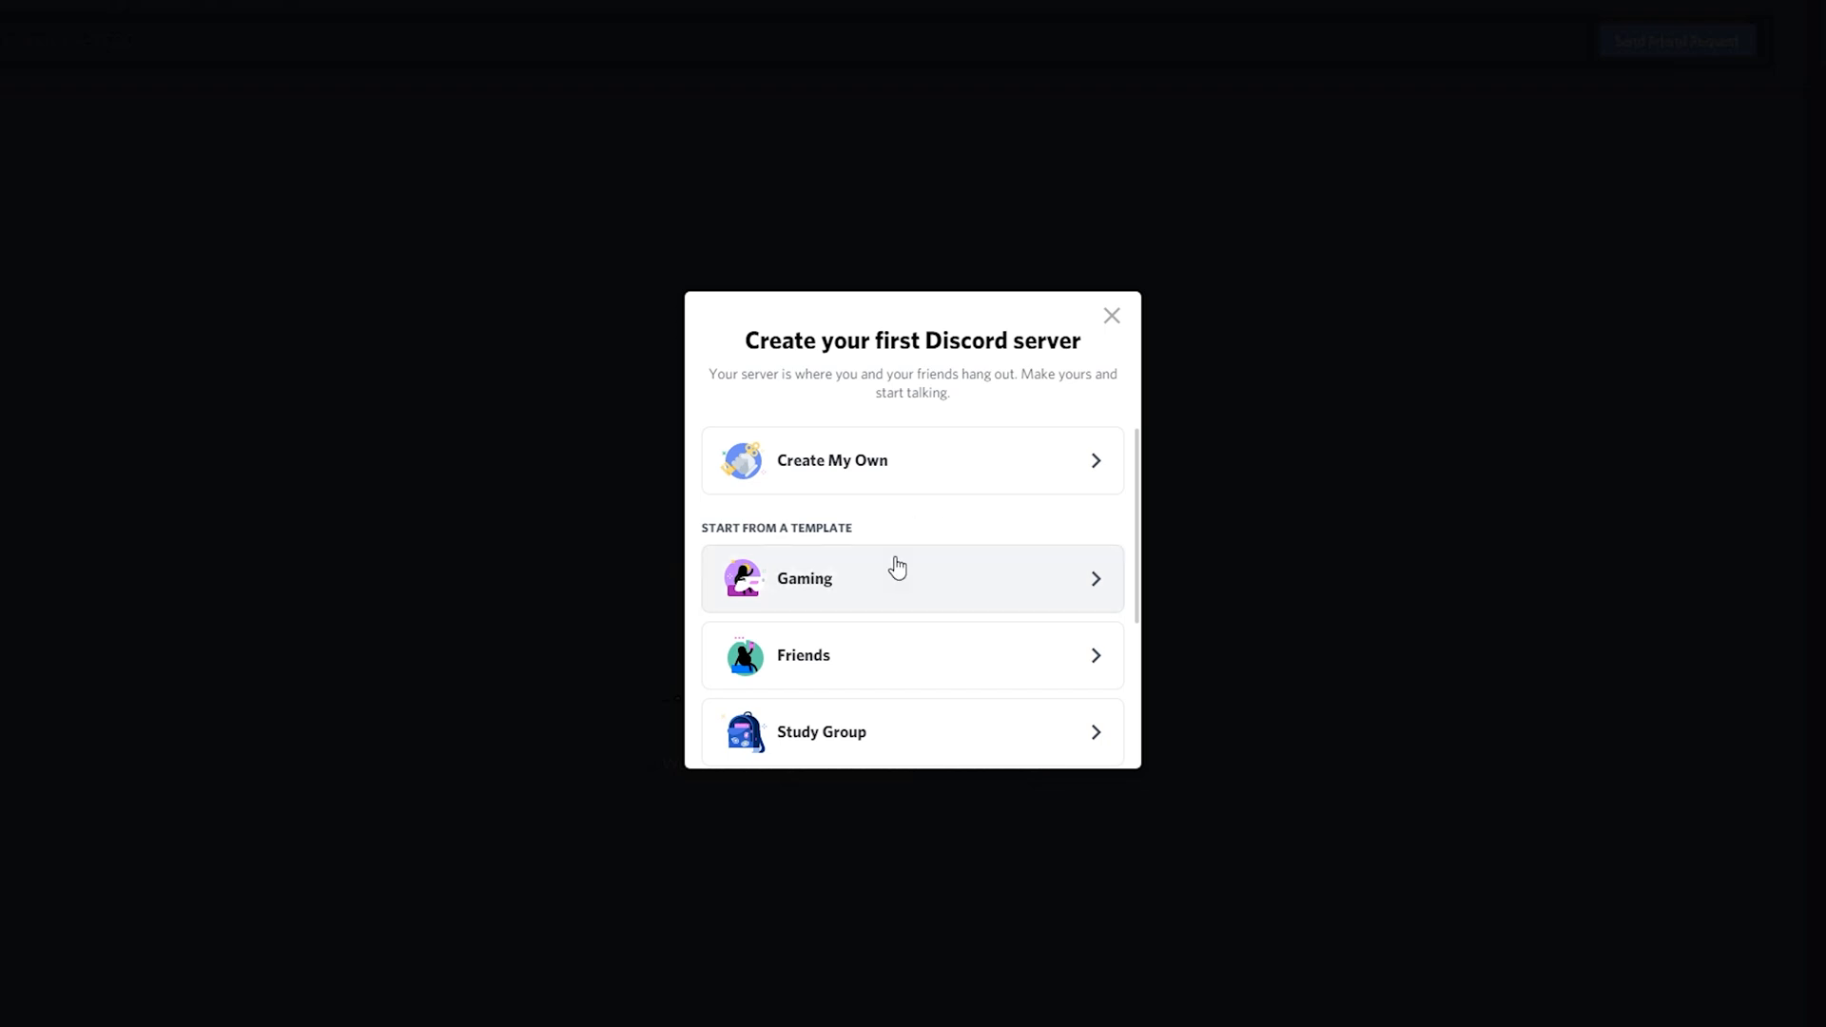
pyautogui.moveTo(836, 595)
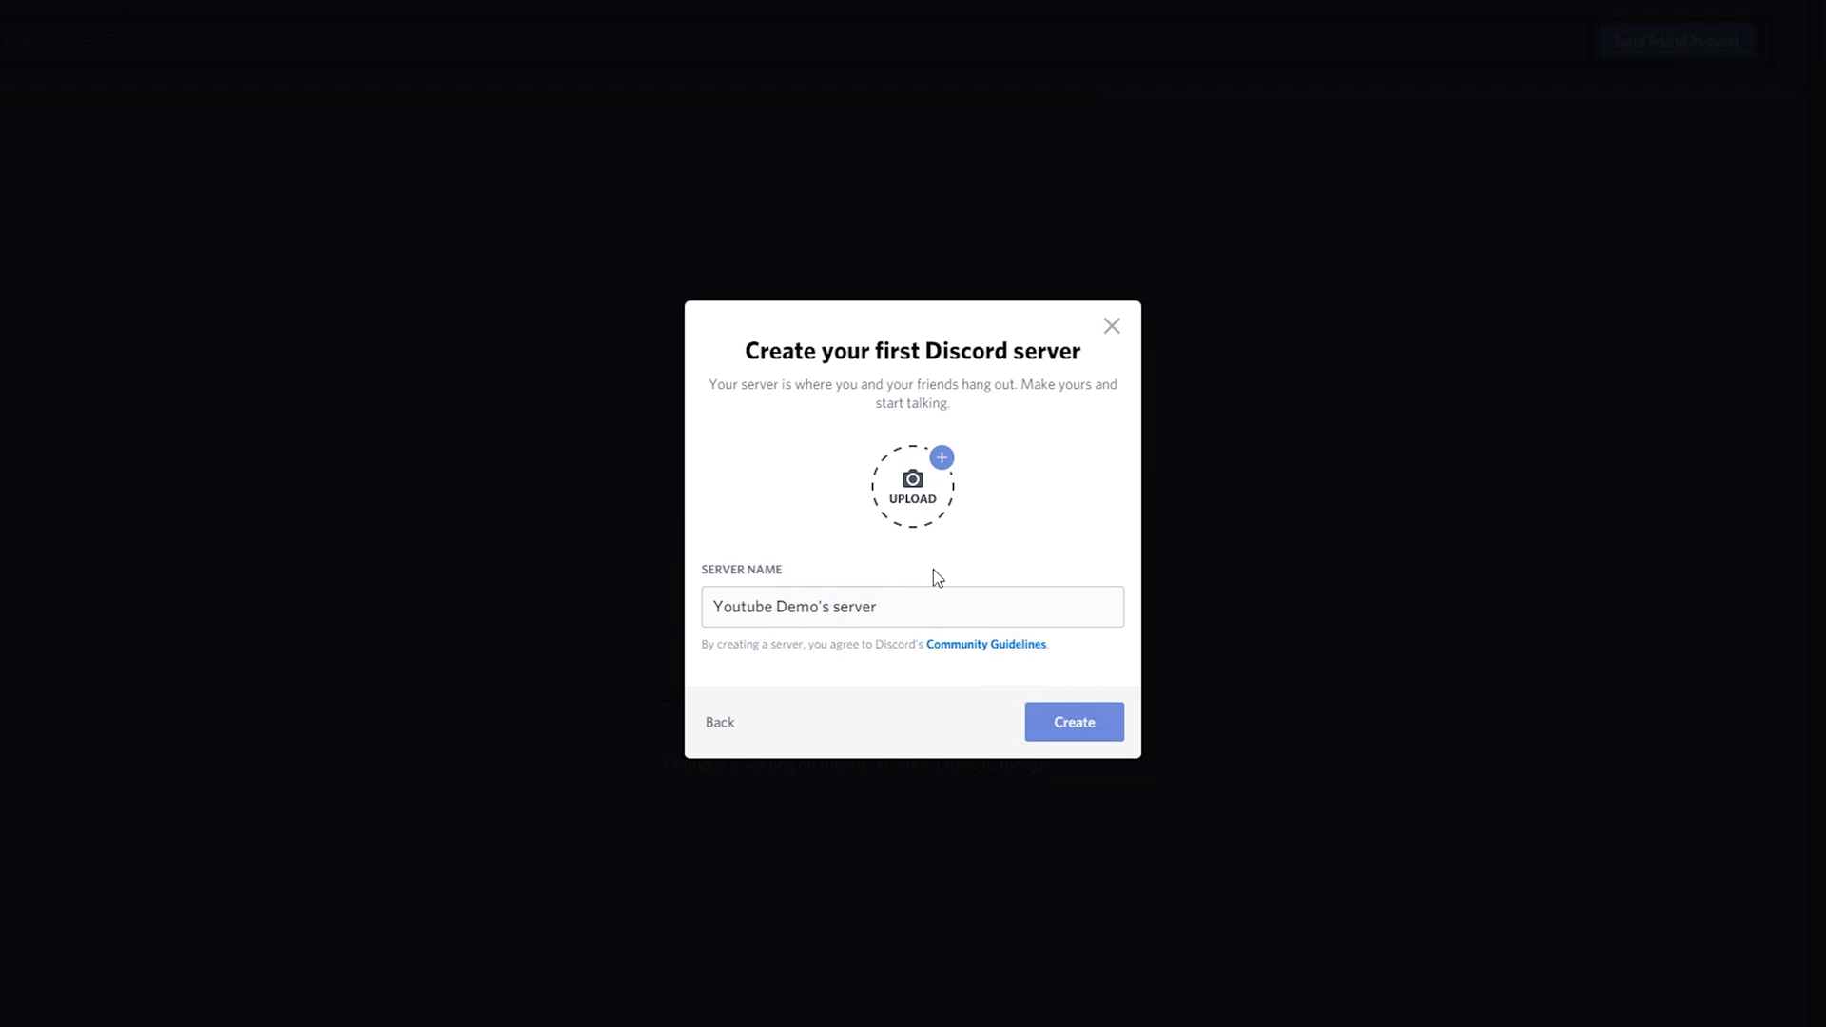
pyautogui.moveTo(788, 545)
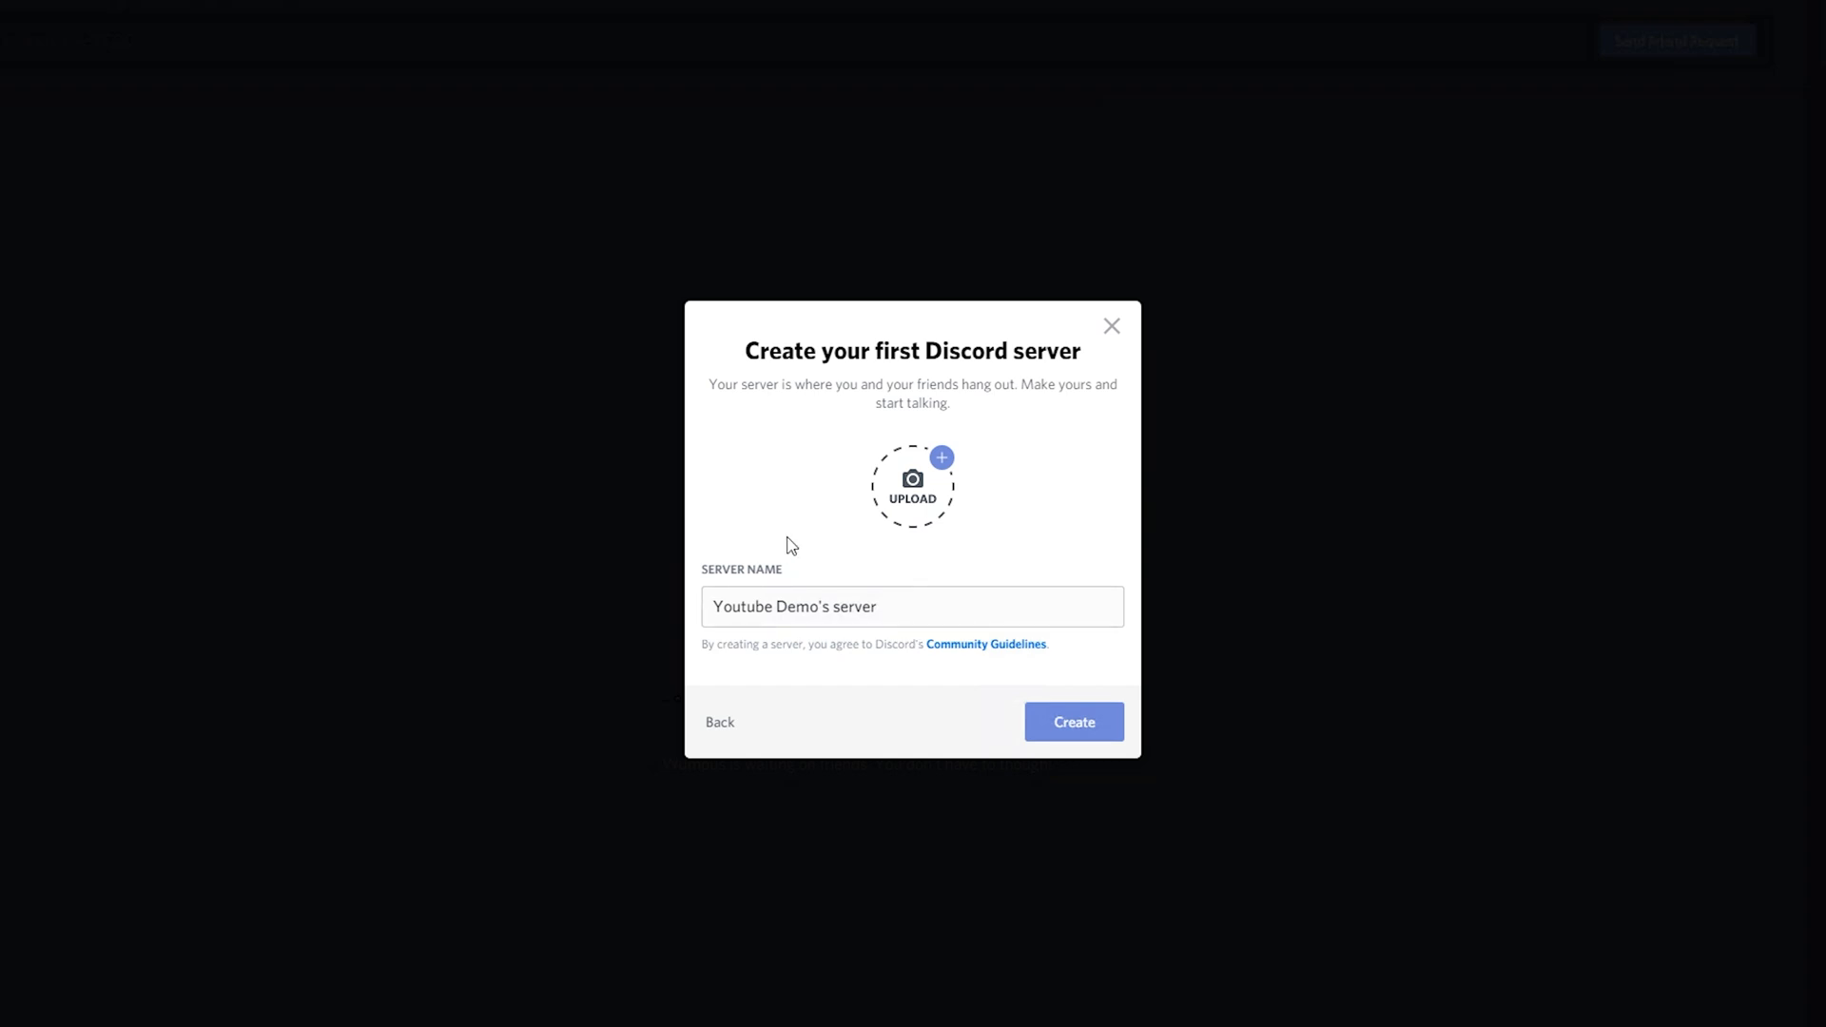
pyautogui.moveTo(931, 544)
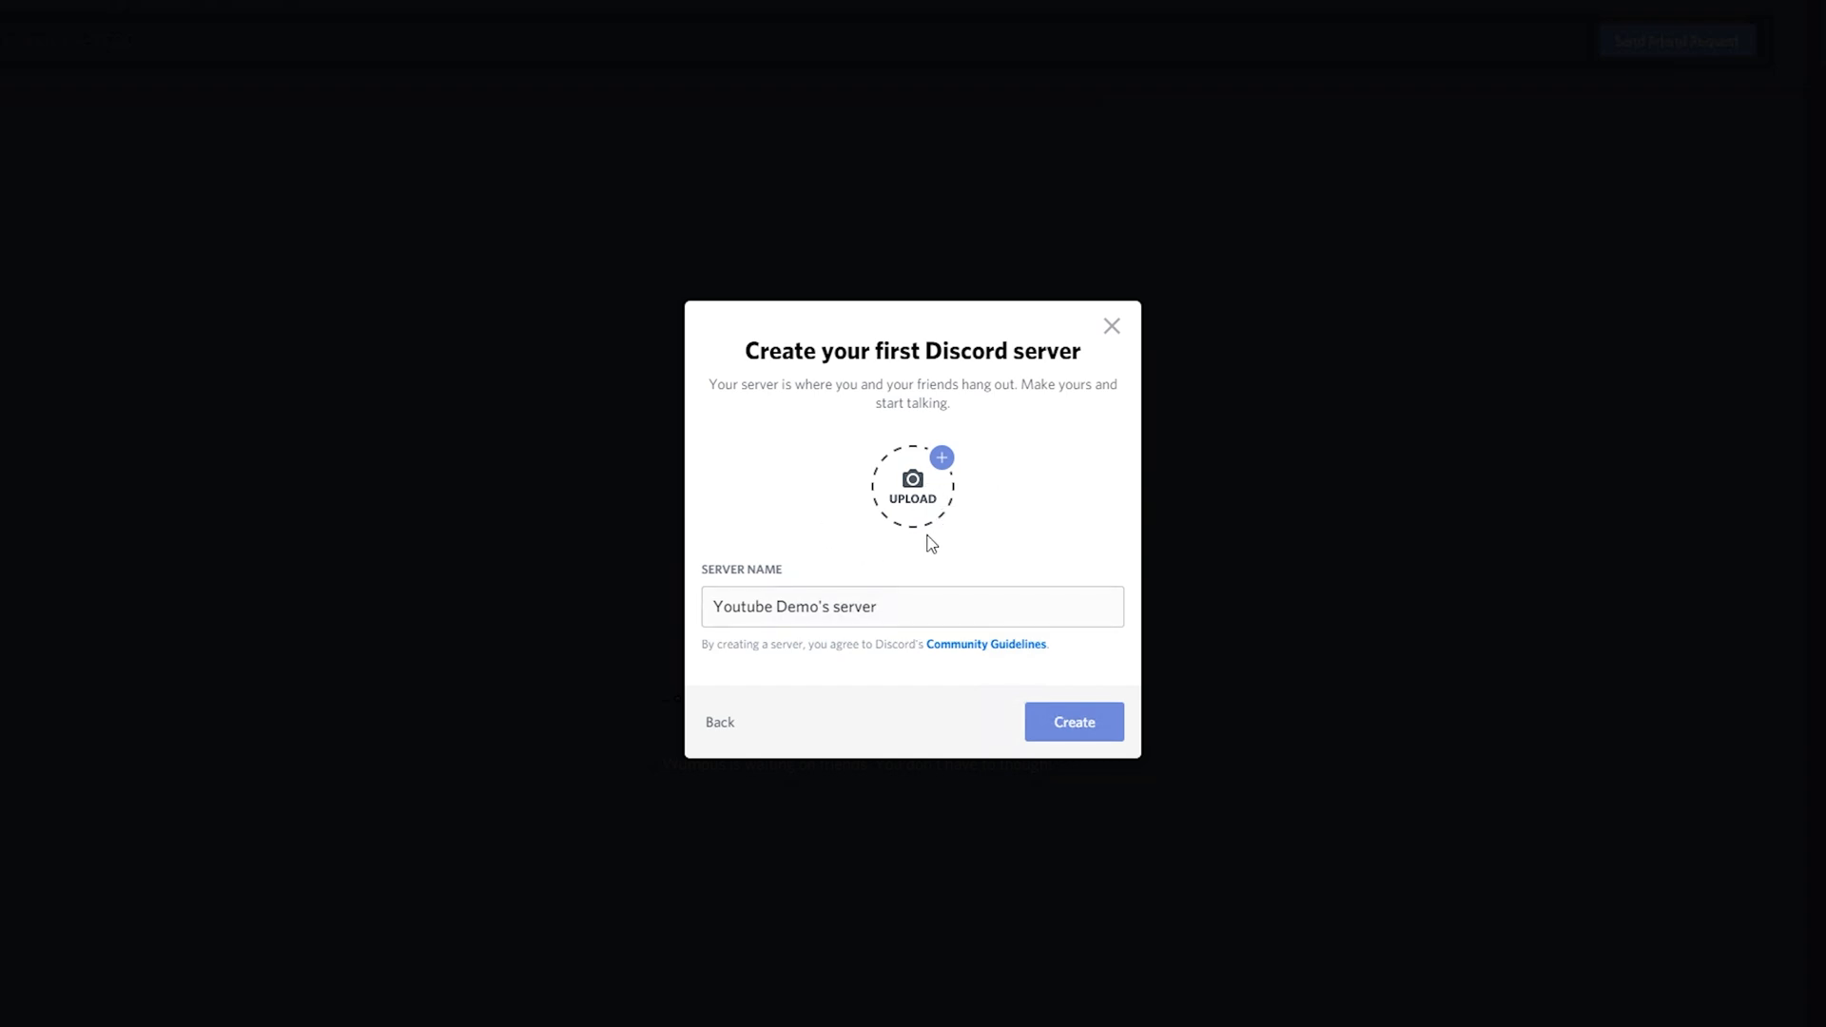
pyautogui.moveTo(1029, 578)
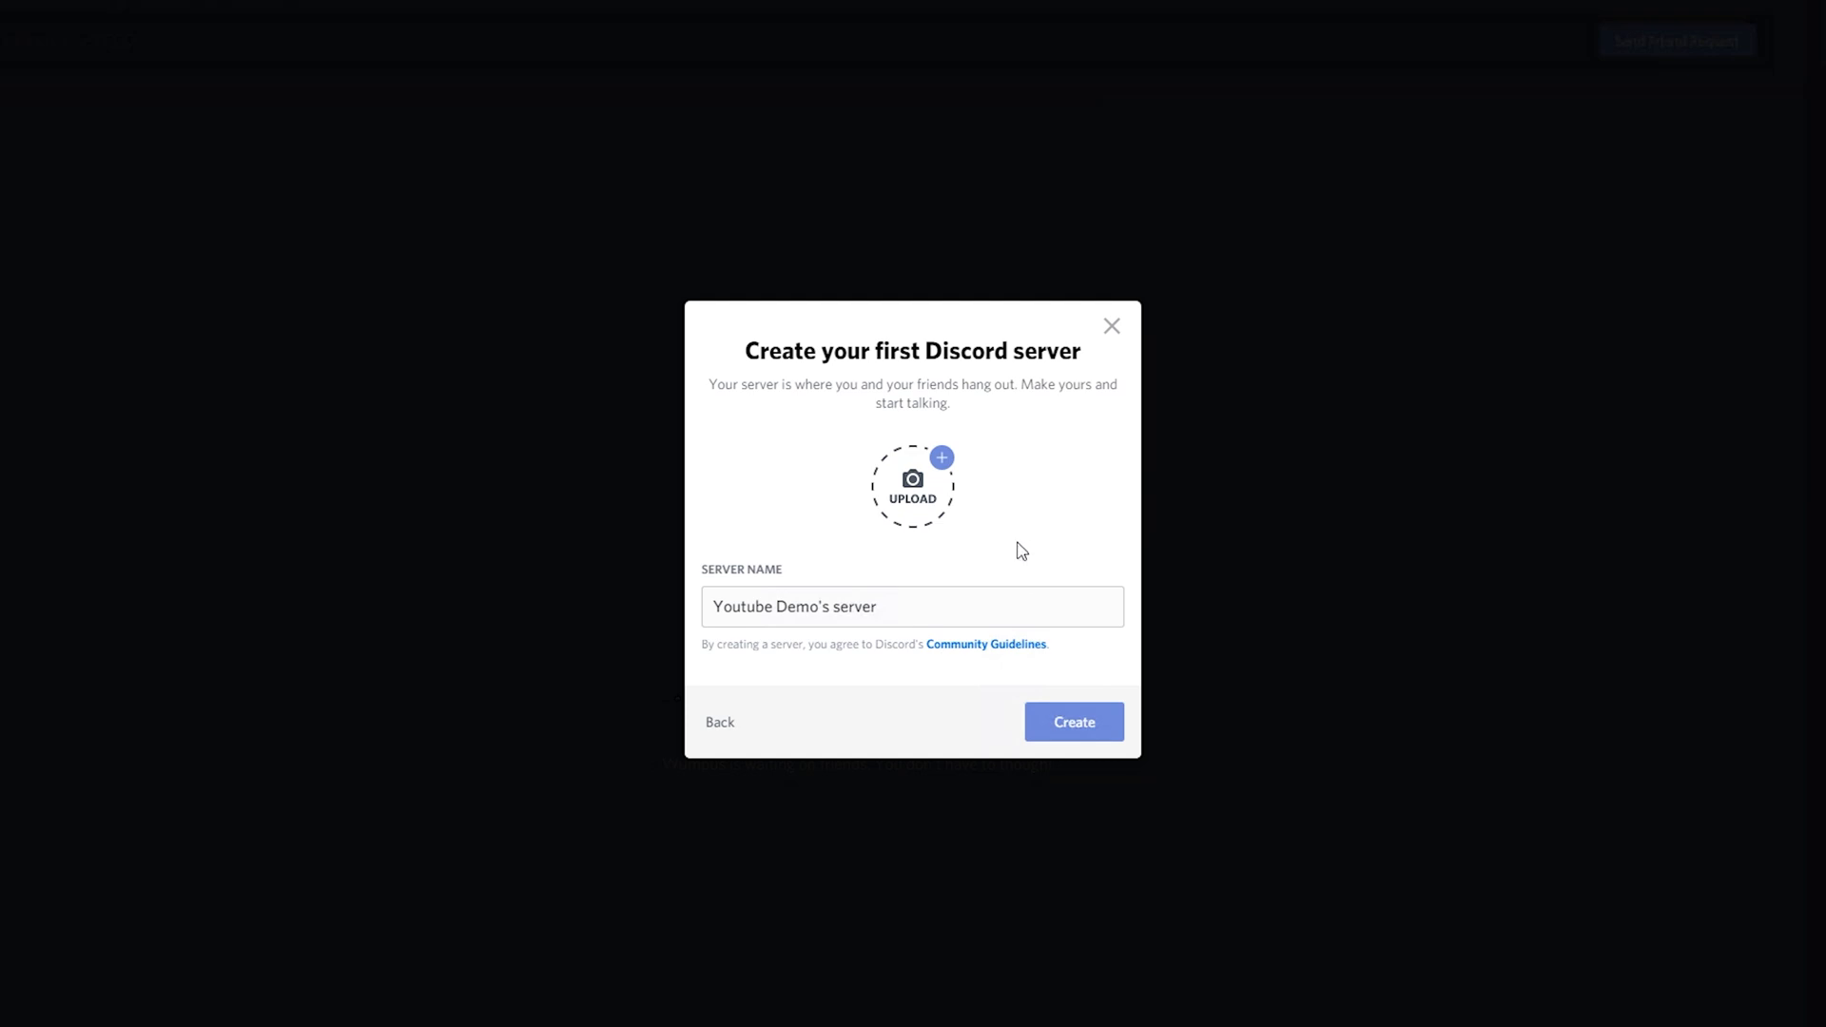
pyautogui.moveTo(851, 494)
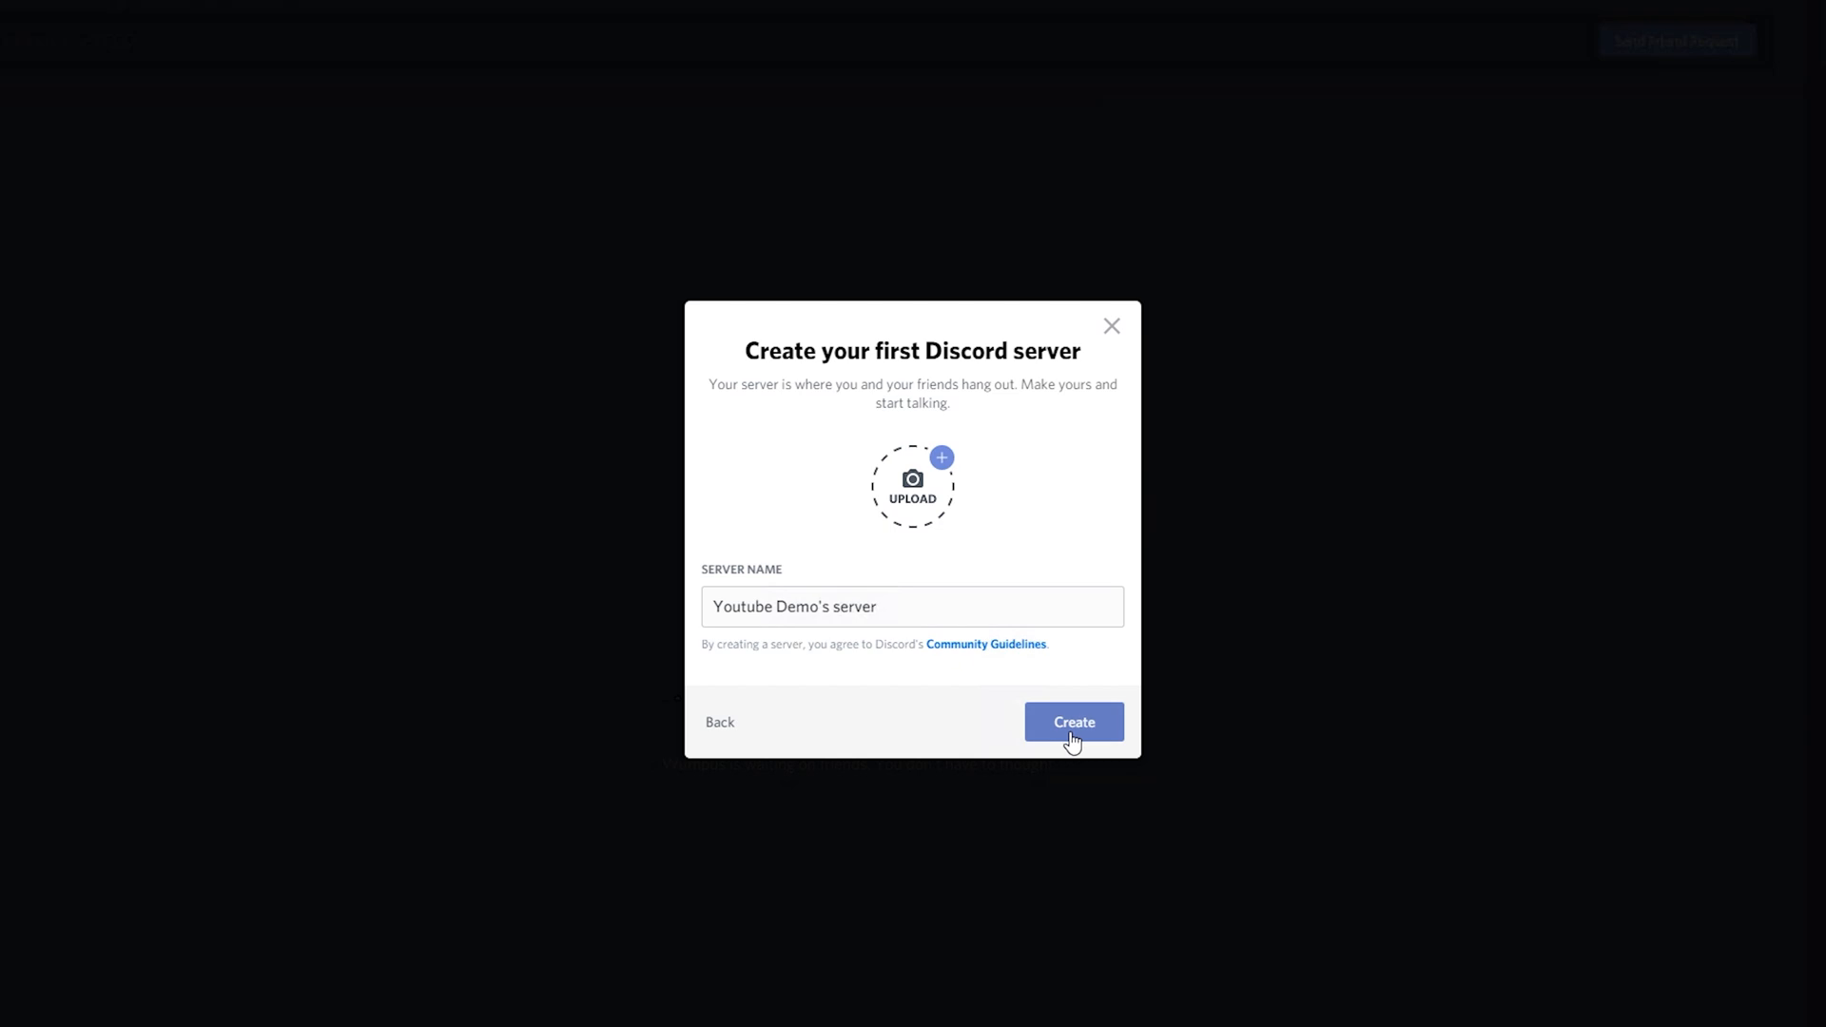
pyautogui.click(1073, 721)
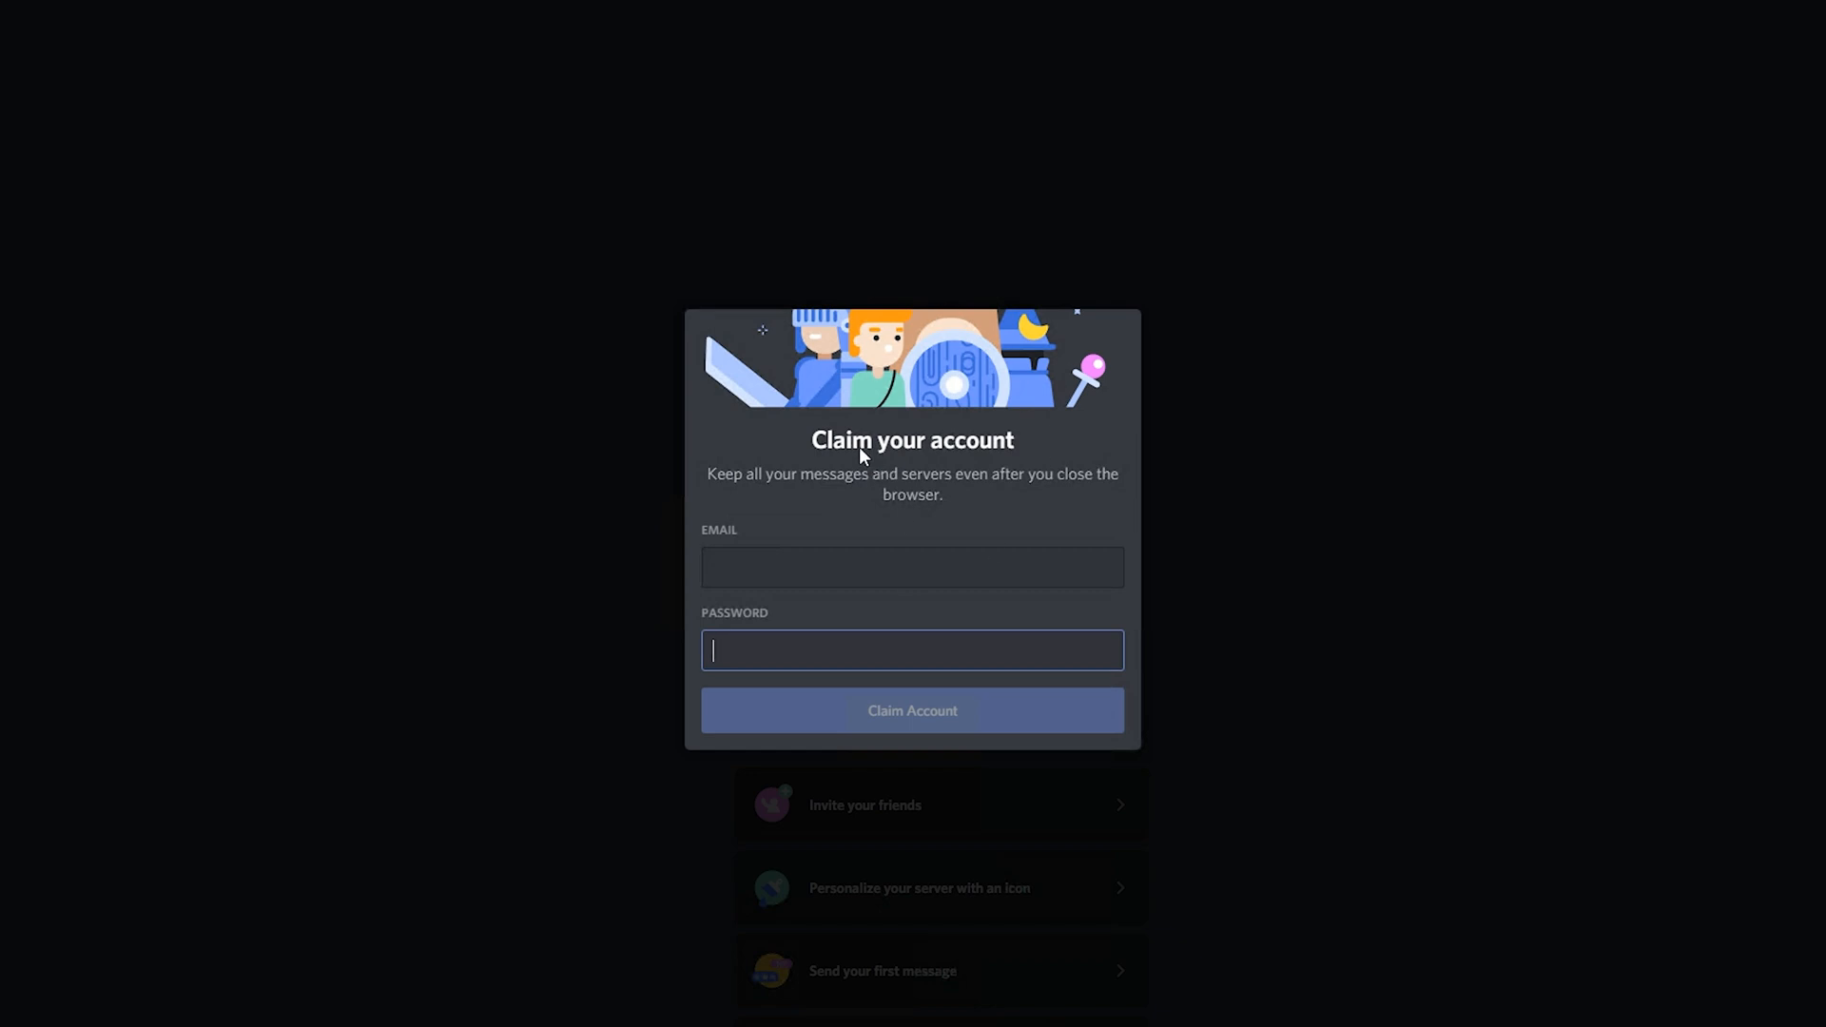
pyautogui.moveTo(835, 501)
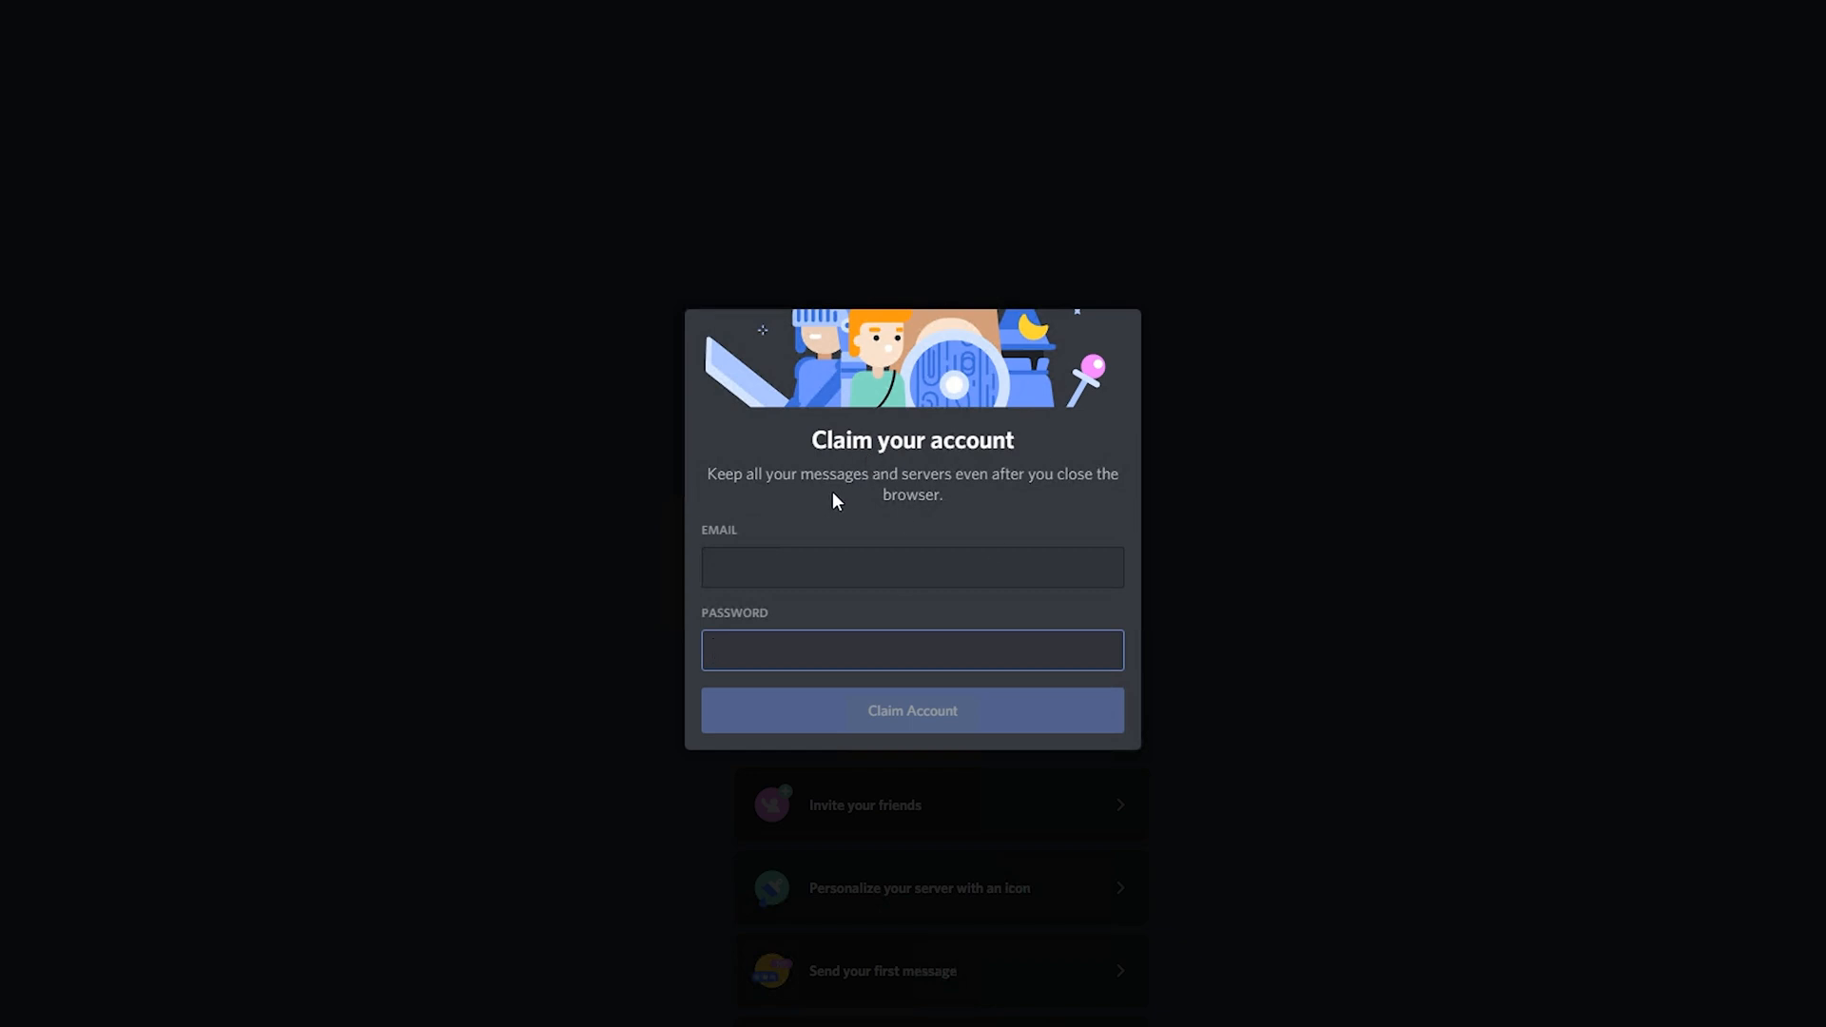
pyautogui.moveTo(862, 528)
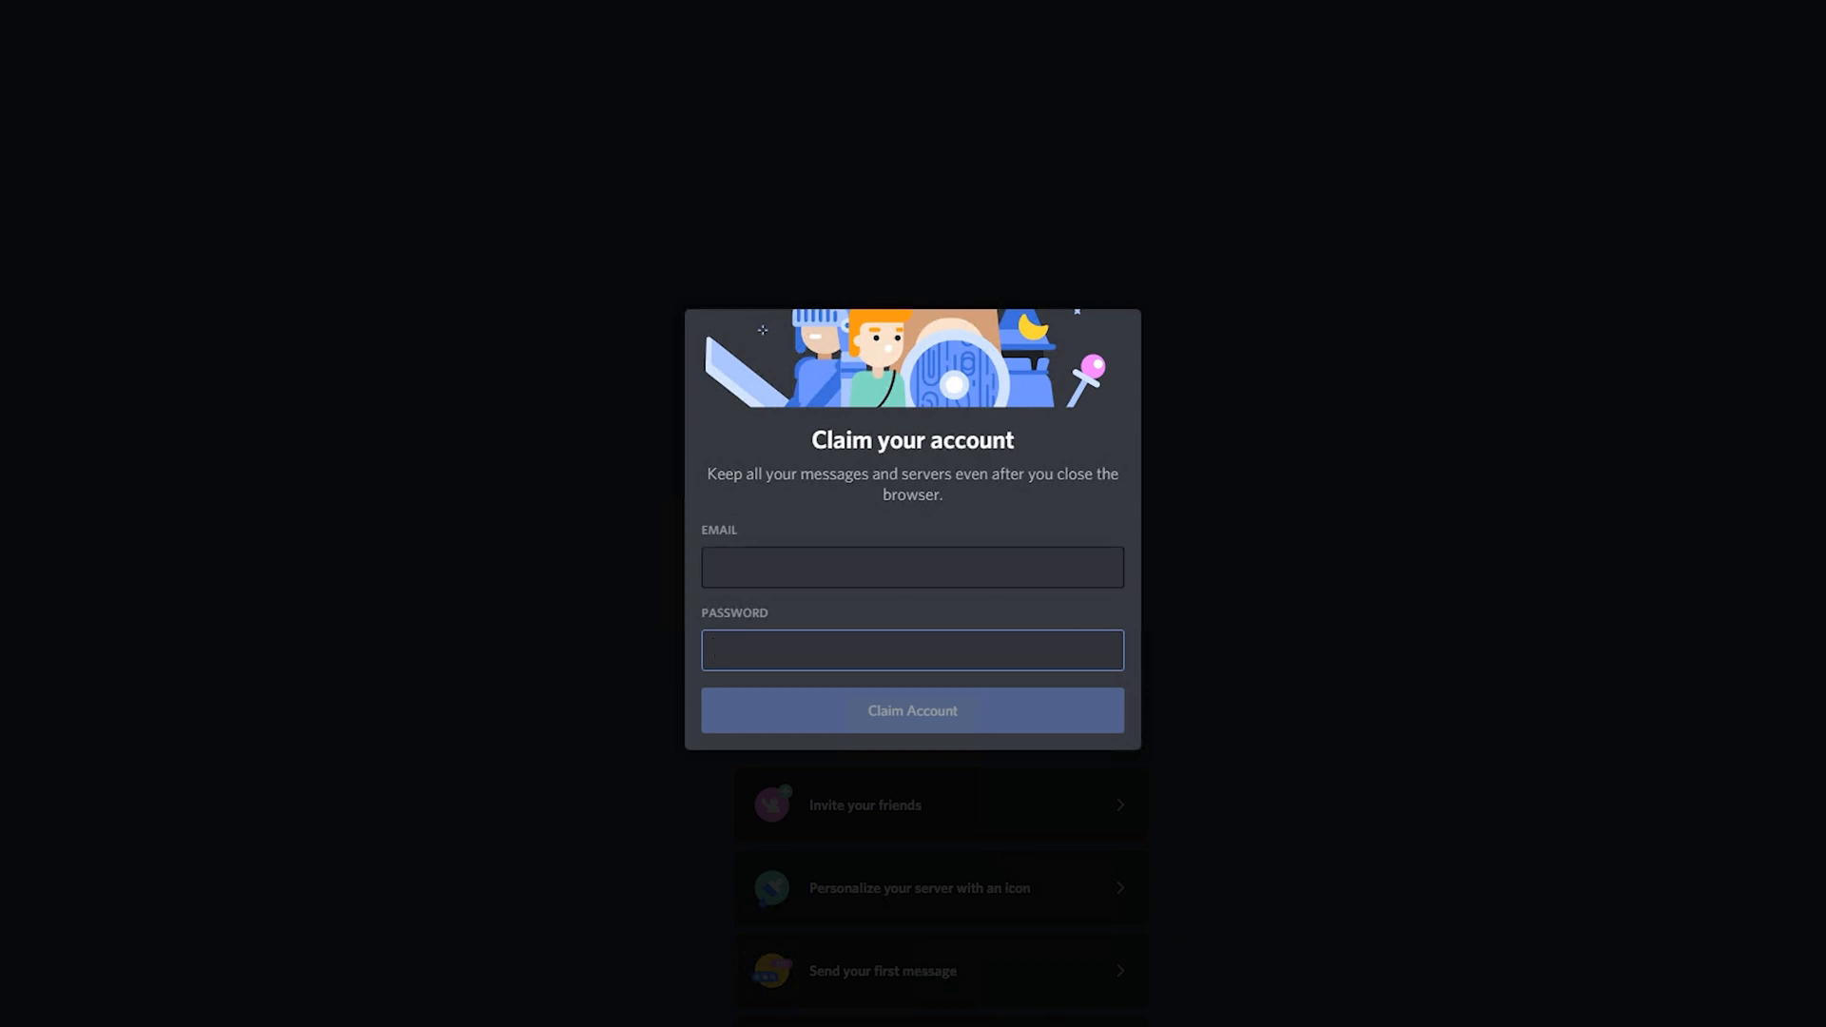
# Step: Dismiss the 'Claim your account' popup, then reopen it from the banner's Claim Account
pyautogui.click(912, 649)
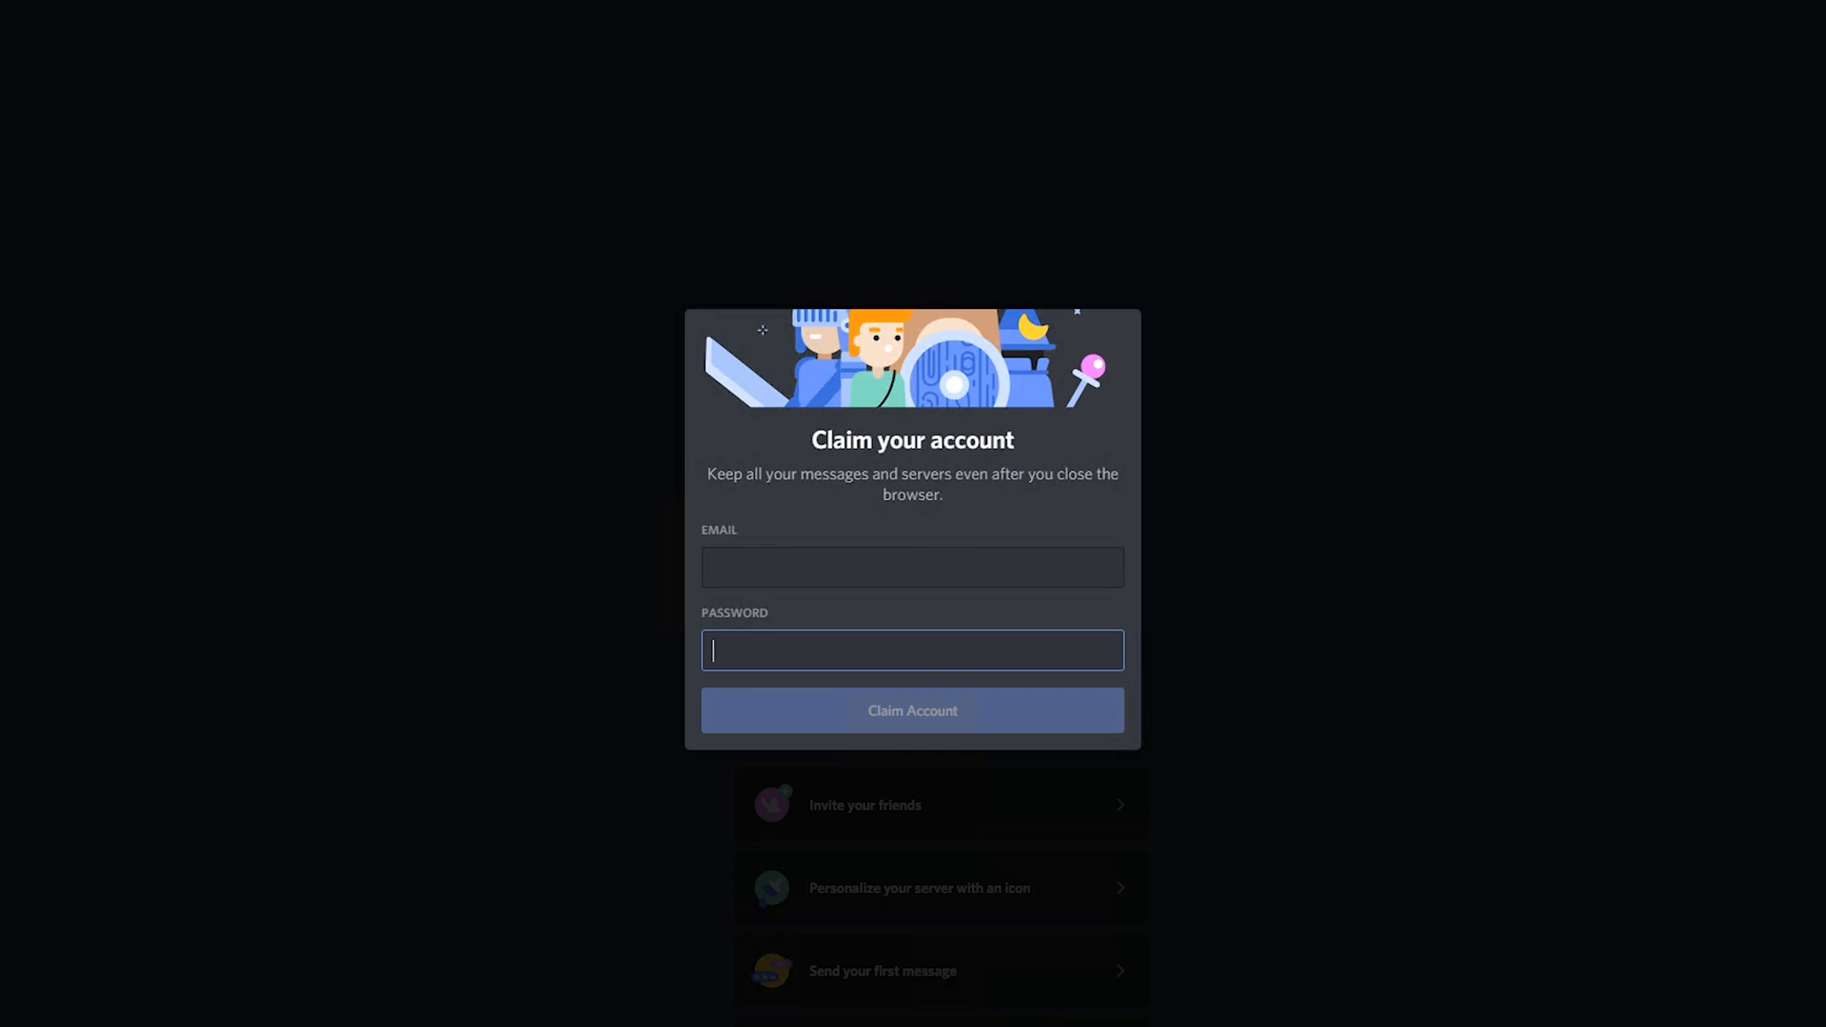
pyautogui.moveTo(547, 337)
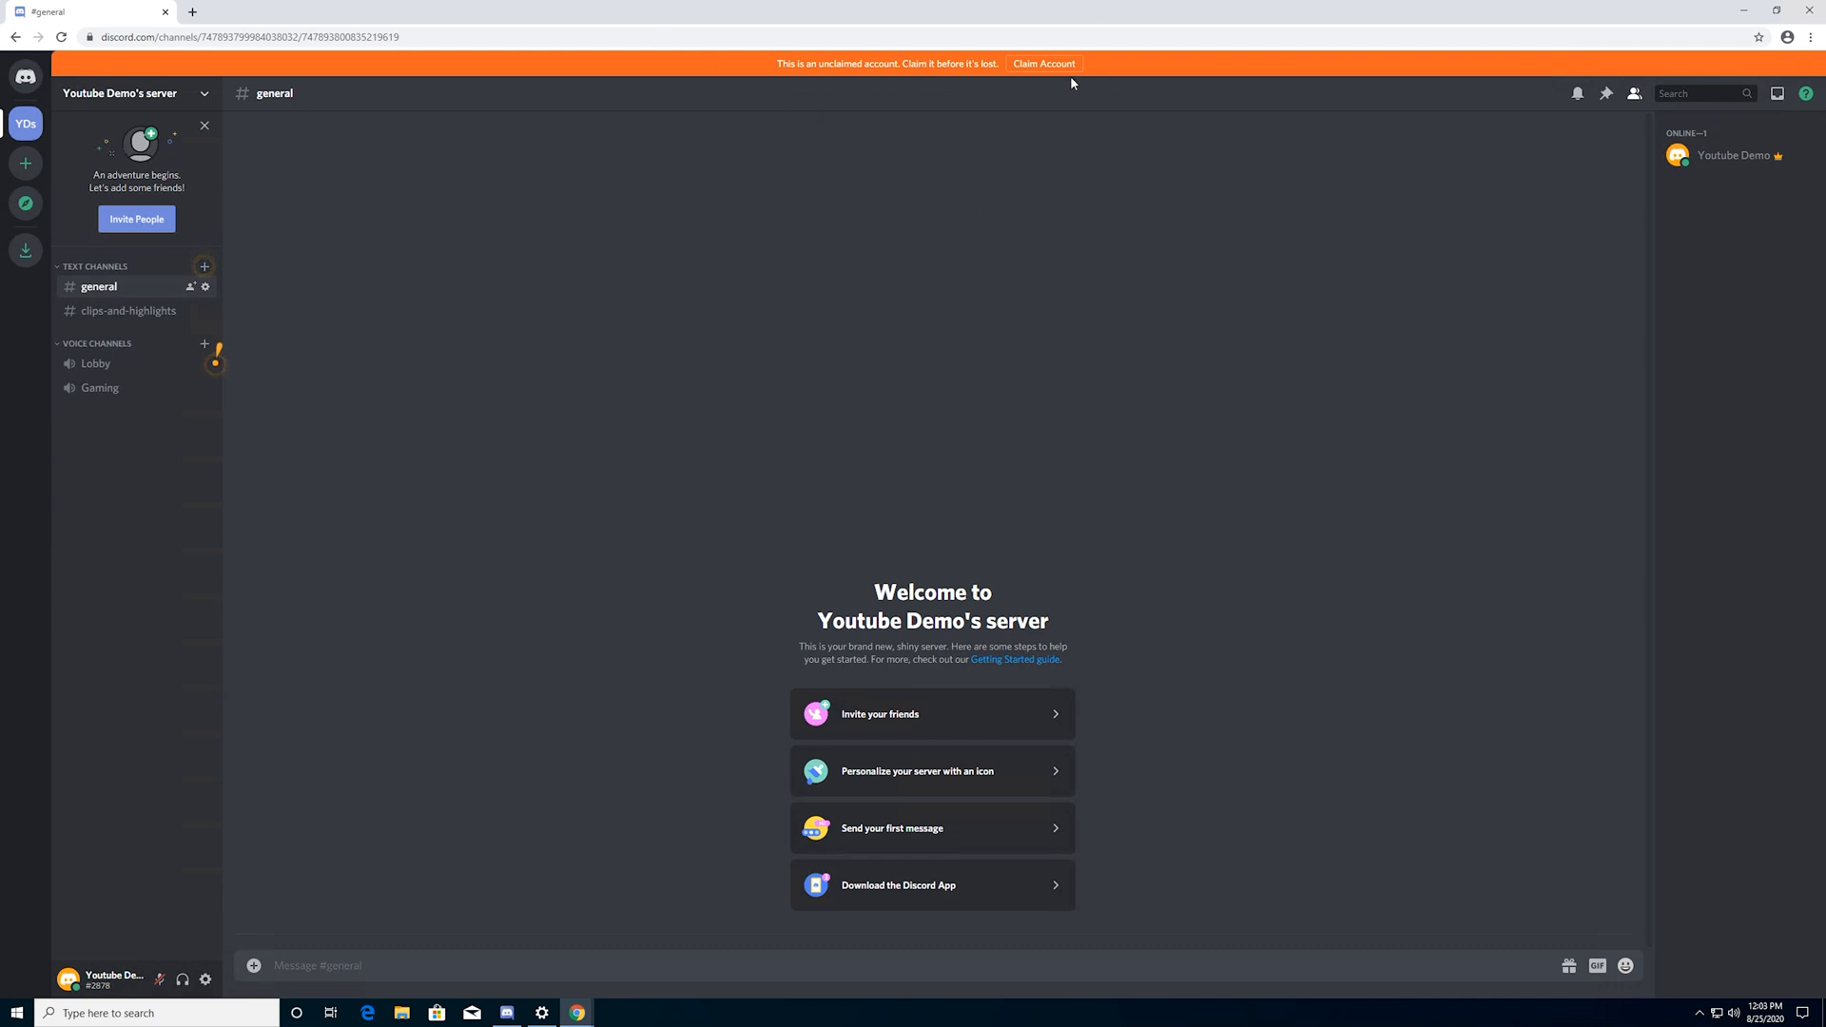
pyautogui.click(1044, 63)
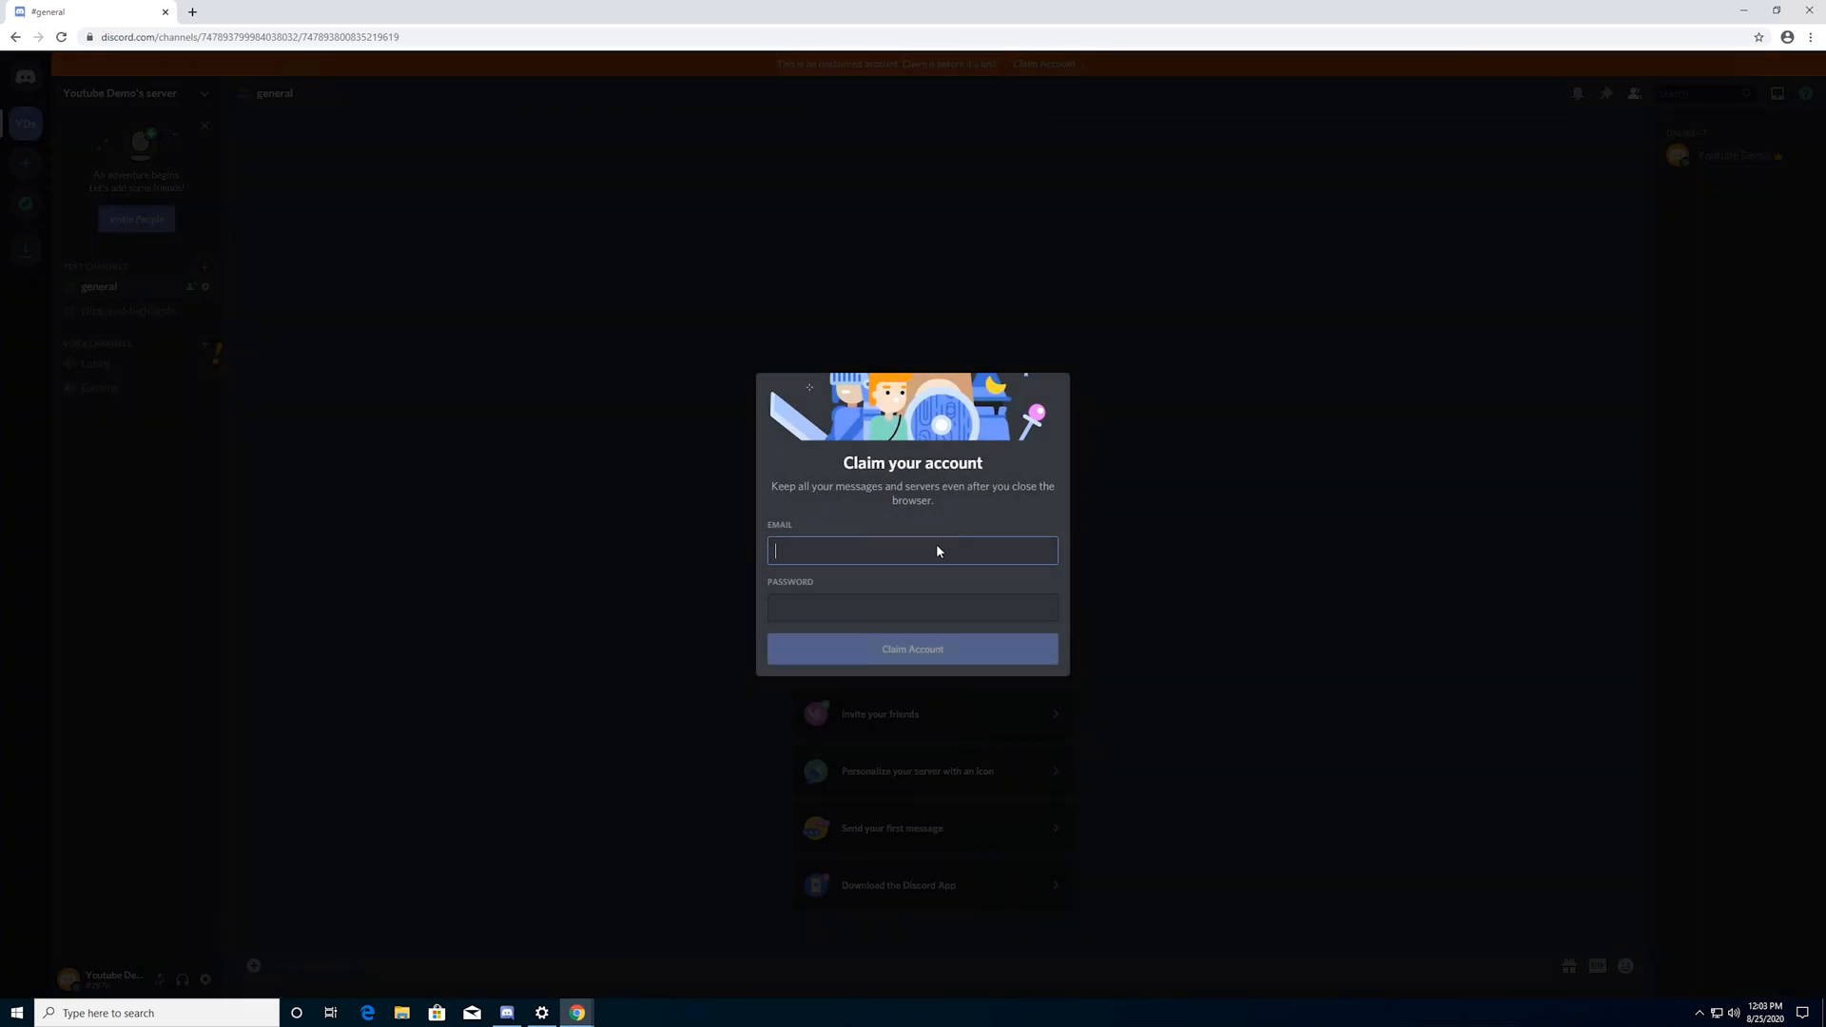
pyautogui.moveTo(746, 682)
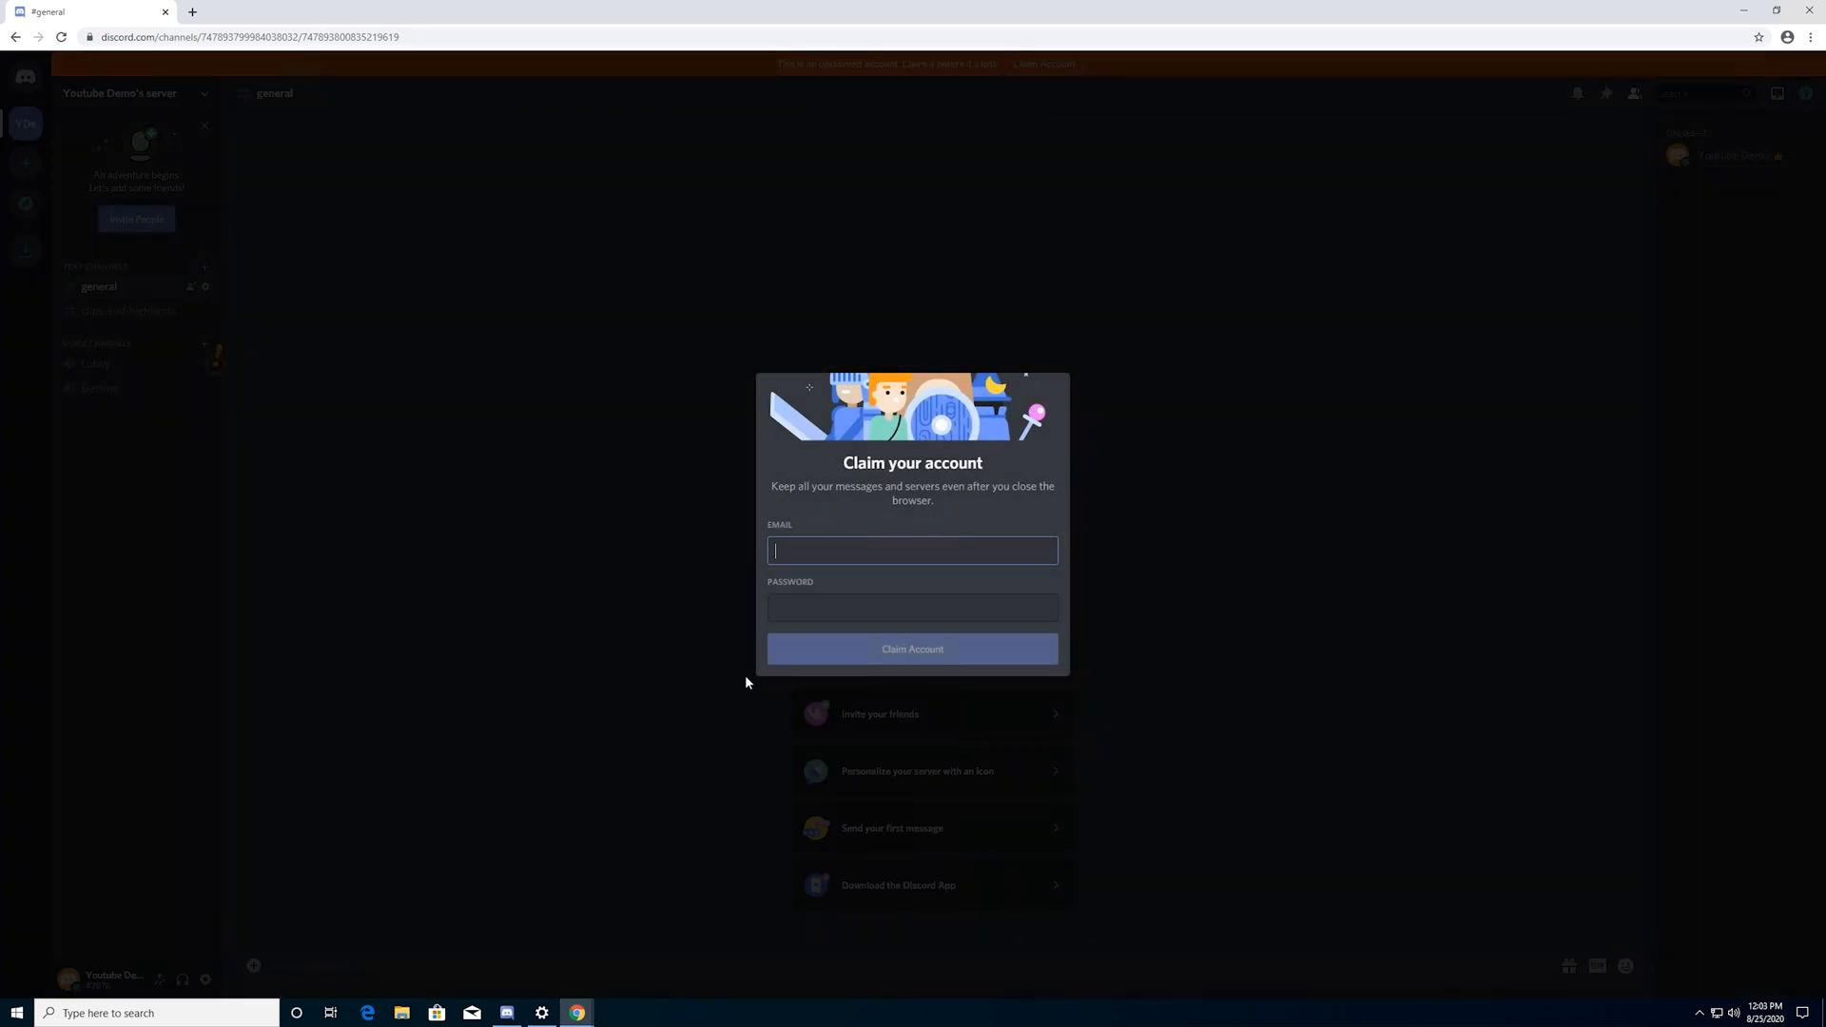
pyautogui.moveTo(1233, 435)
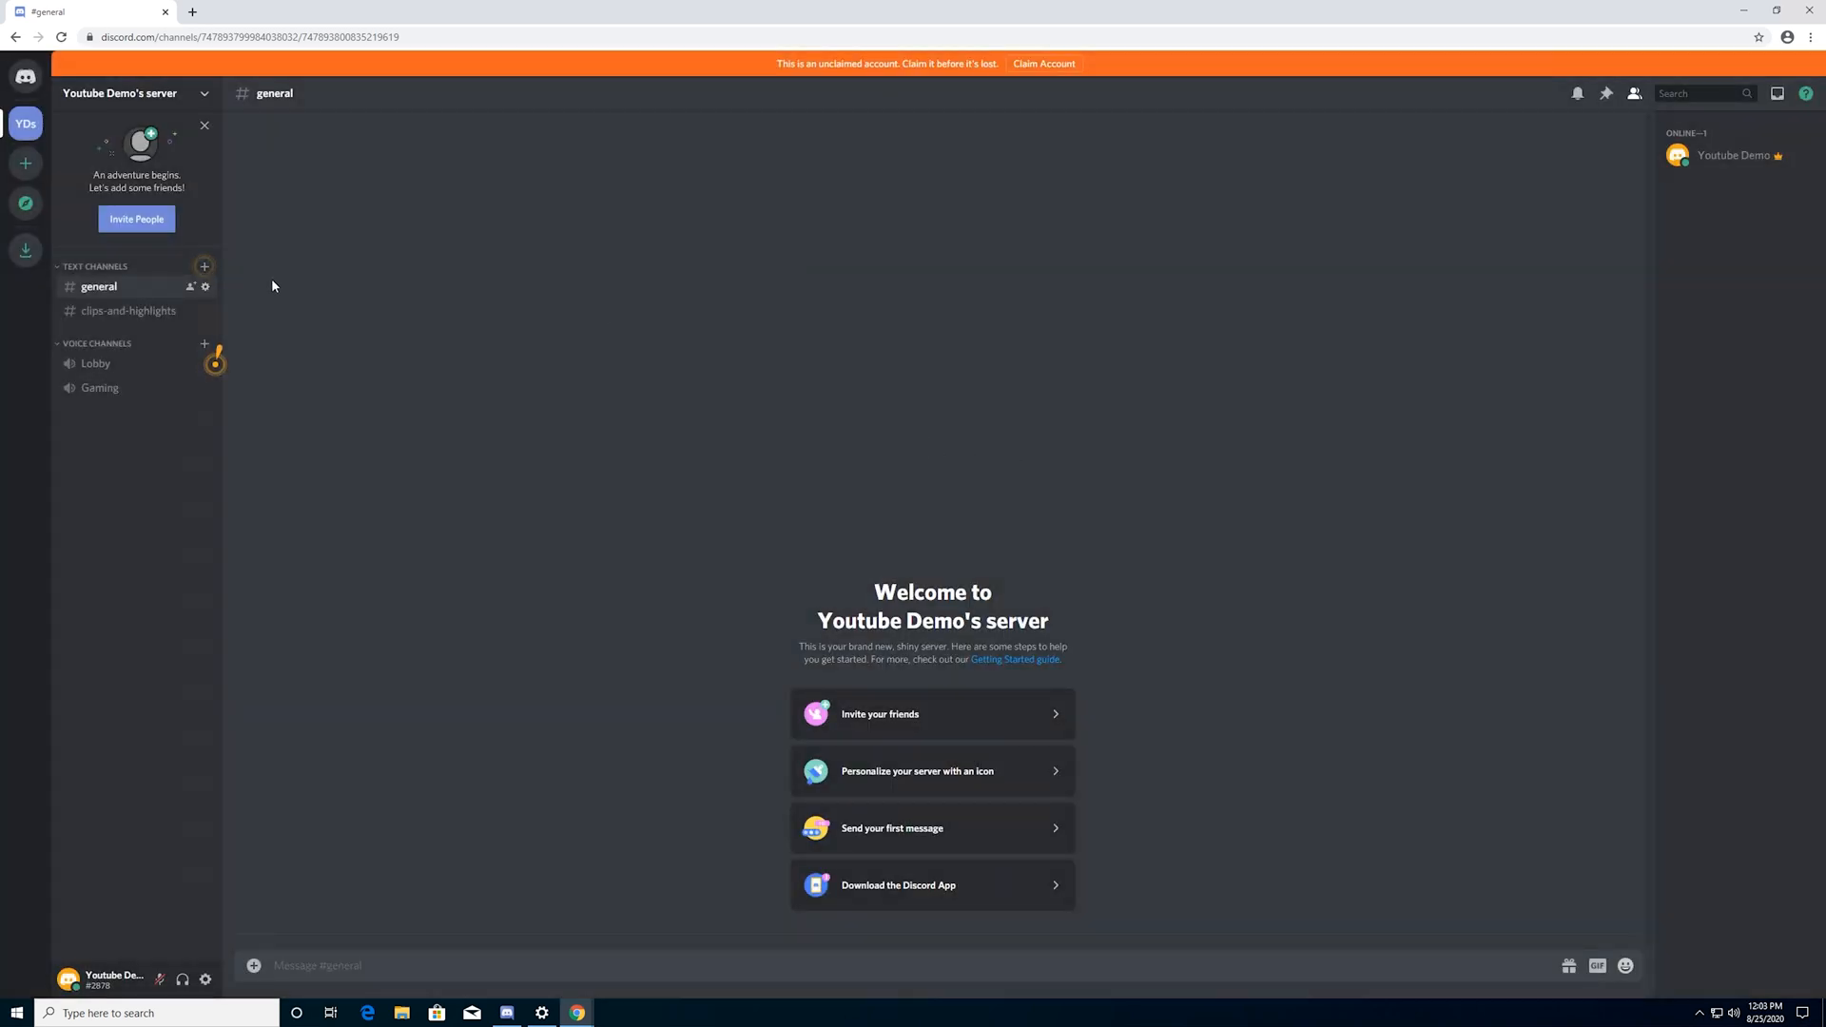
pyautogui.moveTo(94, 296)
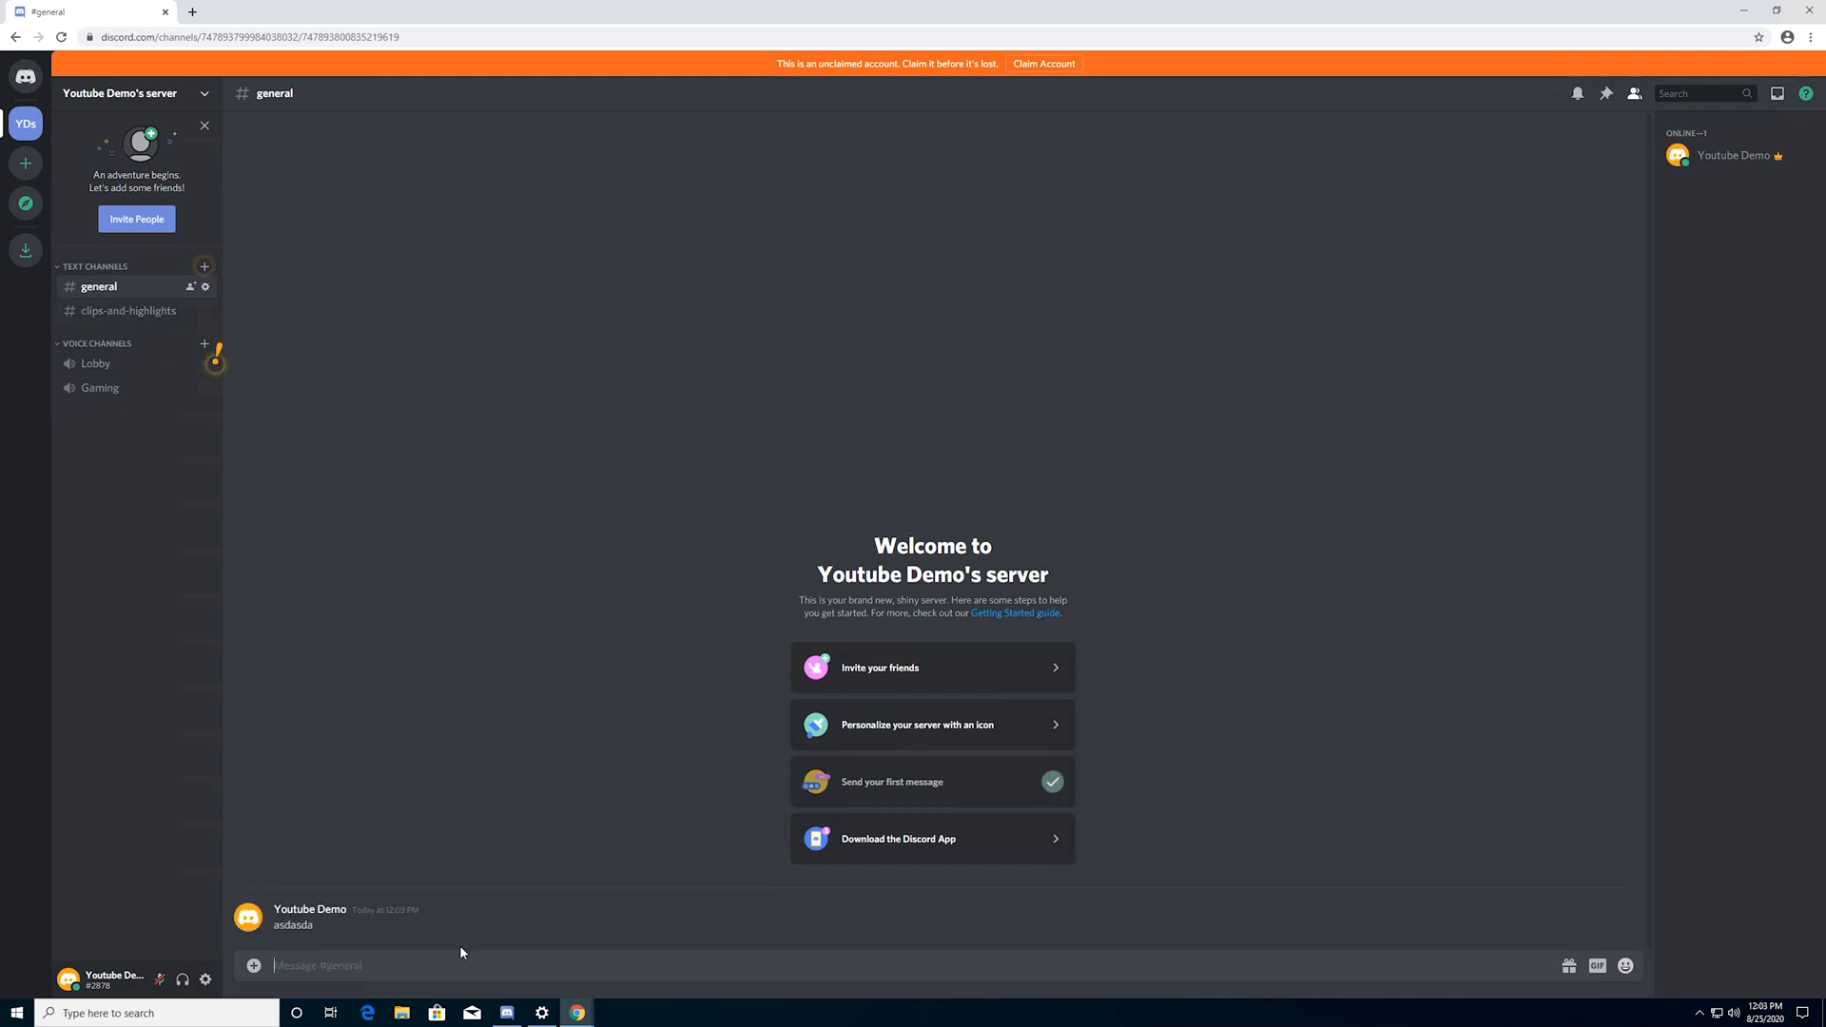
# Step: Post the test message 'asdasda' in #general and open #clips-and-highlights
pyautogui.click(128, 310)
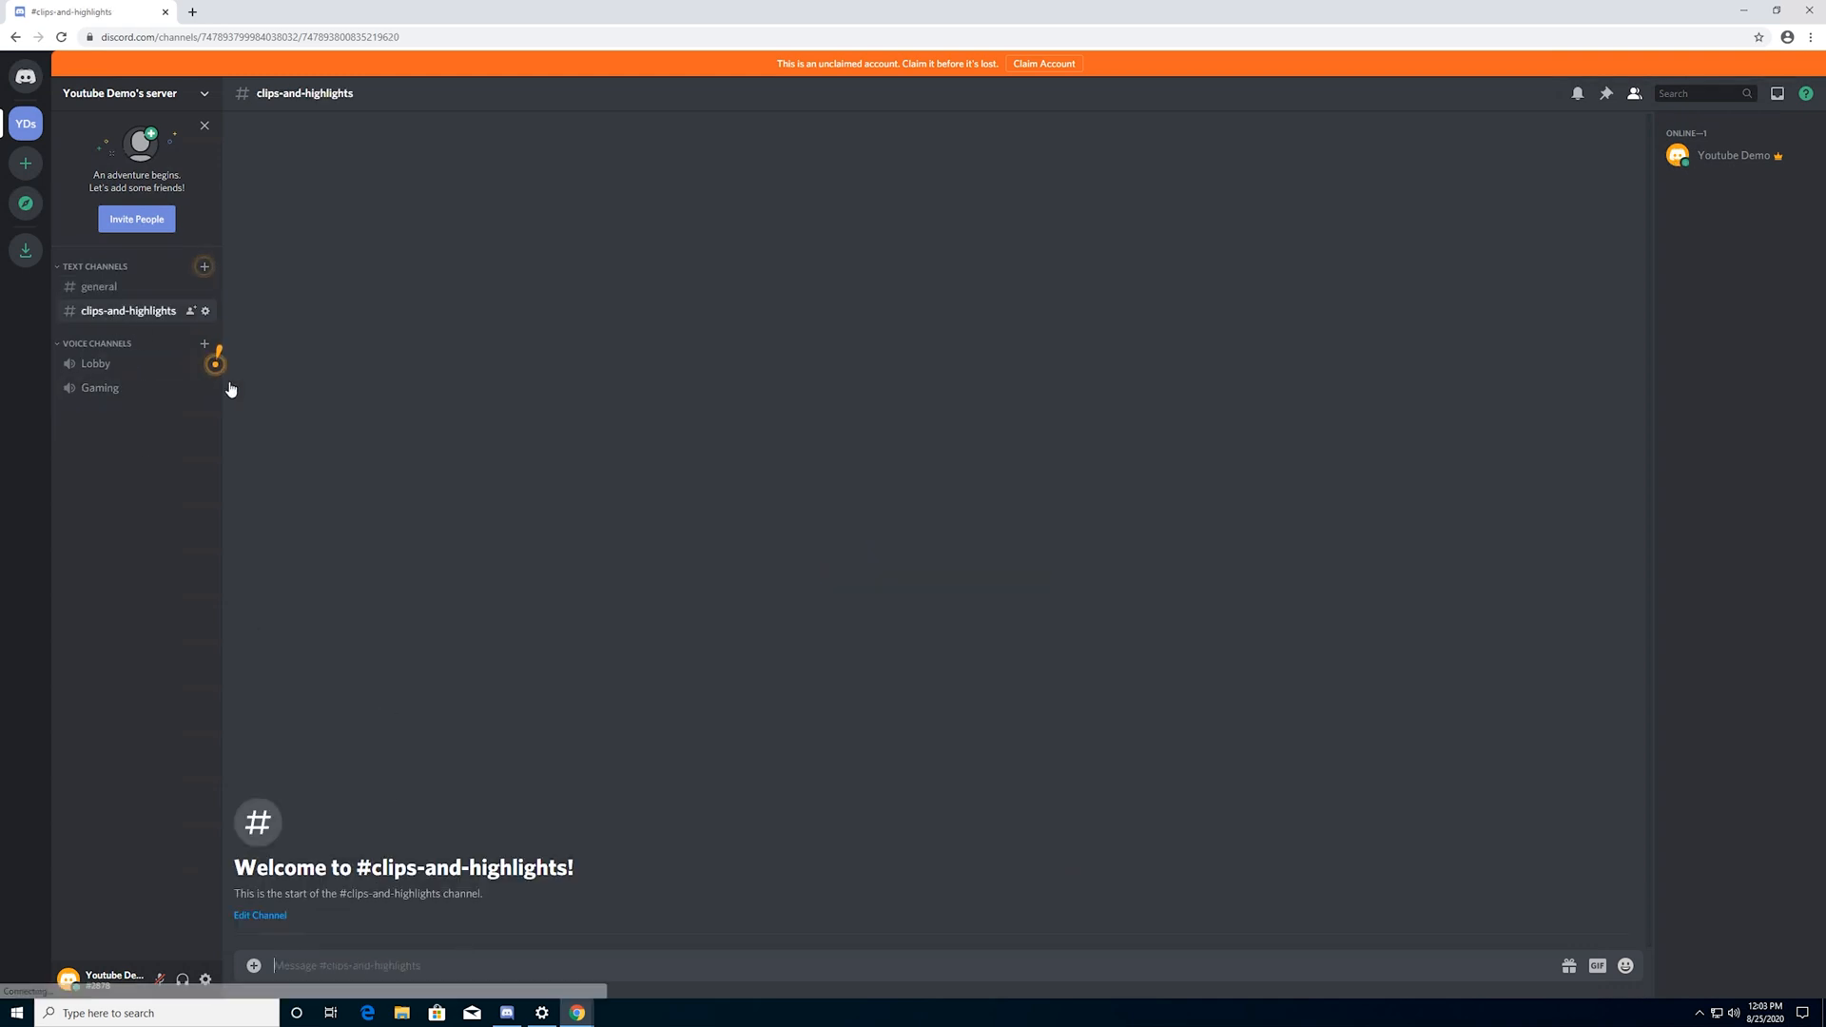
pyautogui.moveTo(689, 568)
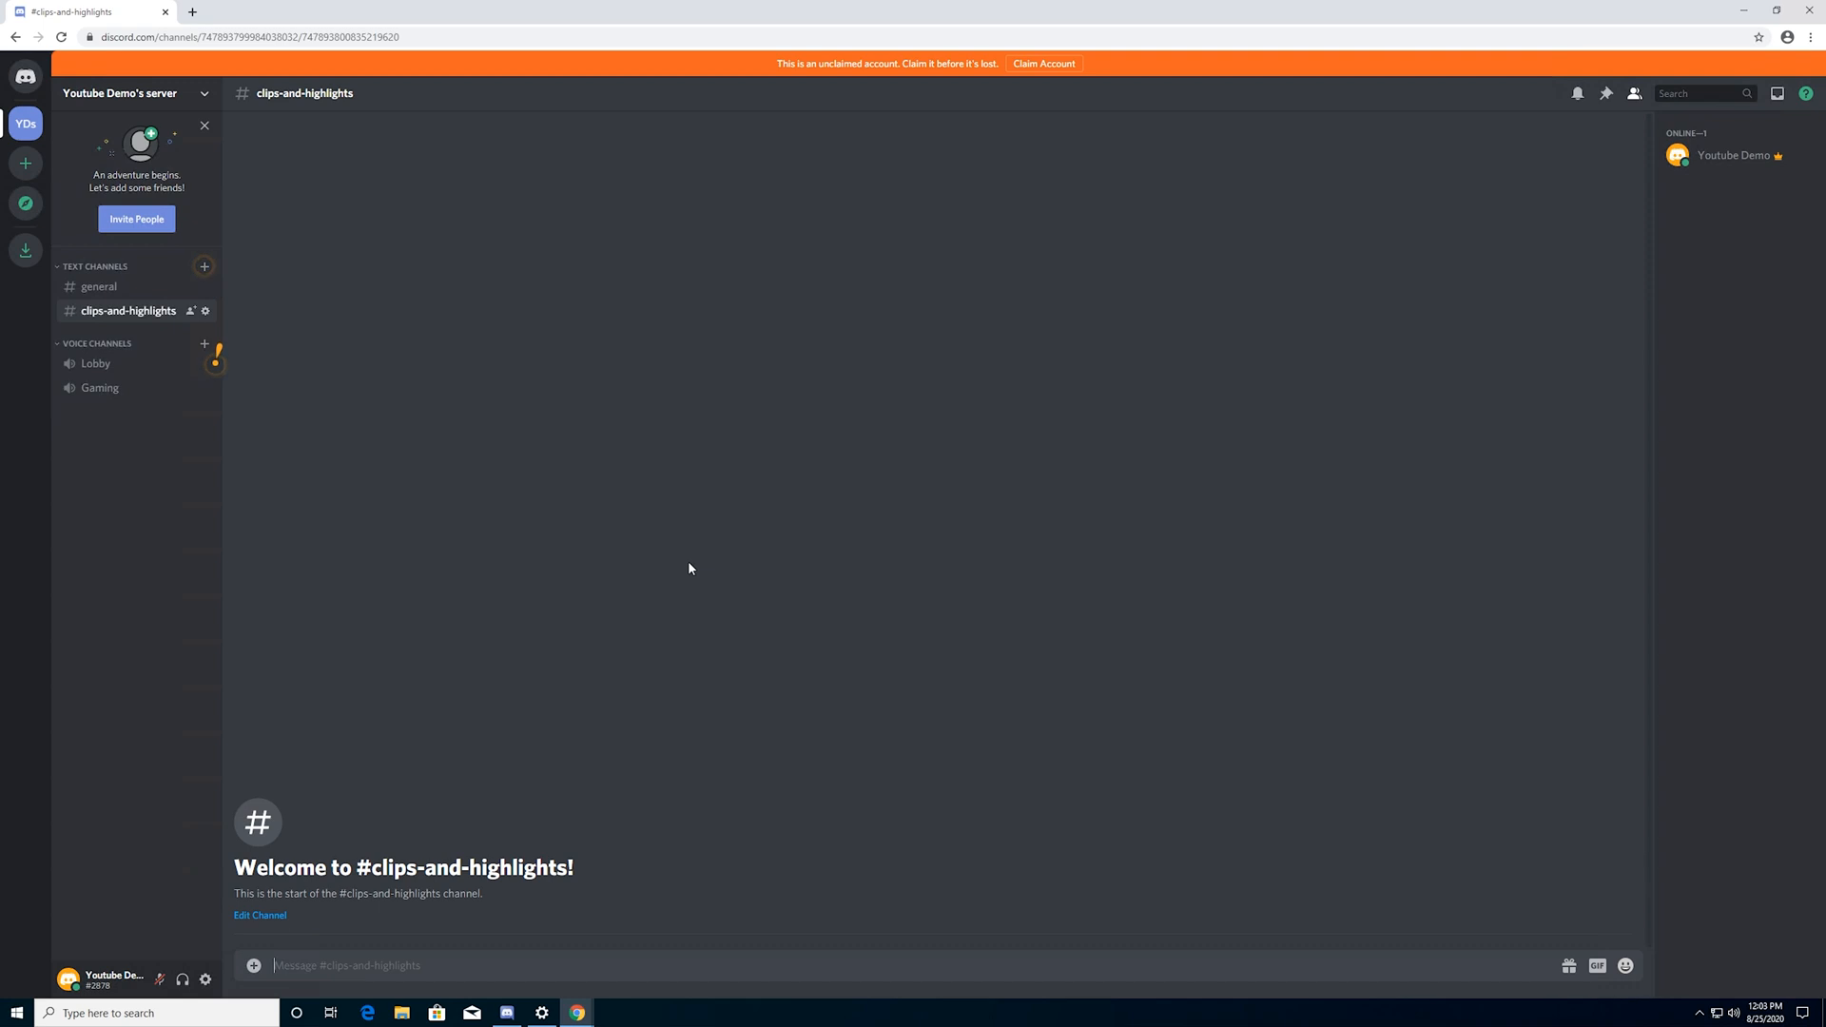
pyautogui.moveTo(508, 411)
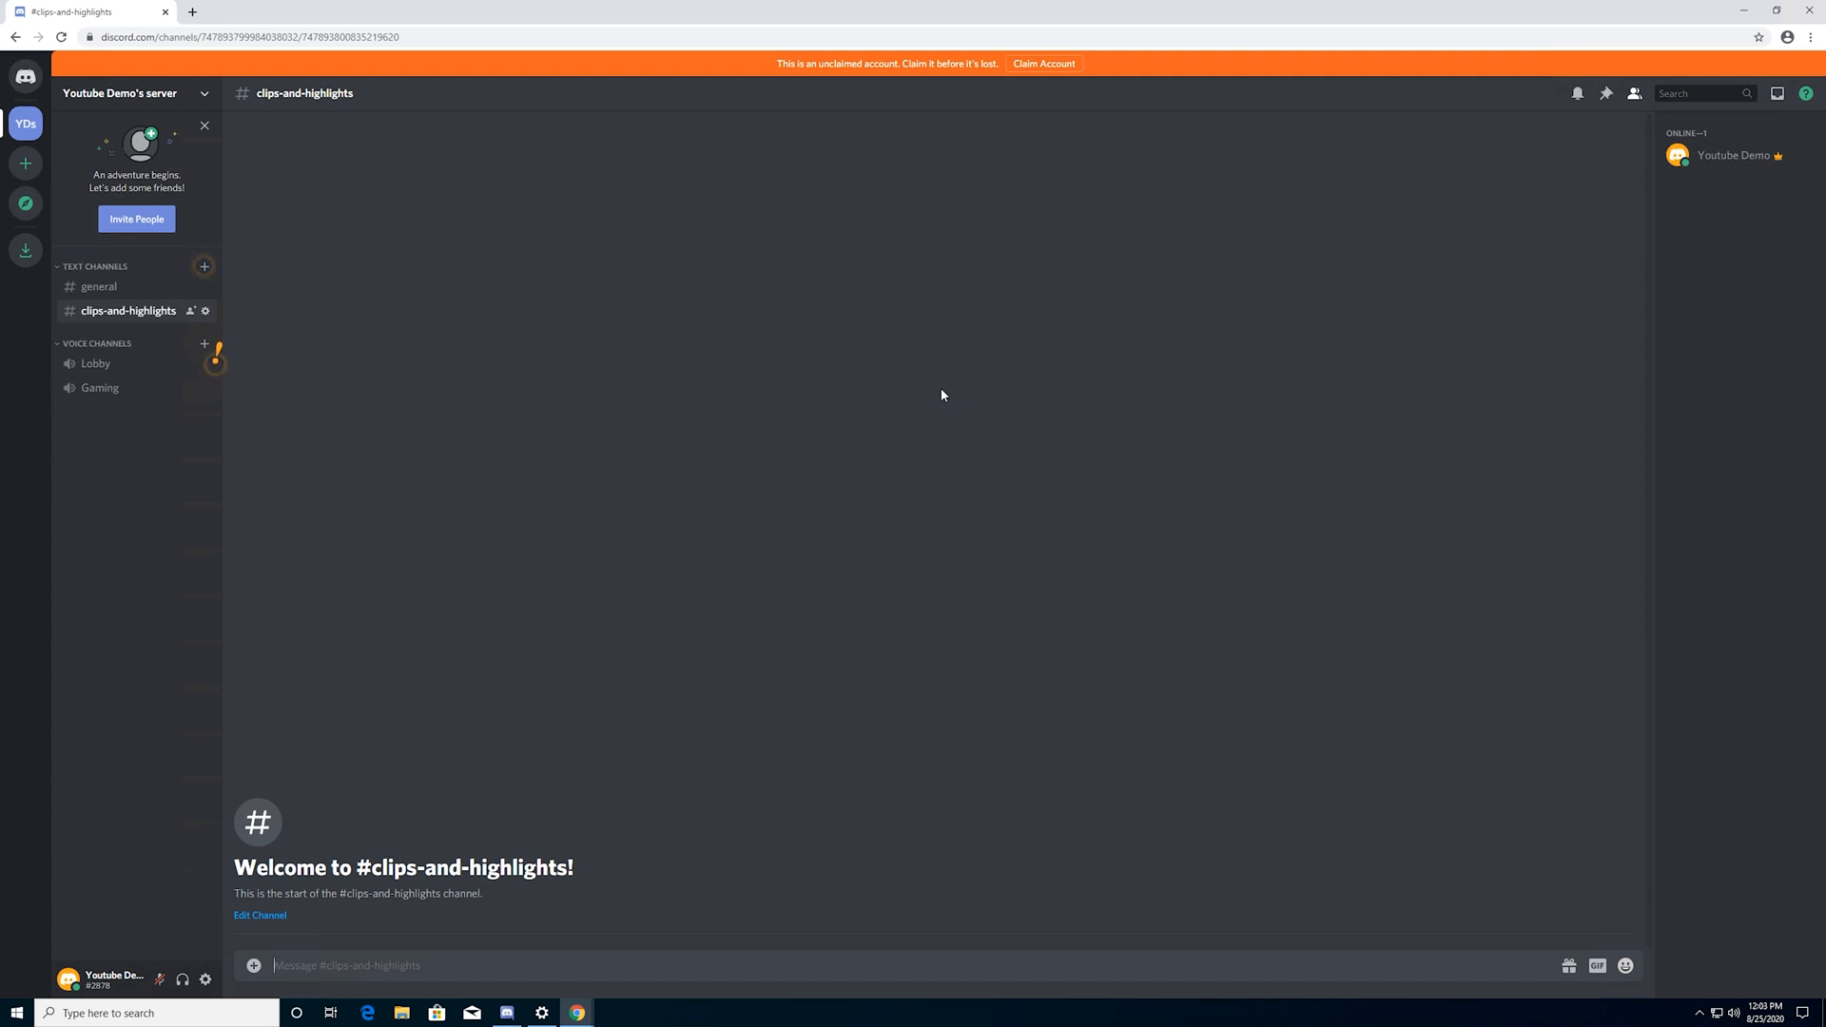
pyautogui.moveTo(965, 281)
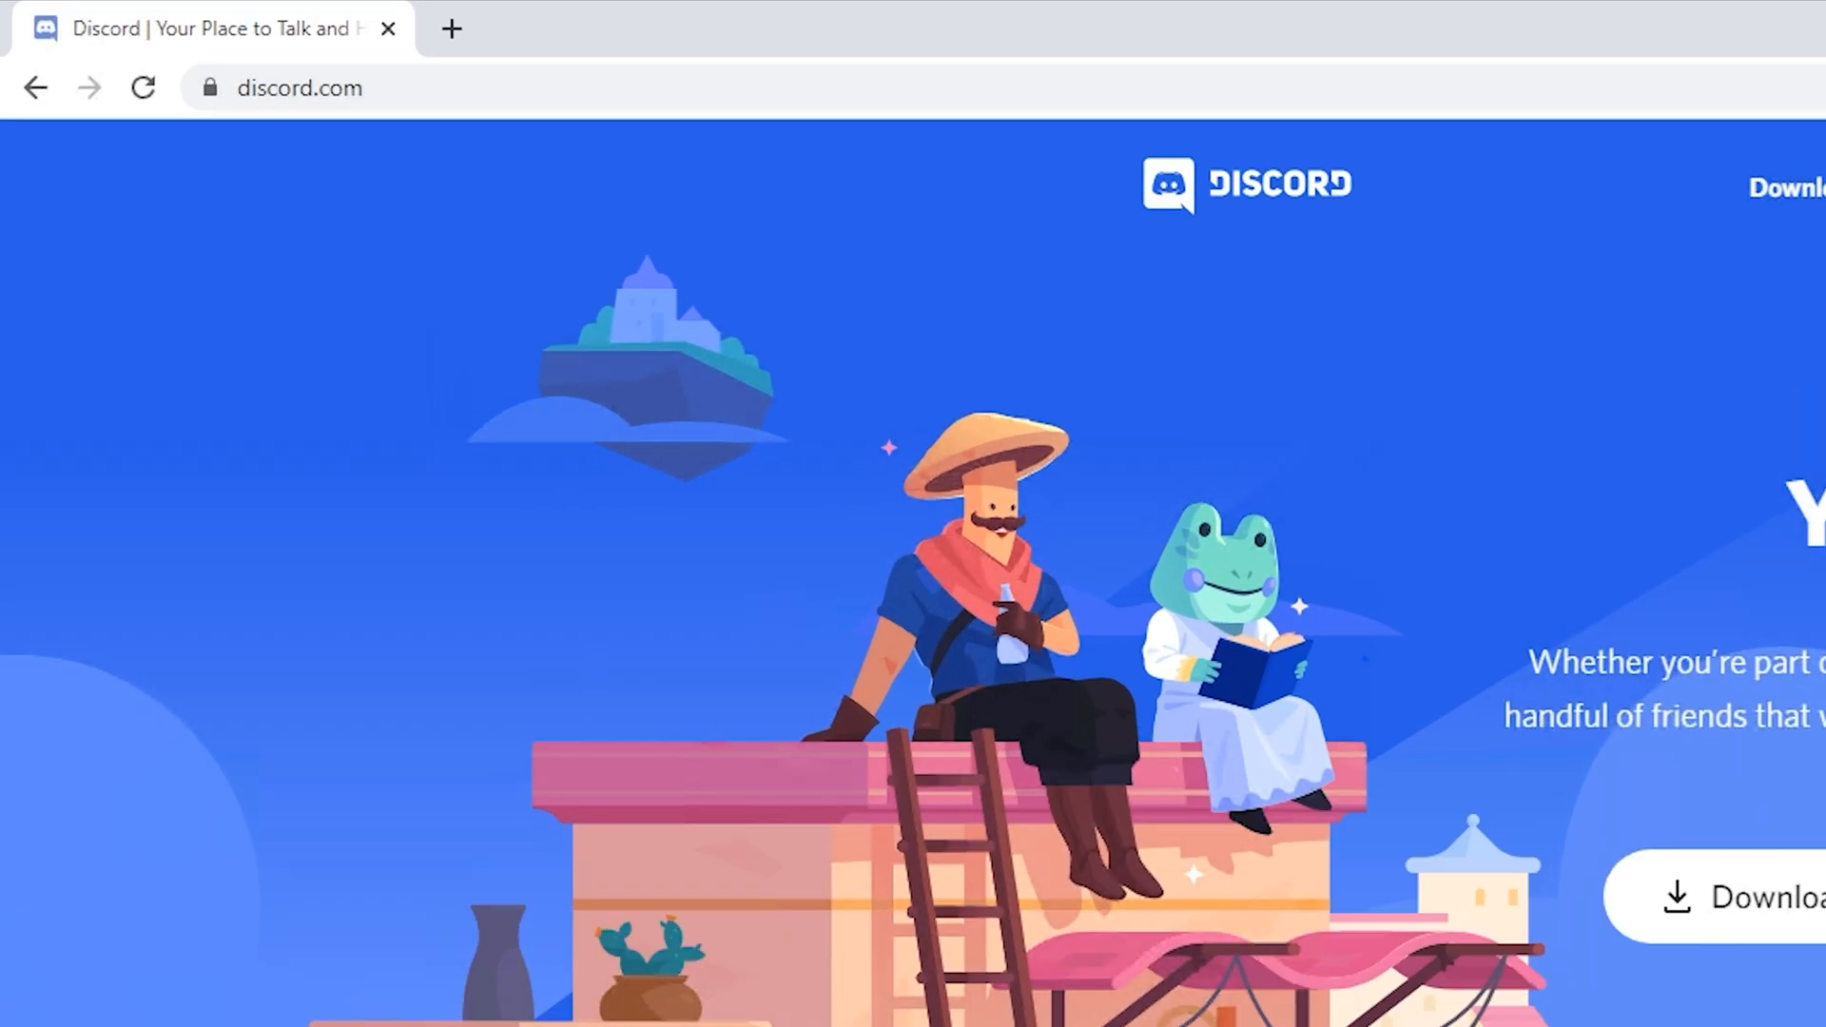
# Step: Download the Windows installer DiscordSetup (2).exe from the discord.com homepage
pyautogui.scroll(-3)
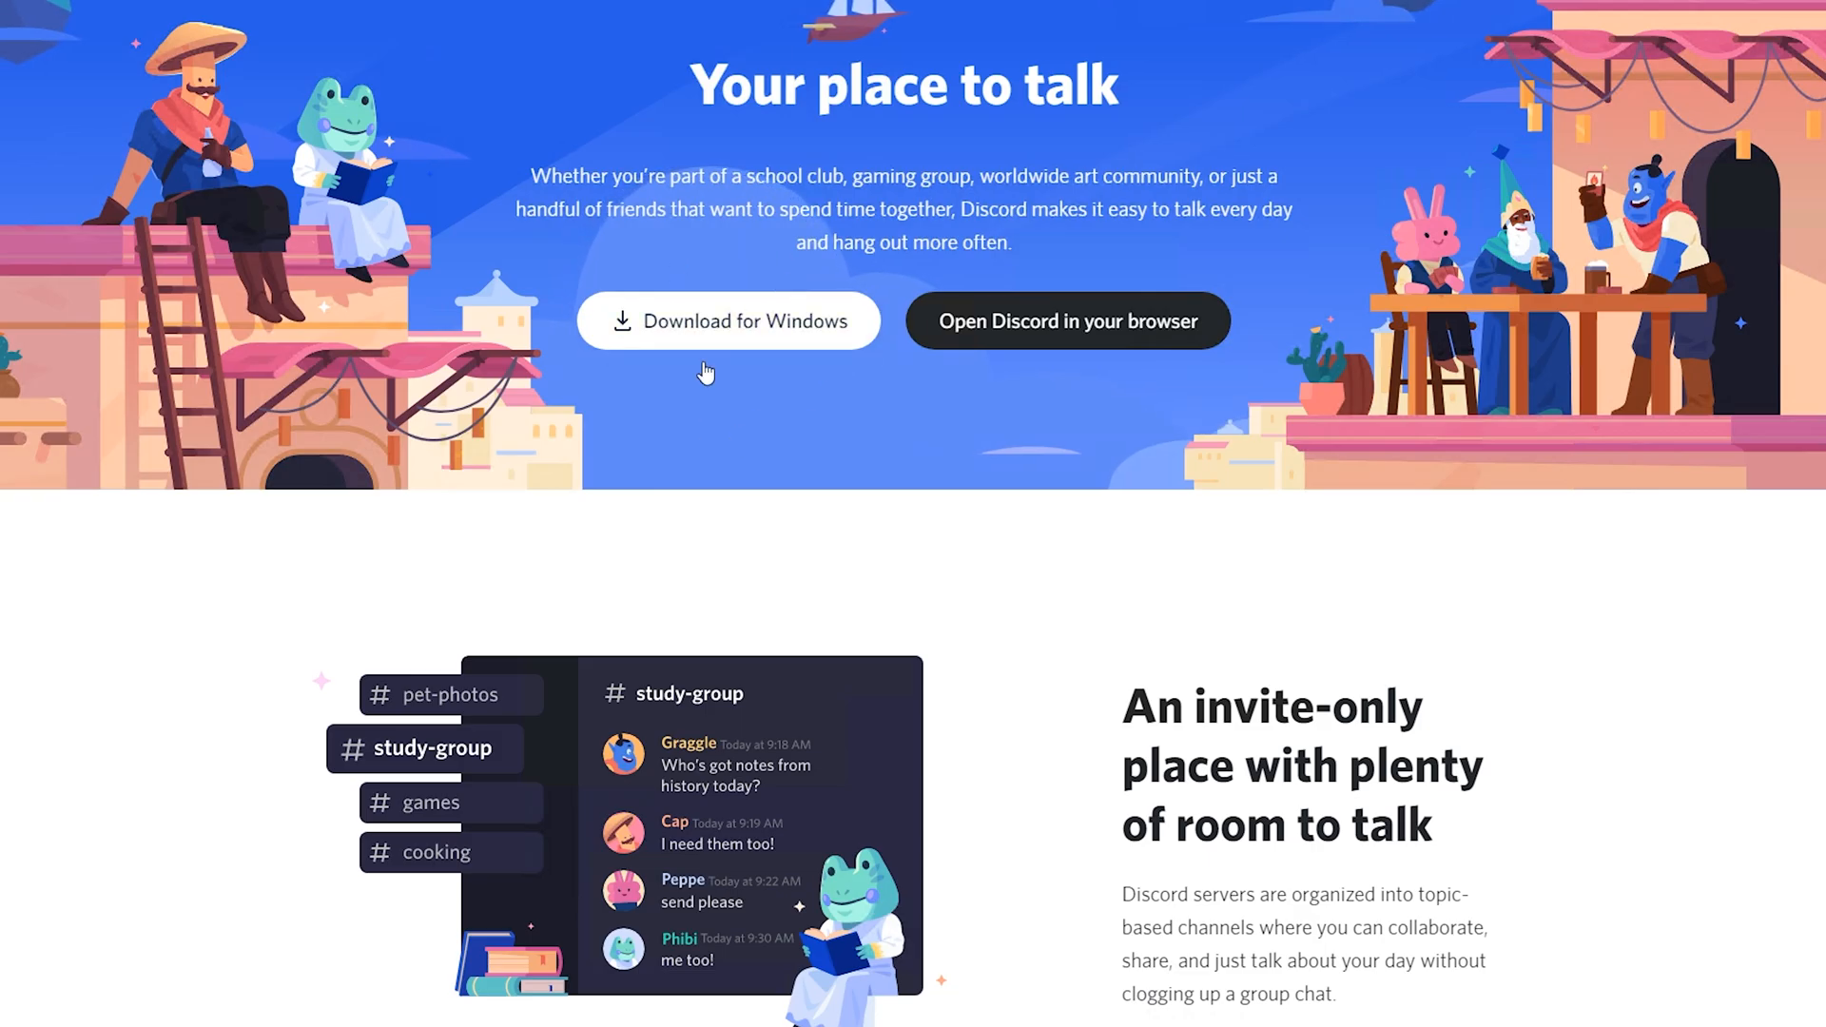
pyautogui.moveTo(193, 946)
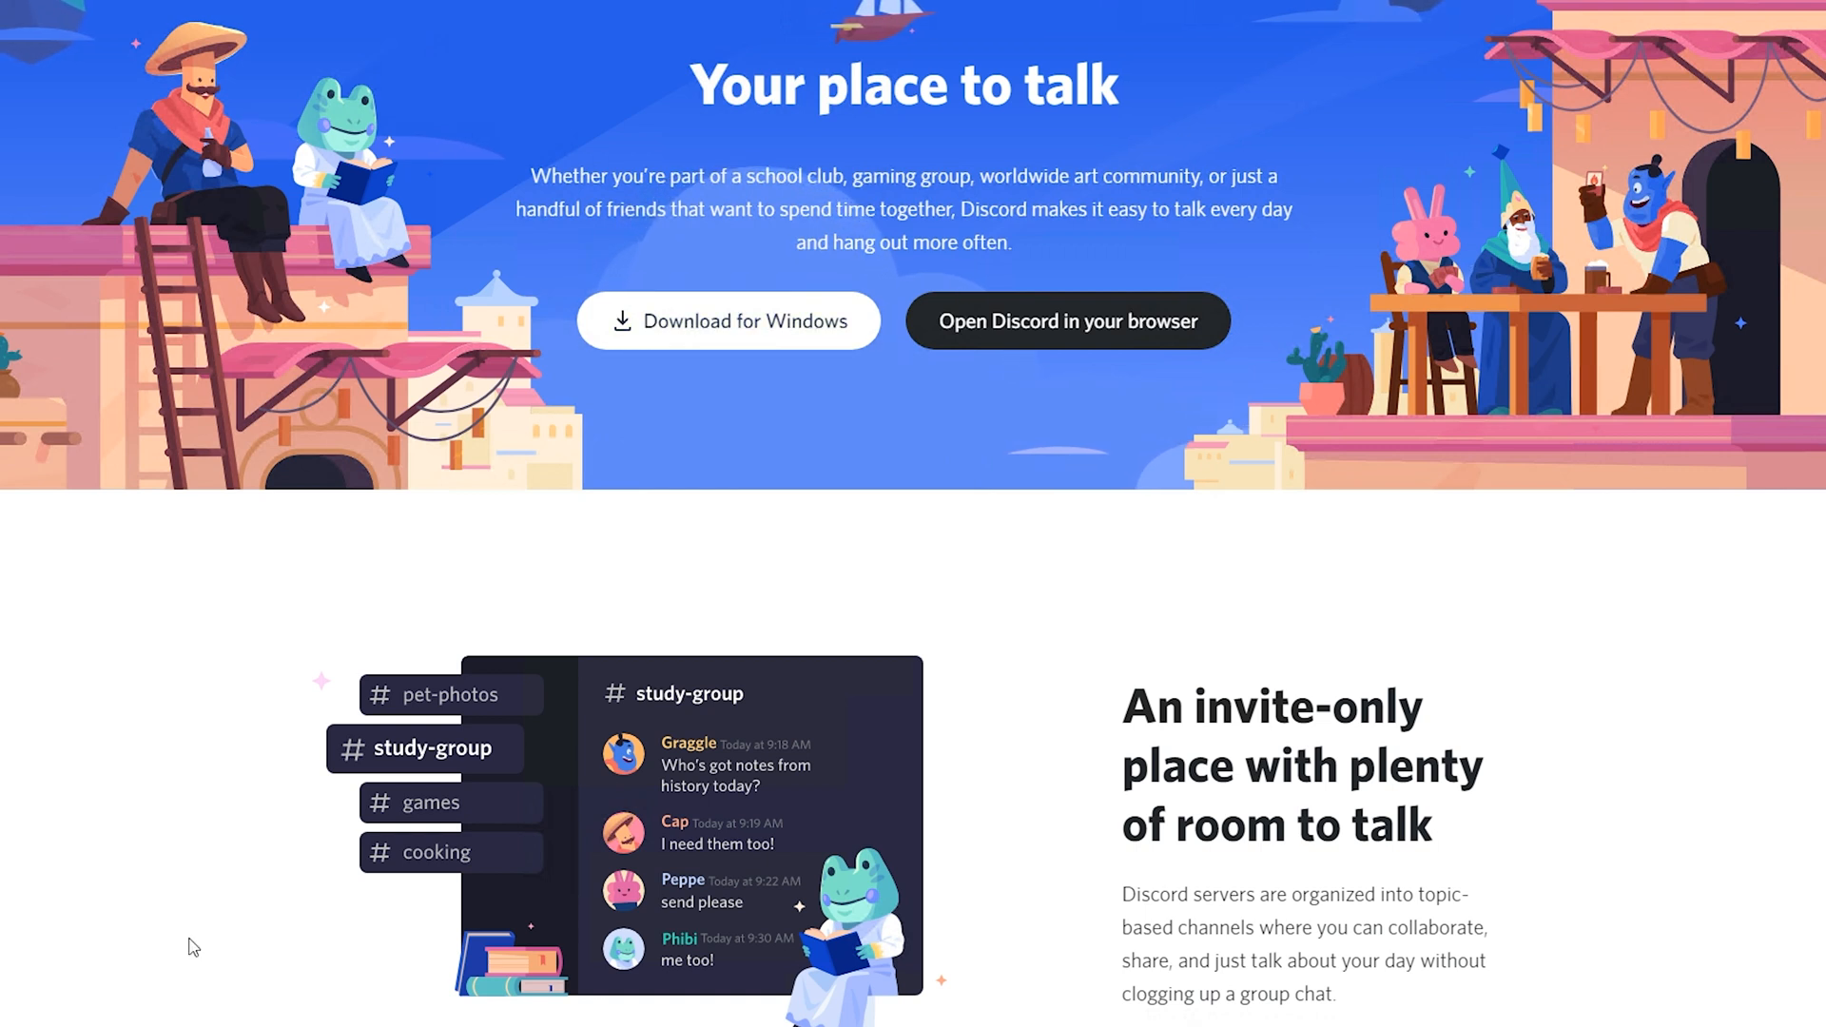
pyautogui.moveTo(812, 332)
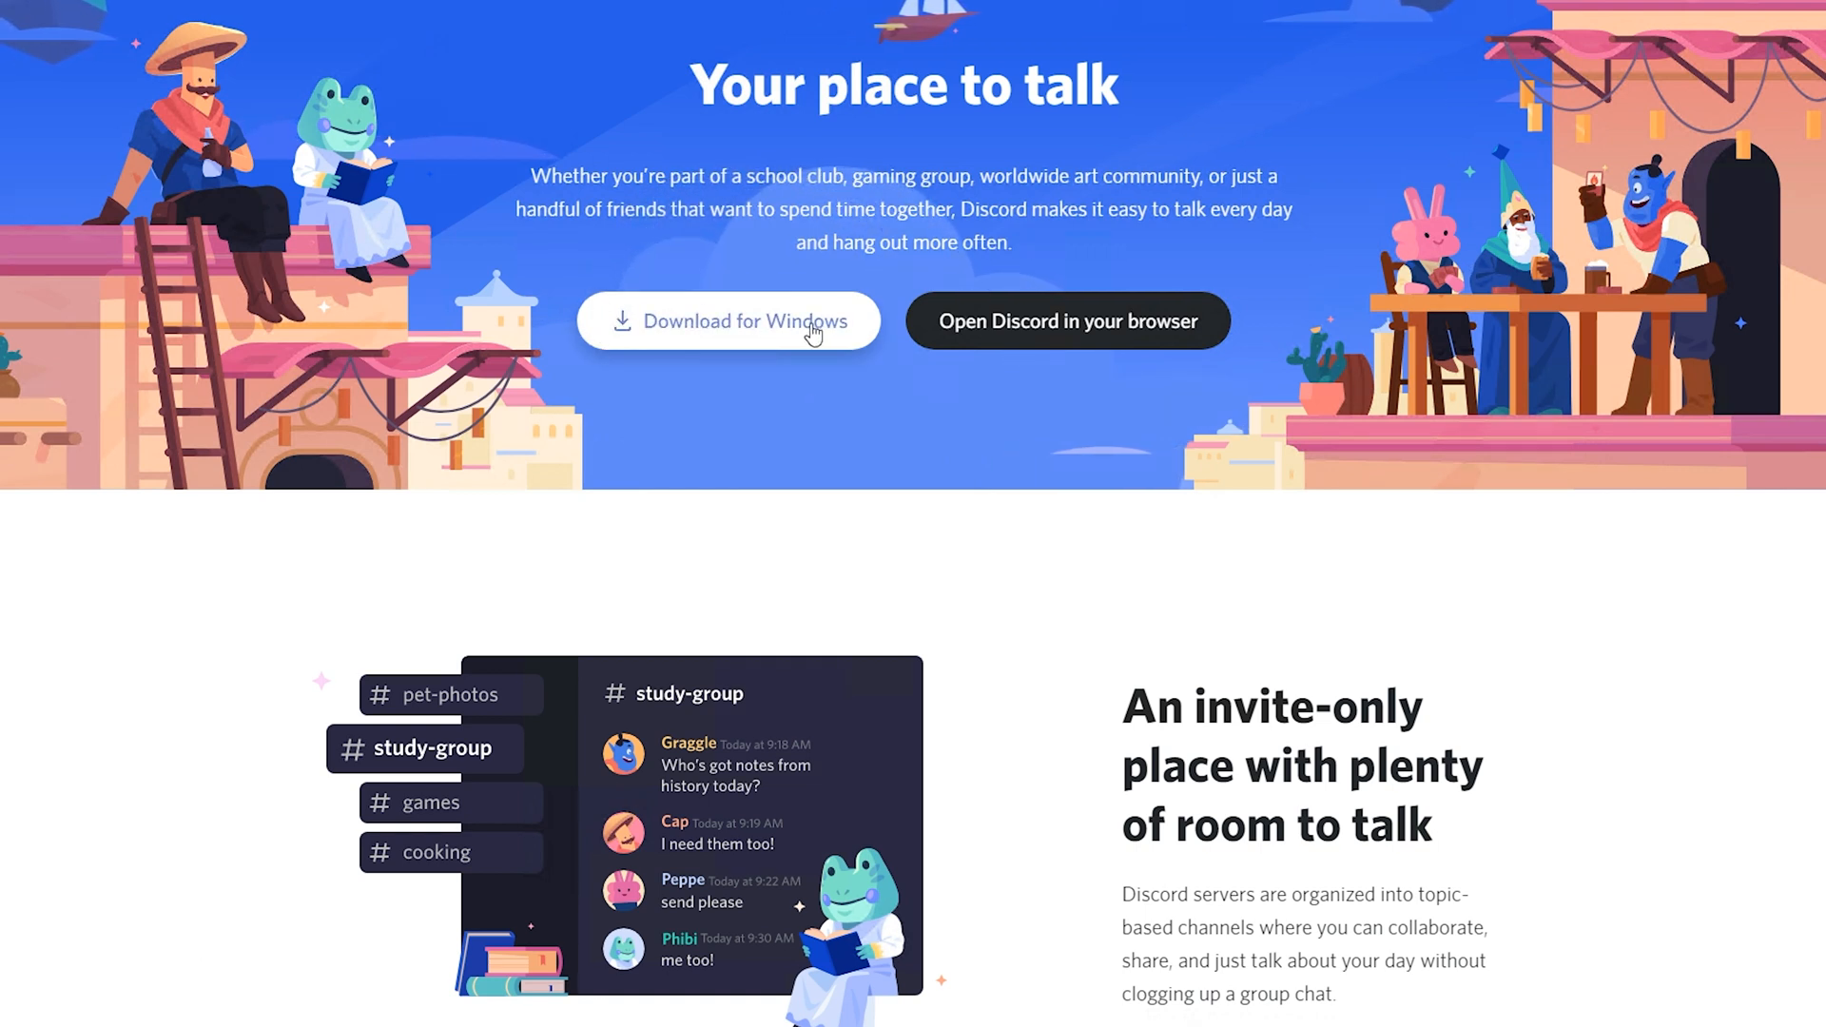
pyautogui.click(727, 321)
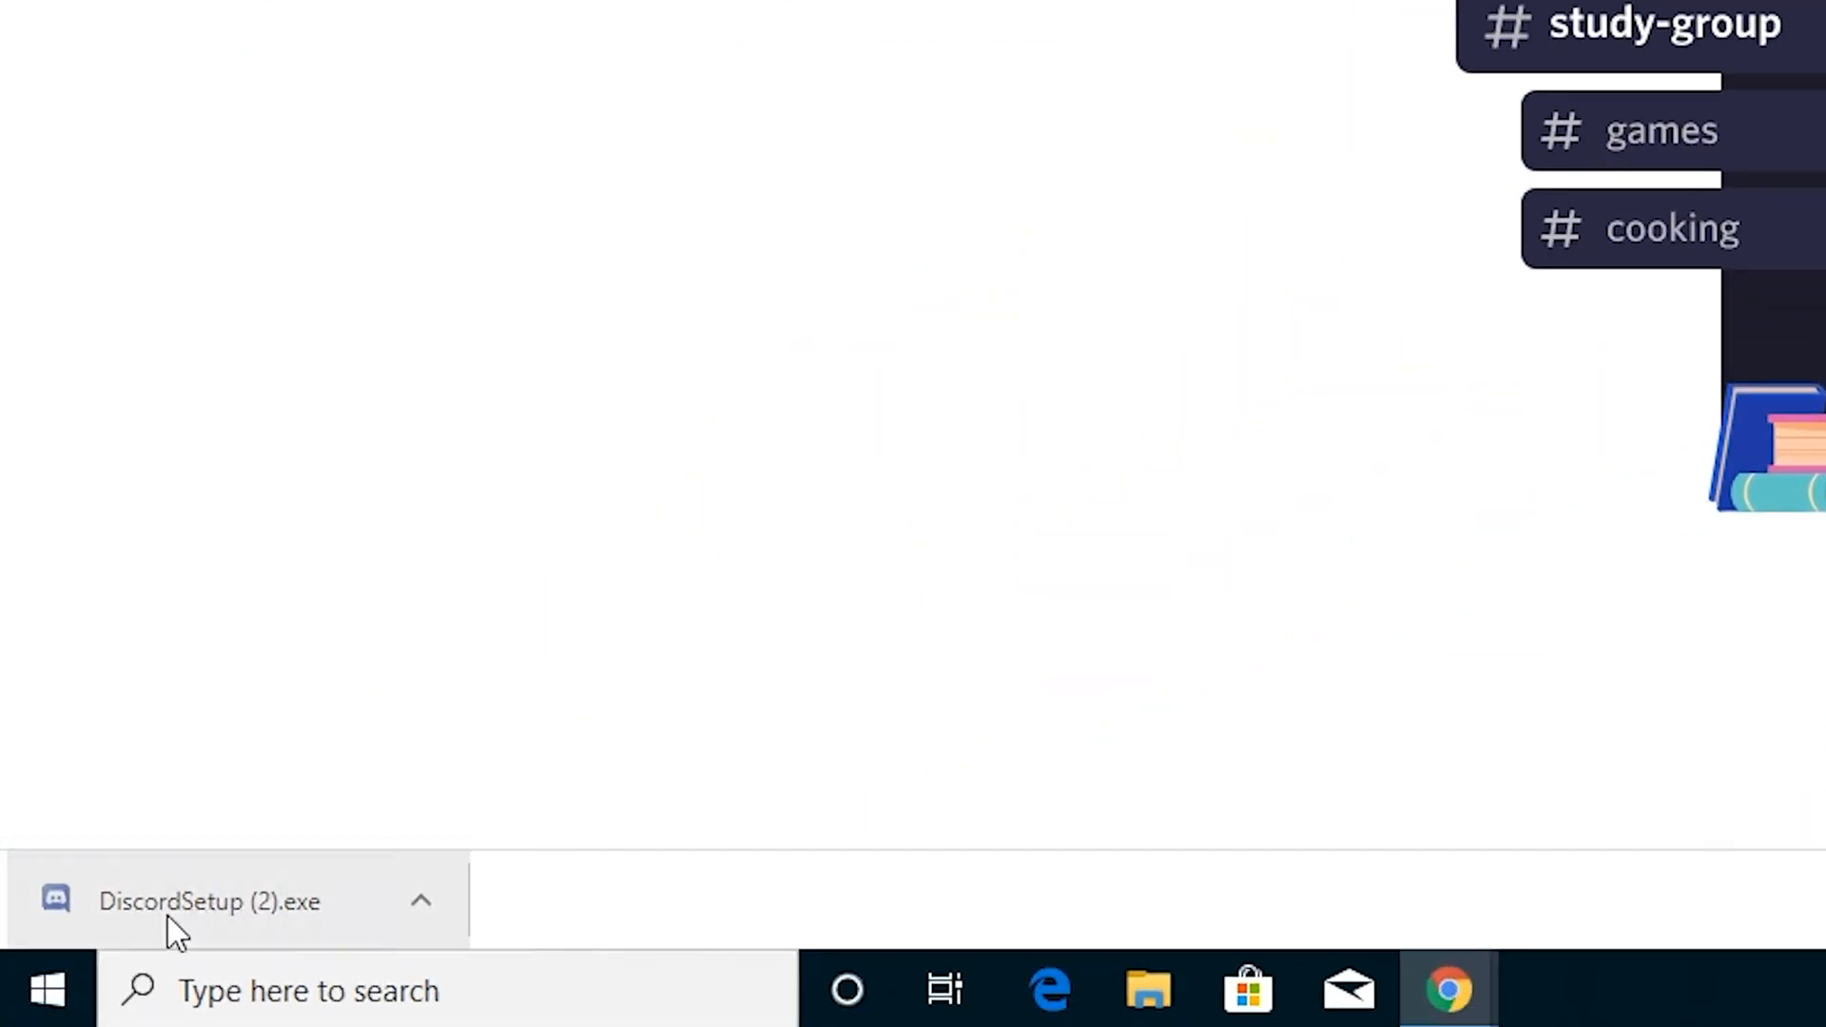
pyautogui.moveTo(187, 914)
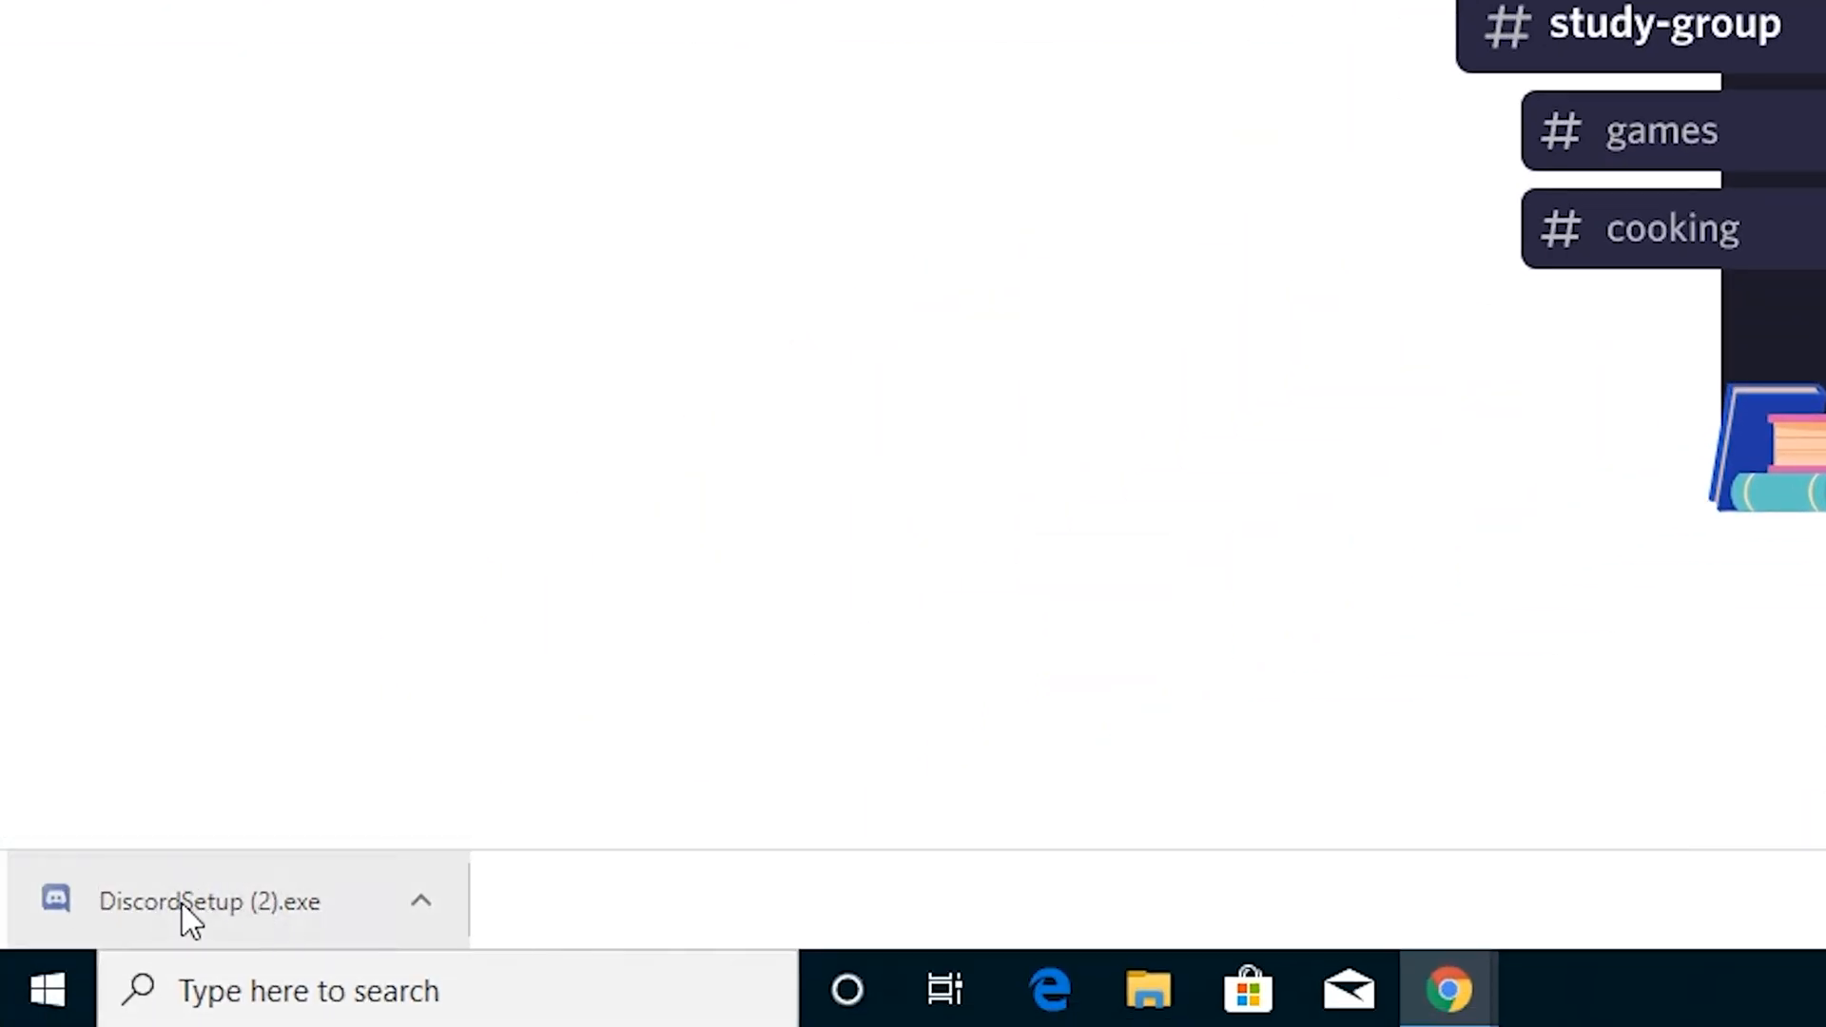
pyautogui.moveTo(250, 891)
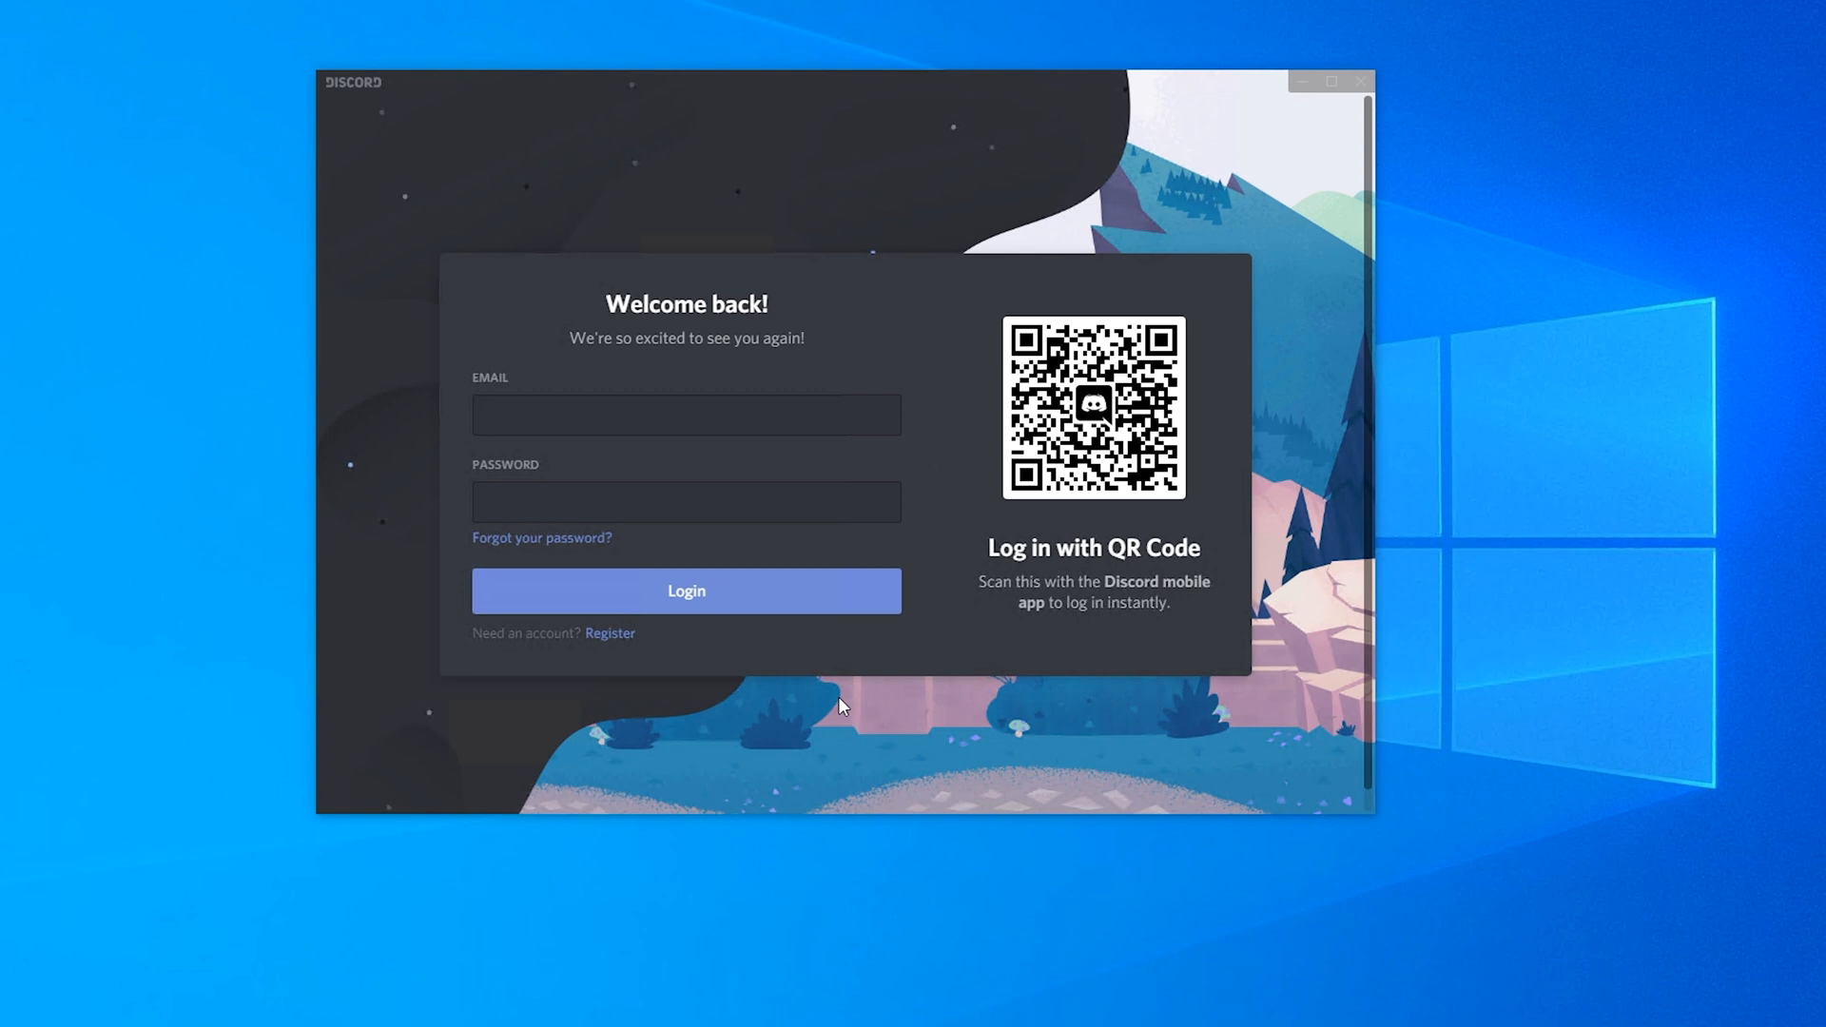
pyautogui.moveTo(497, 379)
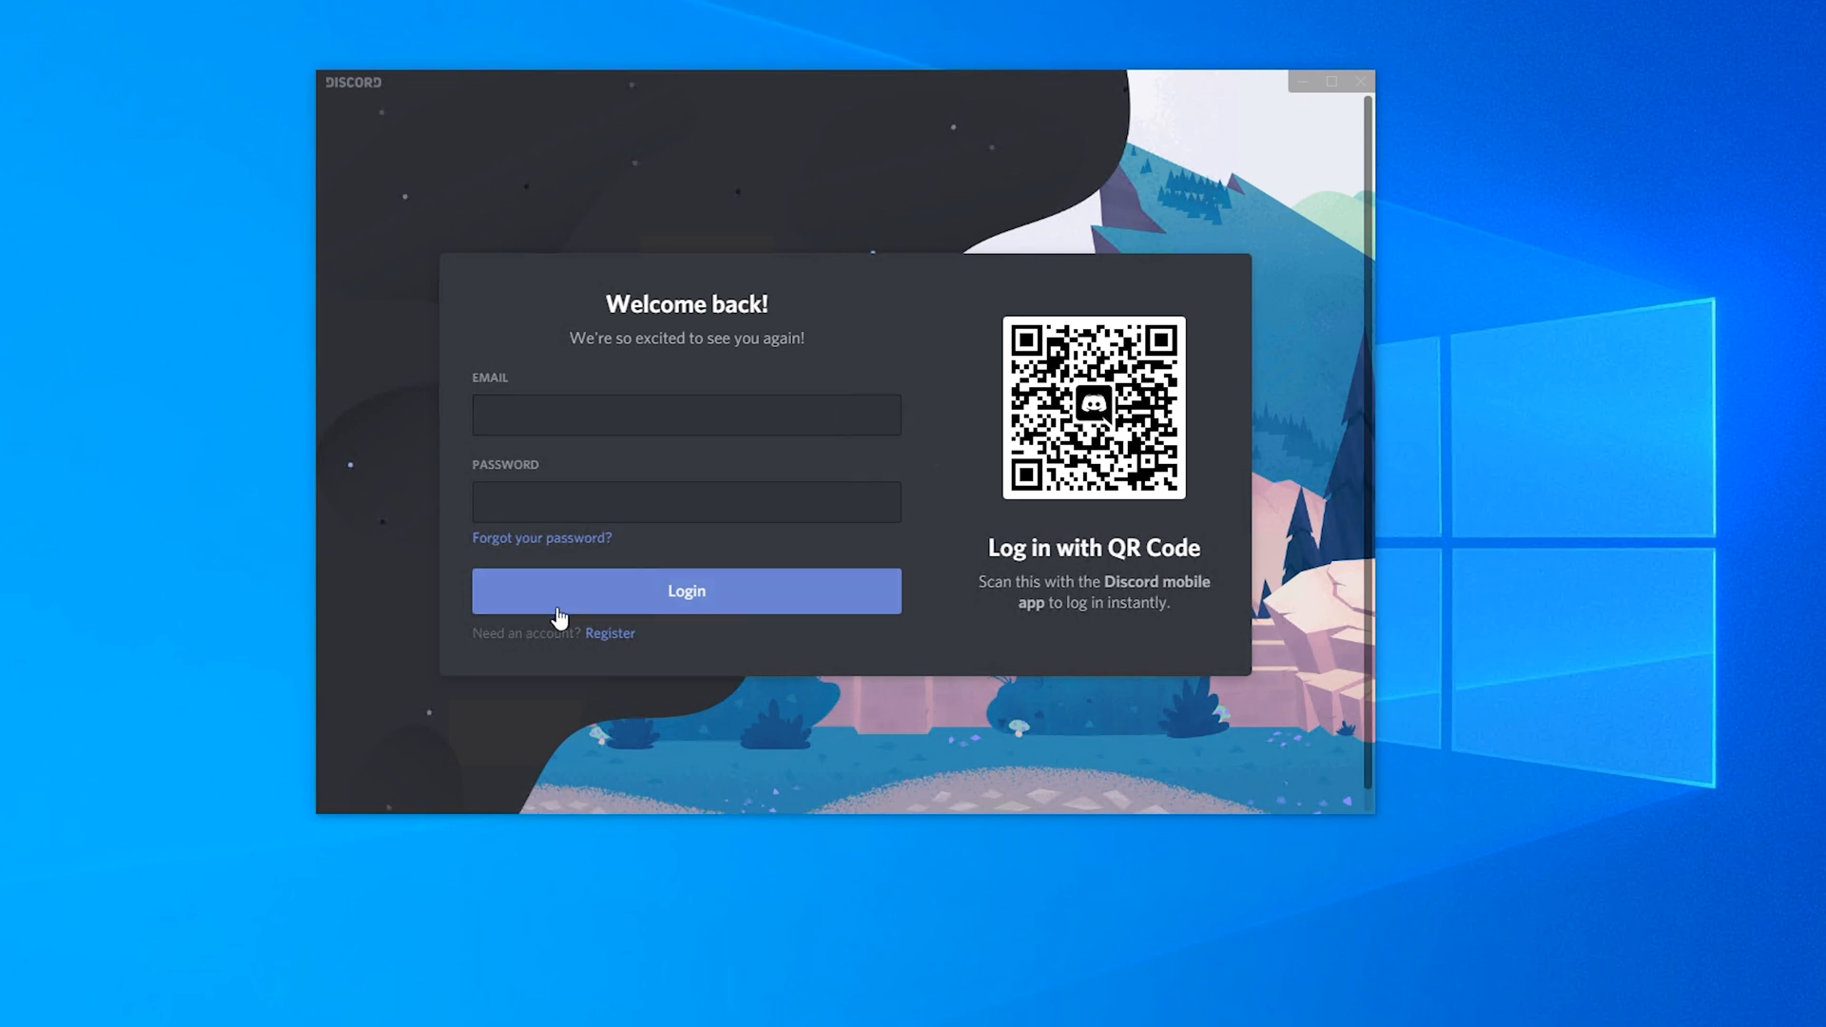
pyautogui.moveTo(601, 640)
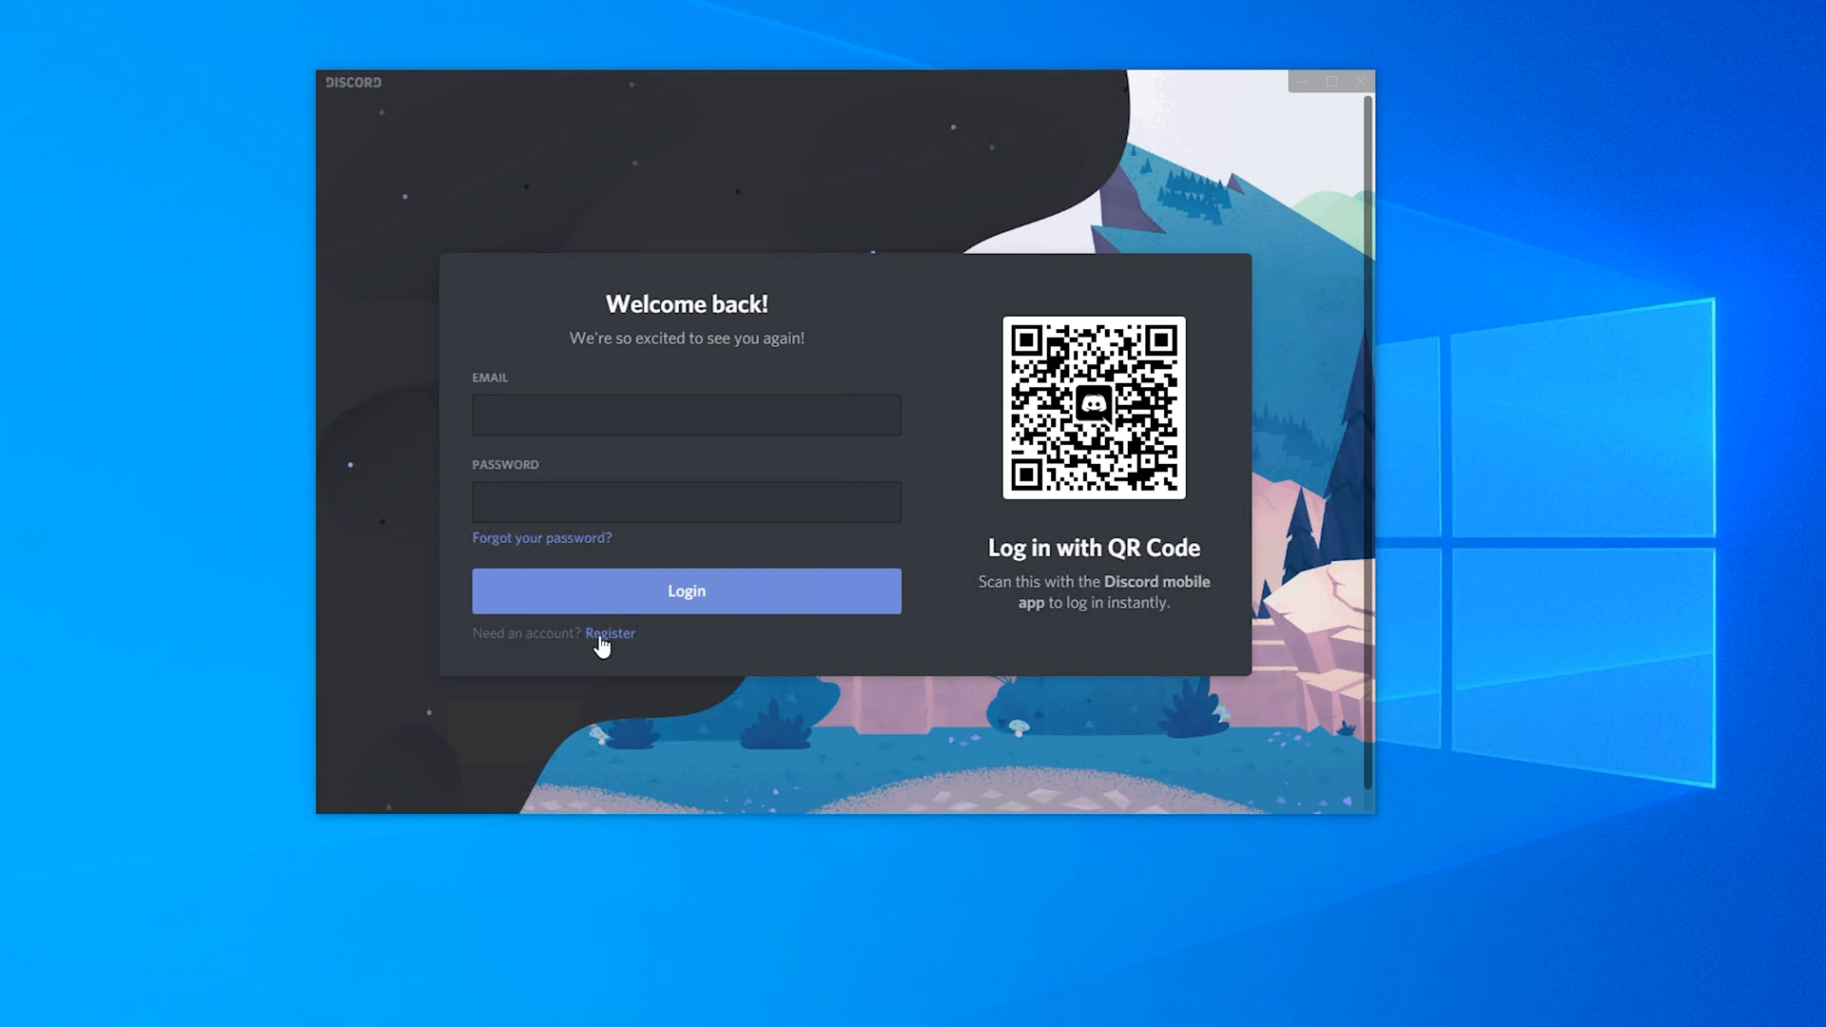
# Step: Switch to Register and back, then log in to the existing HelpCloud account
pyautogui.click(609, 633)
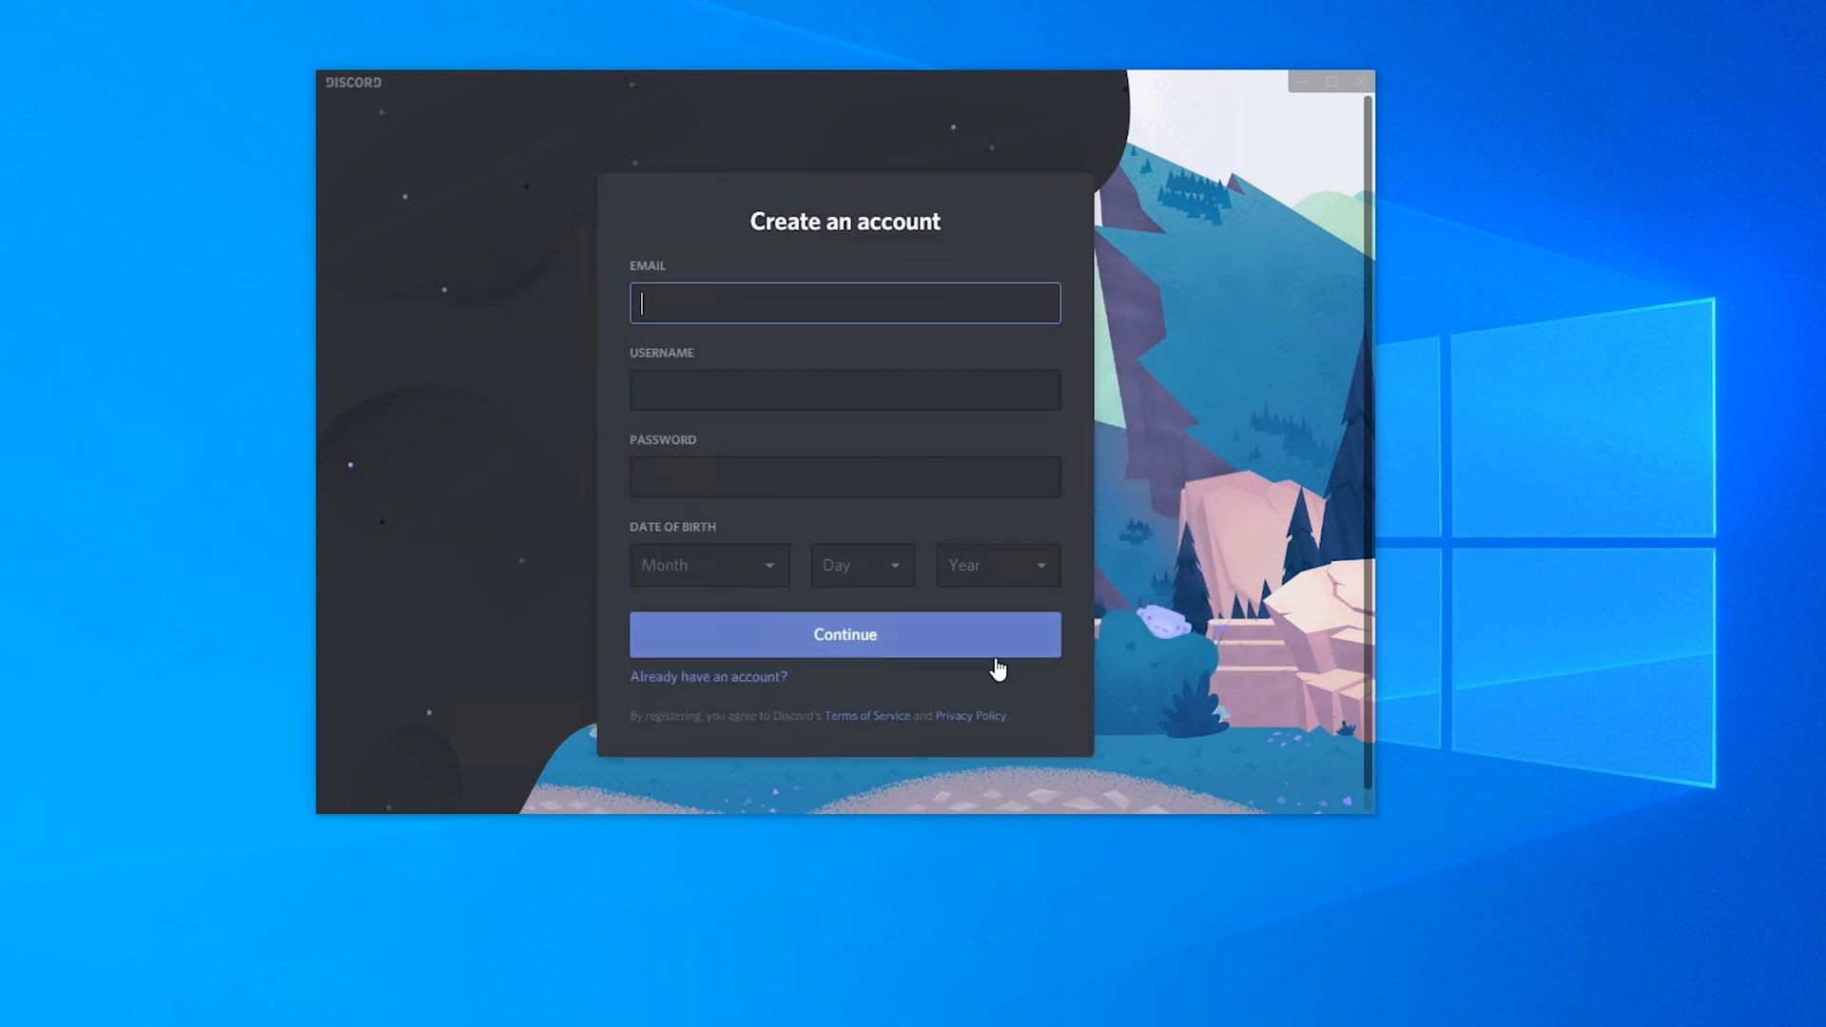
pyautogui.moveTo(899, 665)
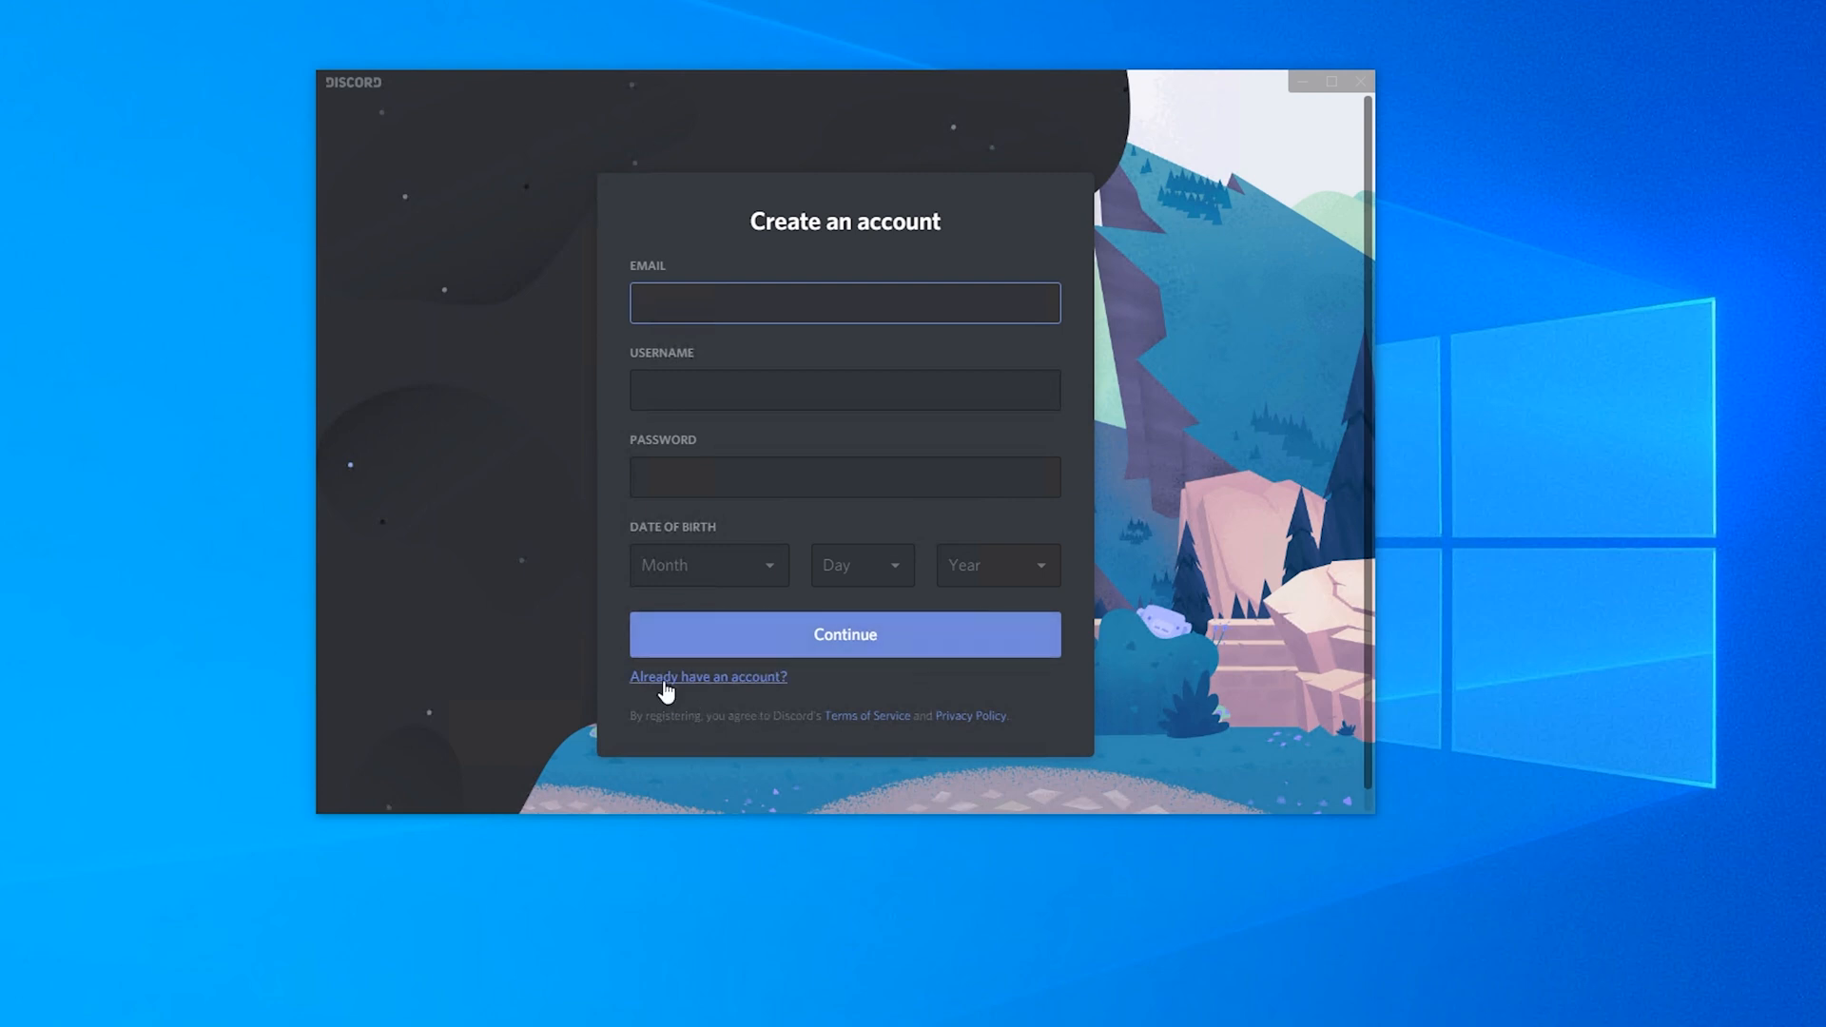
pyautogui.click(707, 677)
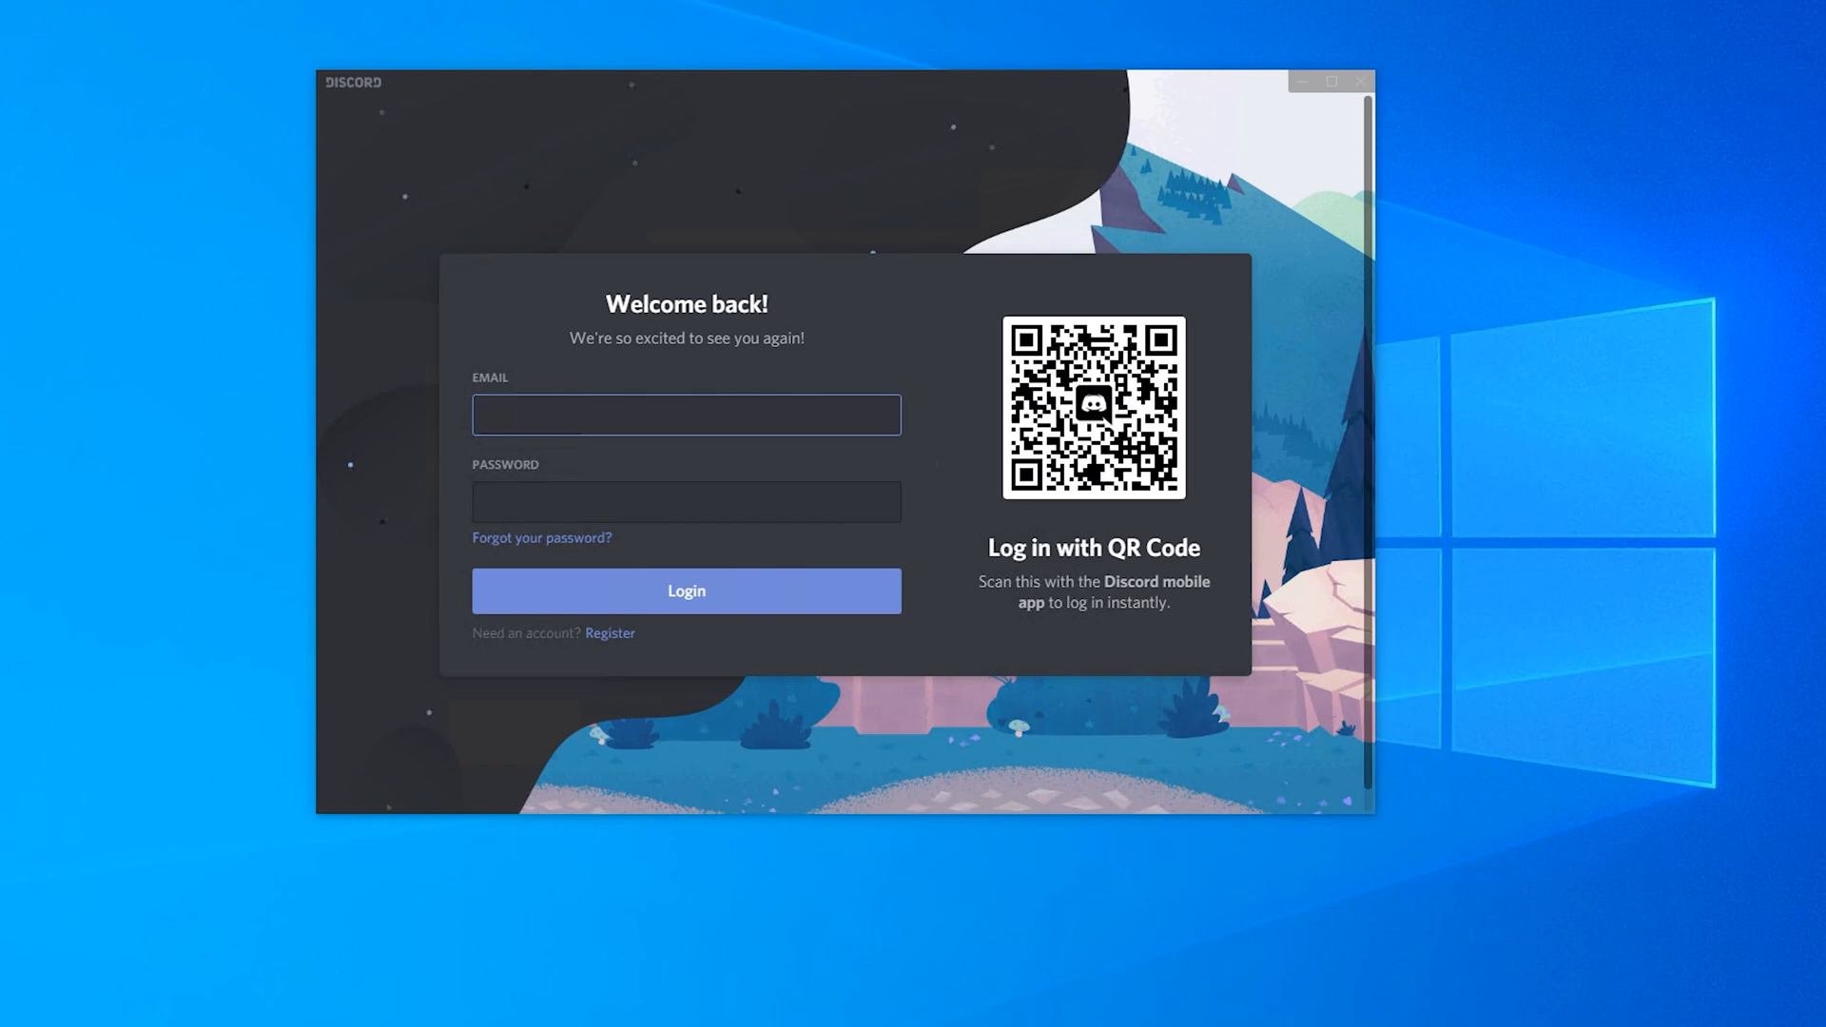
pyautogui.click(686, 590)
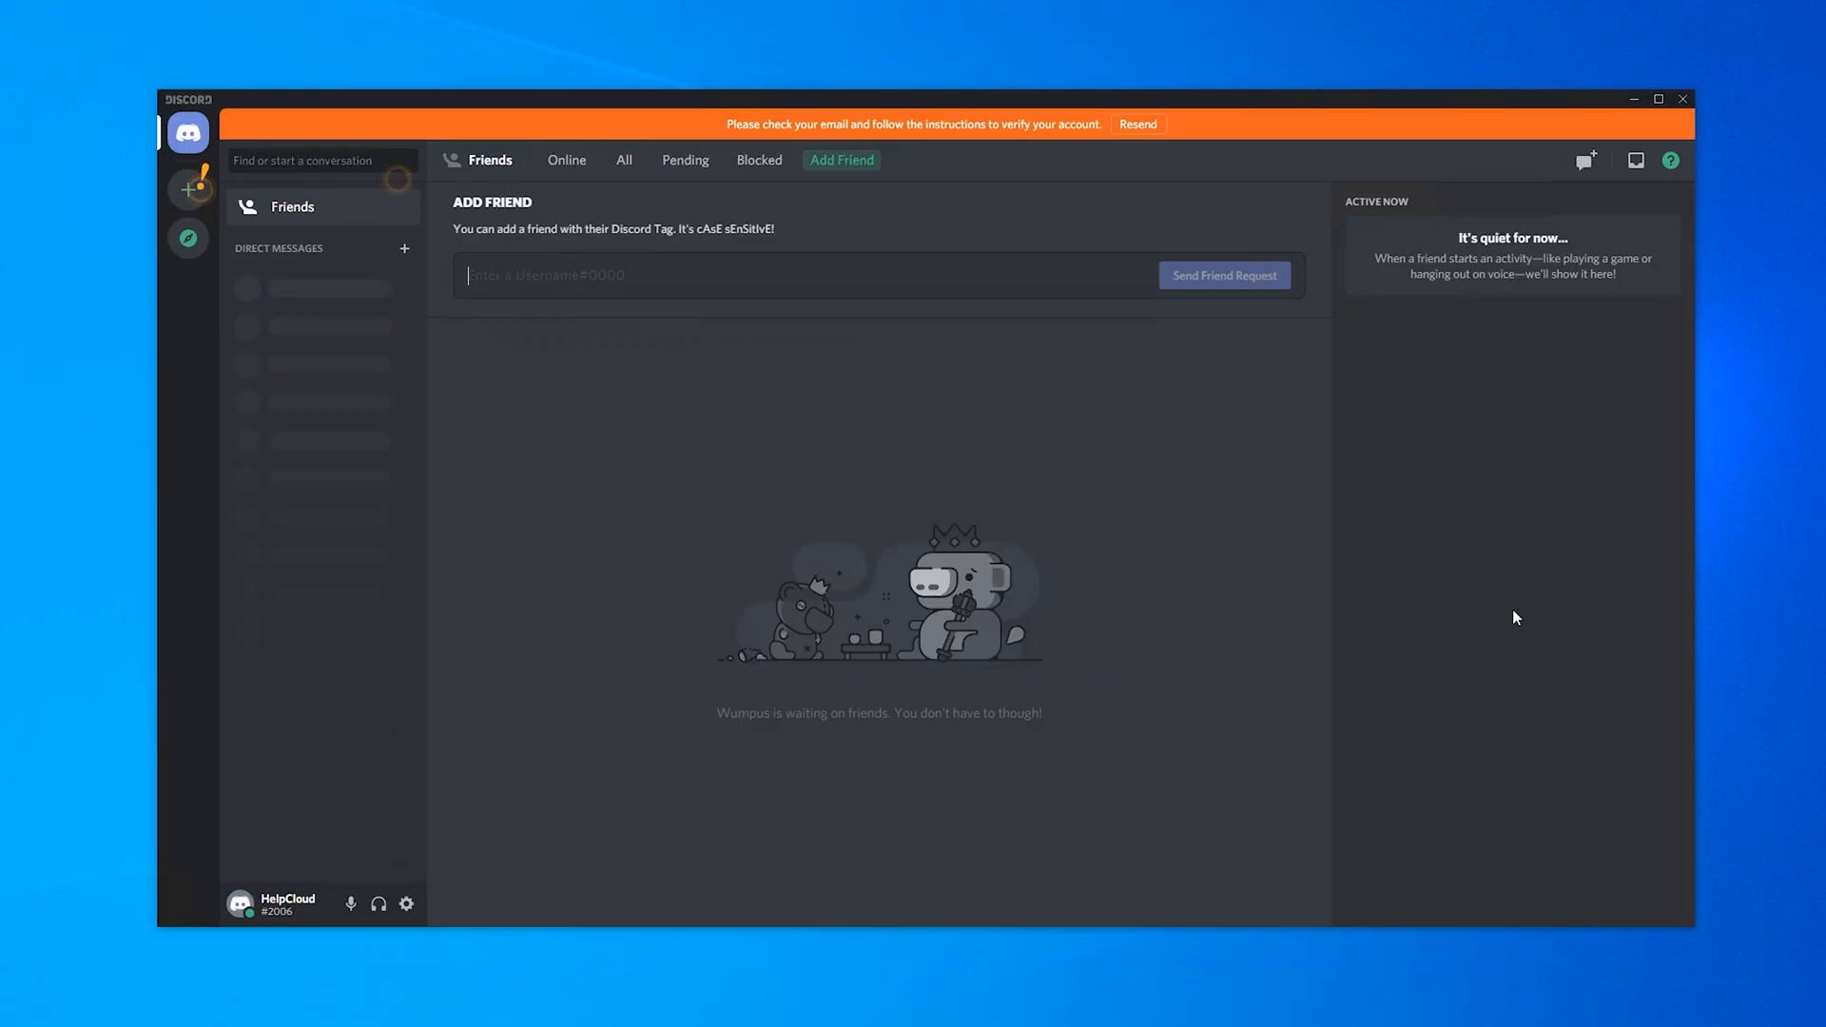
pyautogui.moveTo(845, 136)
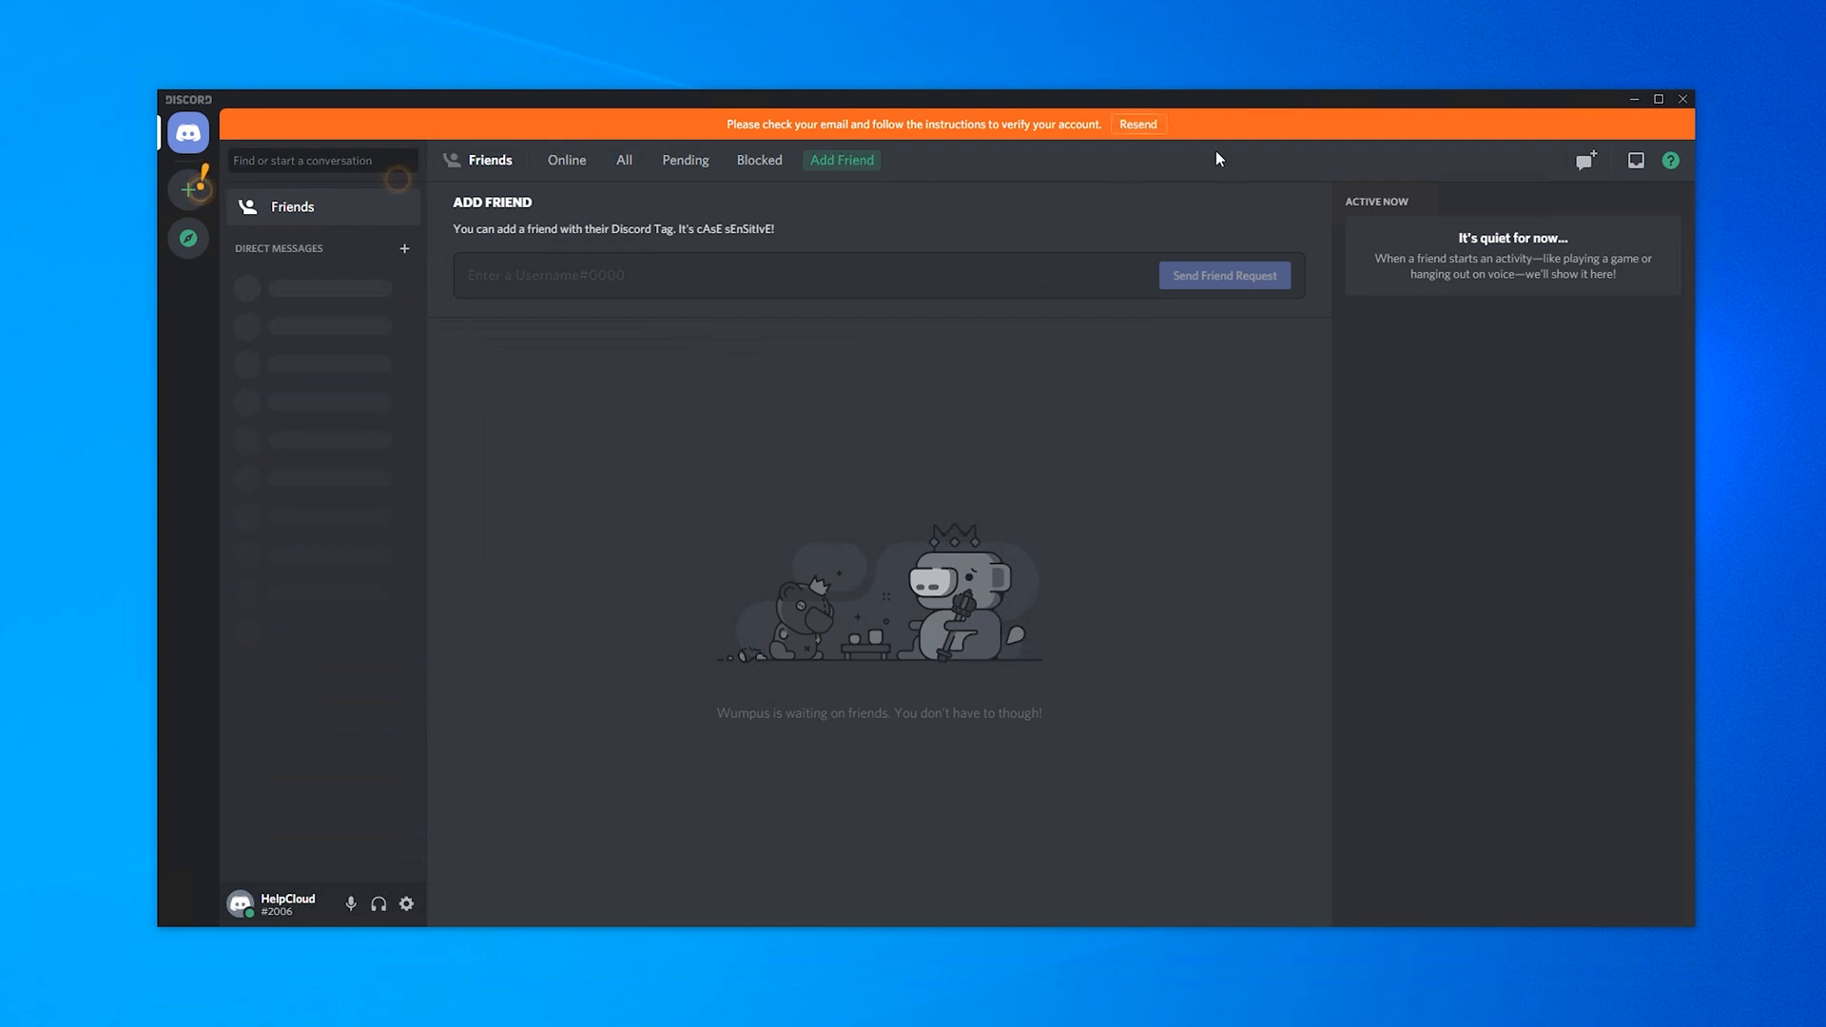
pyautogui.moveTo(626, 163)
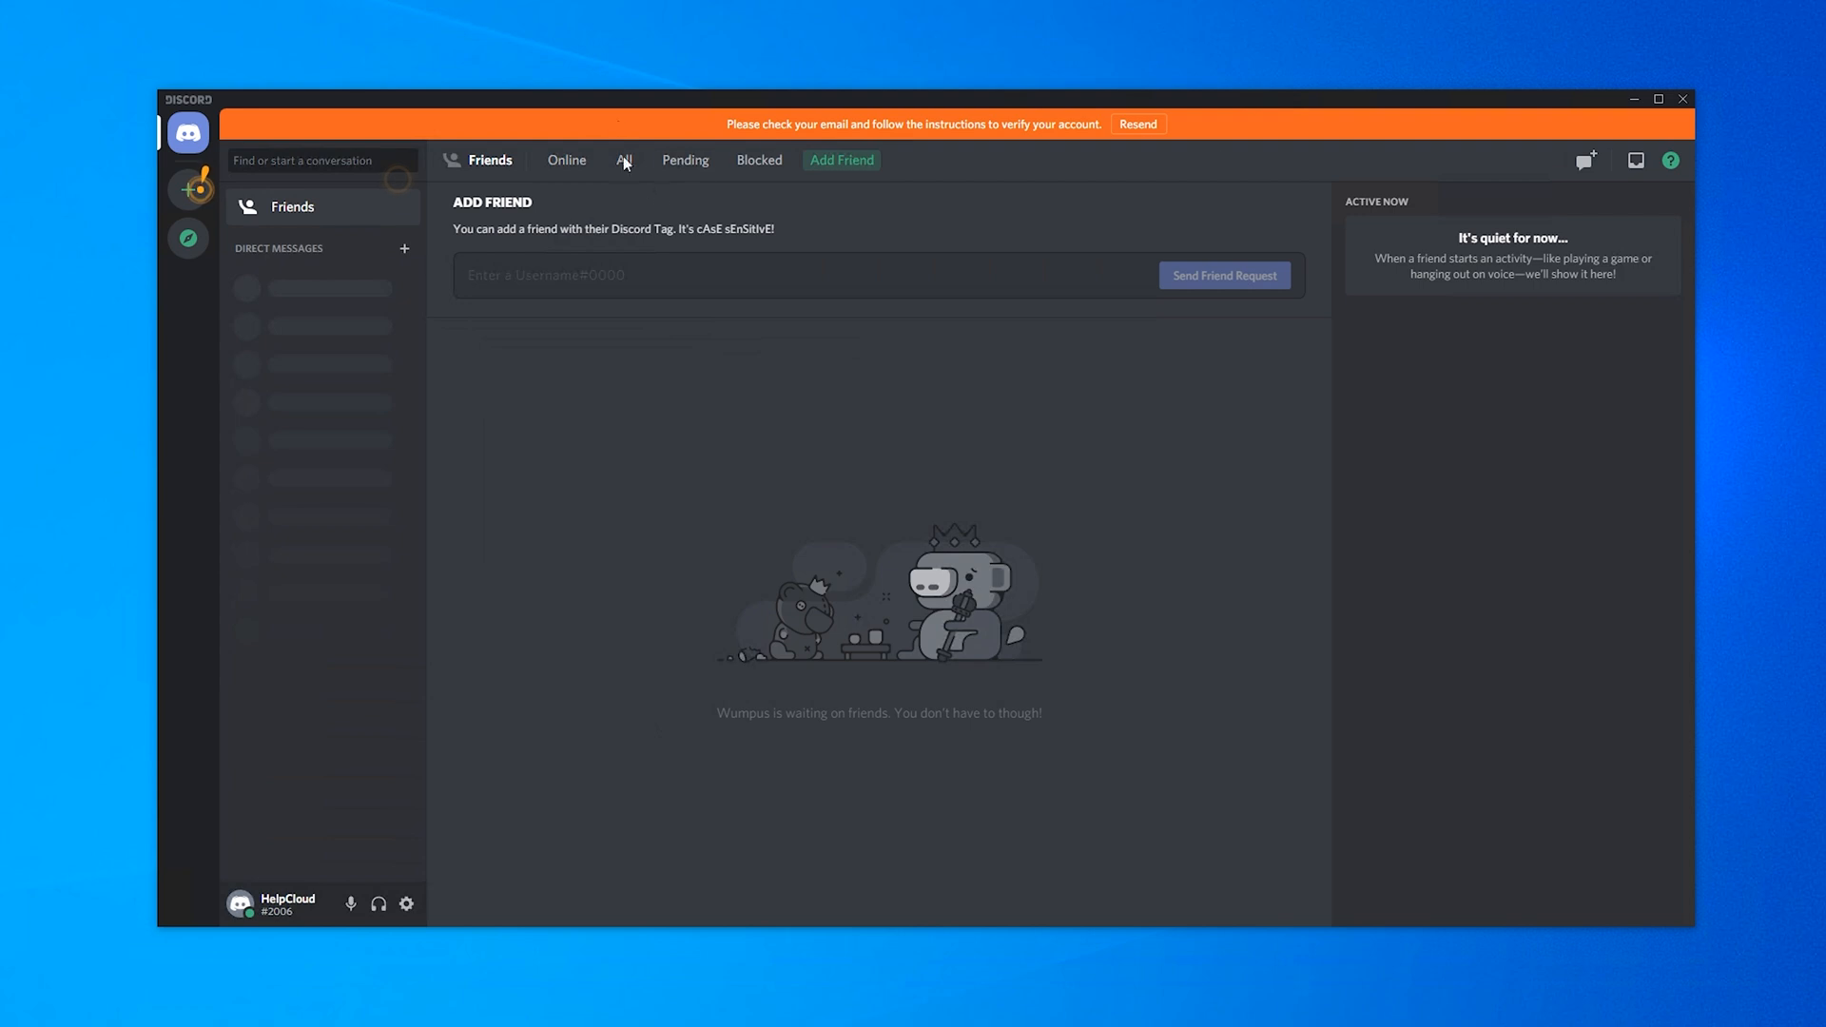
pyautogui.moveTo(774, 479)
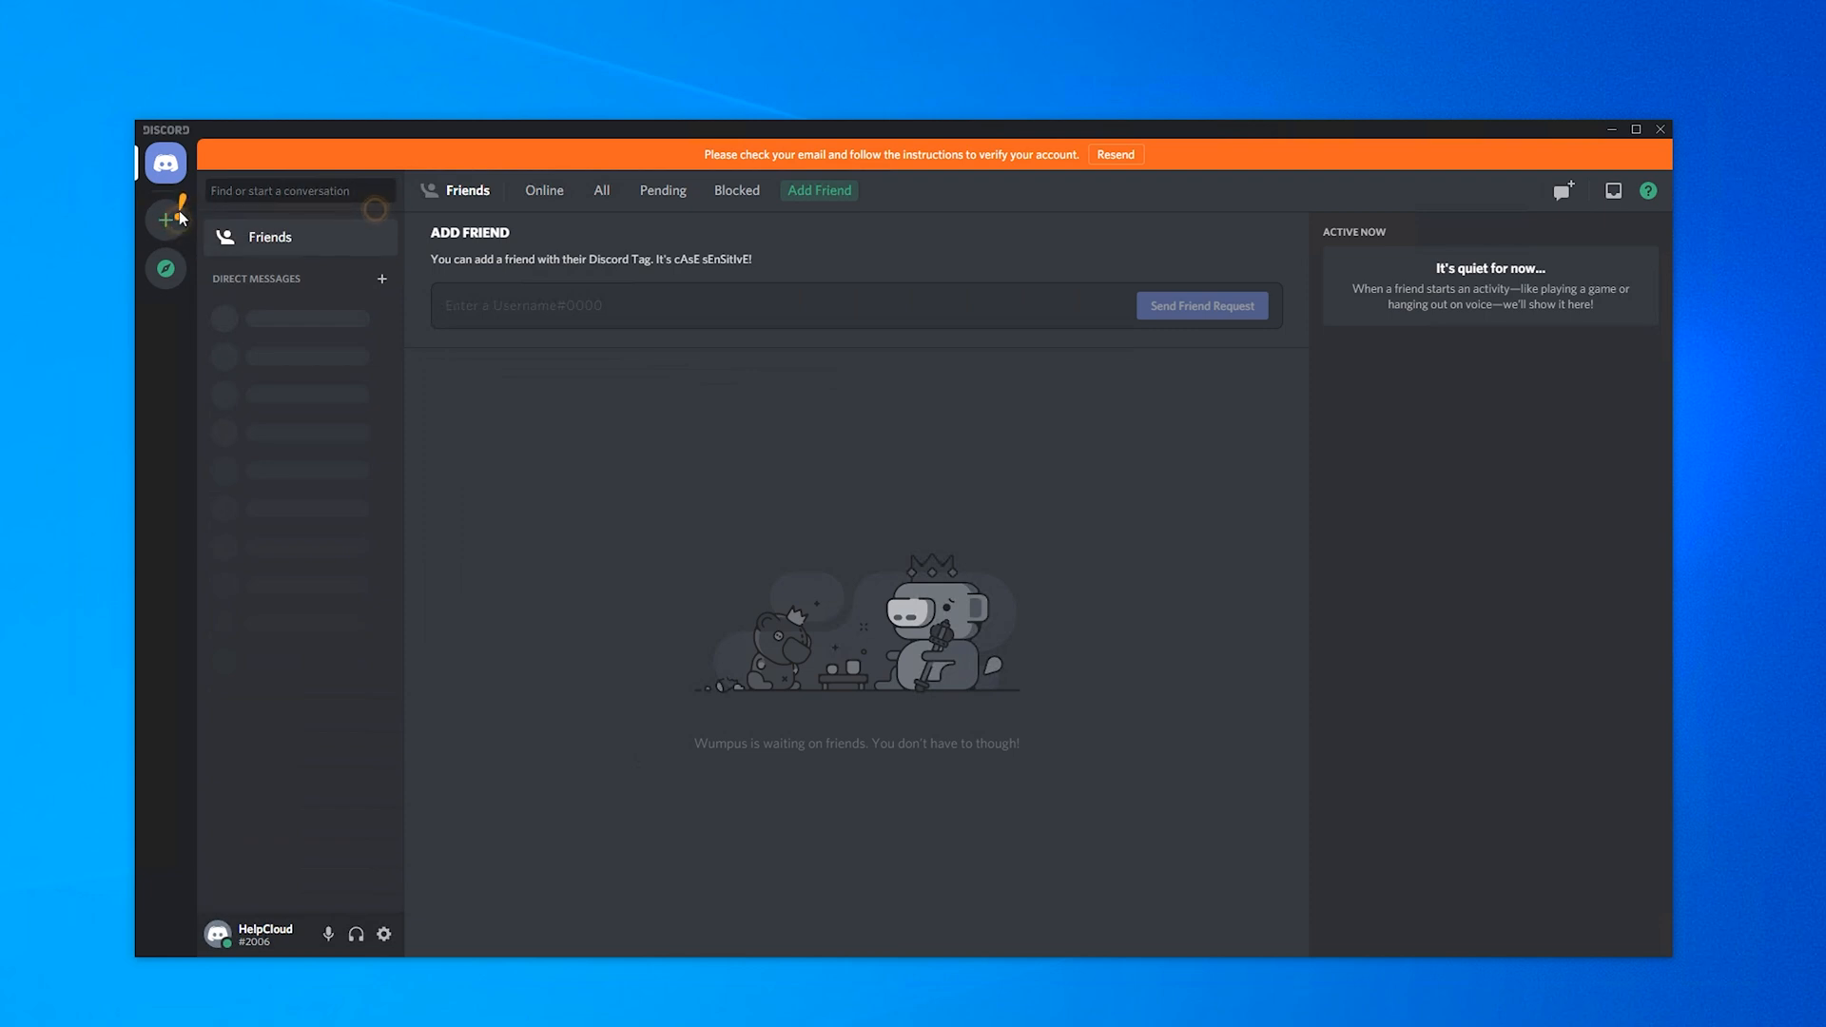
pyautogui.moveTo(166, 220)
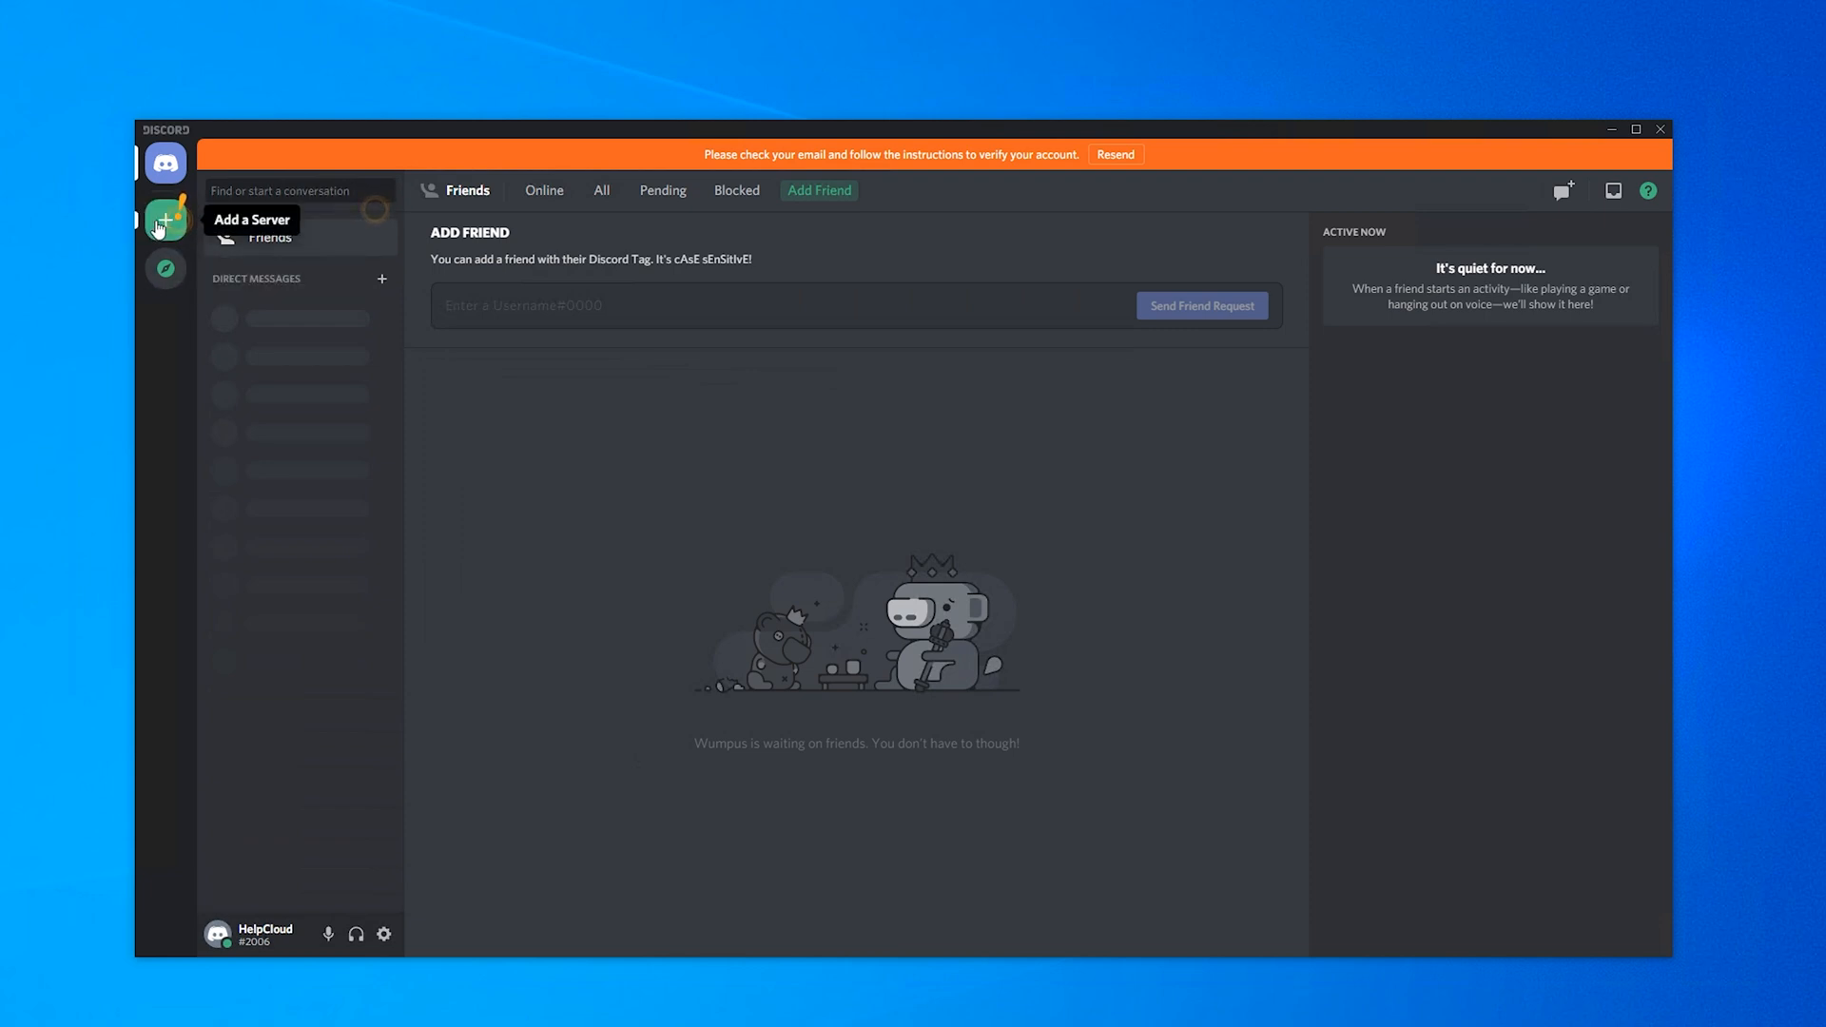
# Step: Add a server from a template and create it as 'HelpCloud's server'
pyautogui.click(165, 222)
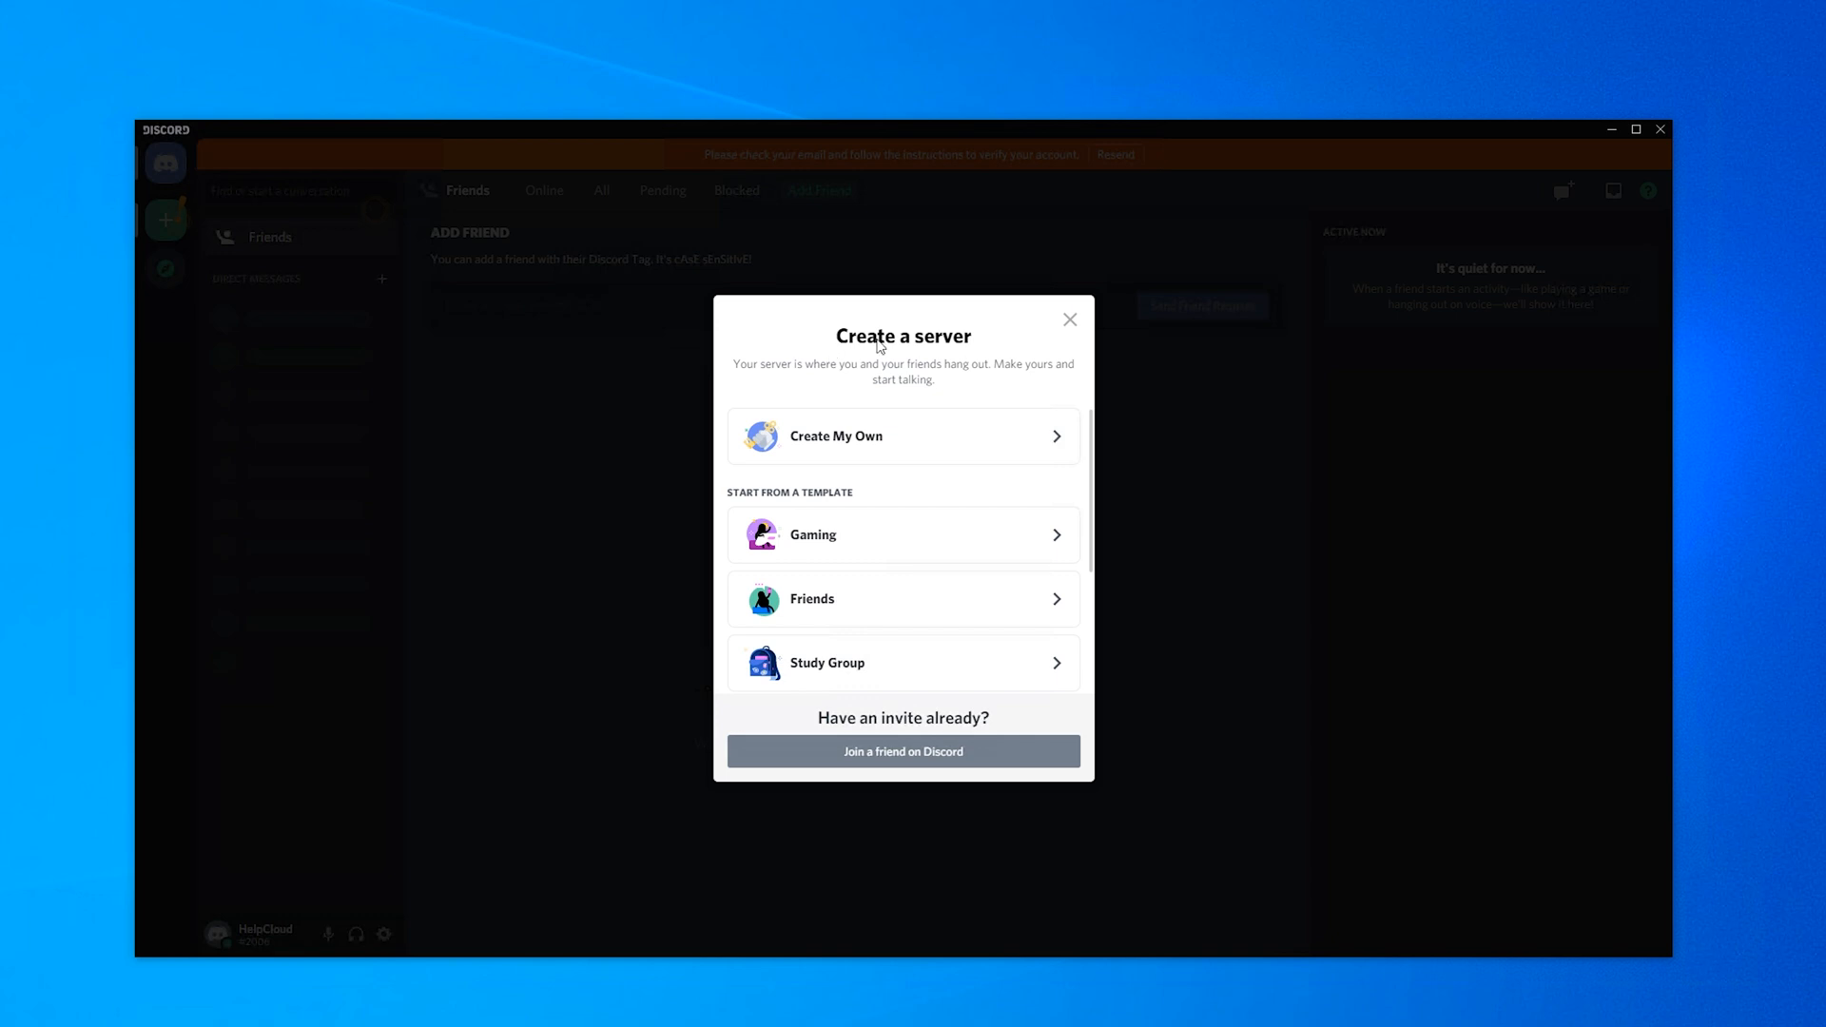
pyautogui.moveTo(811, 535)
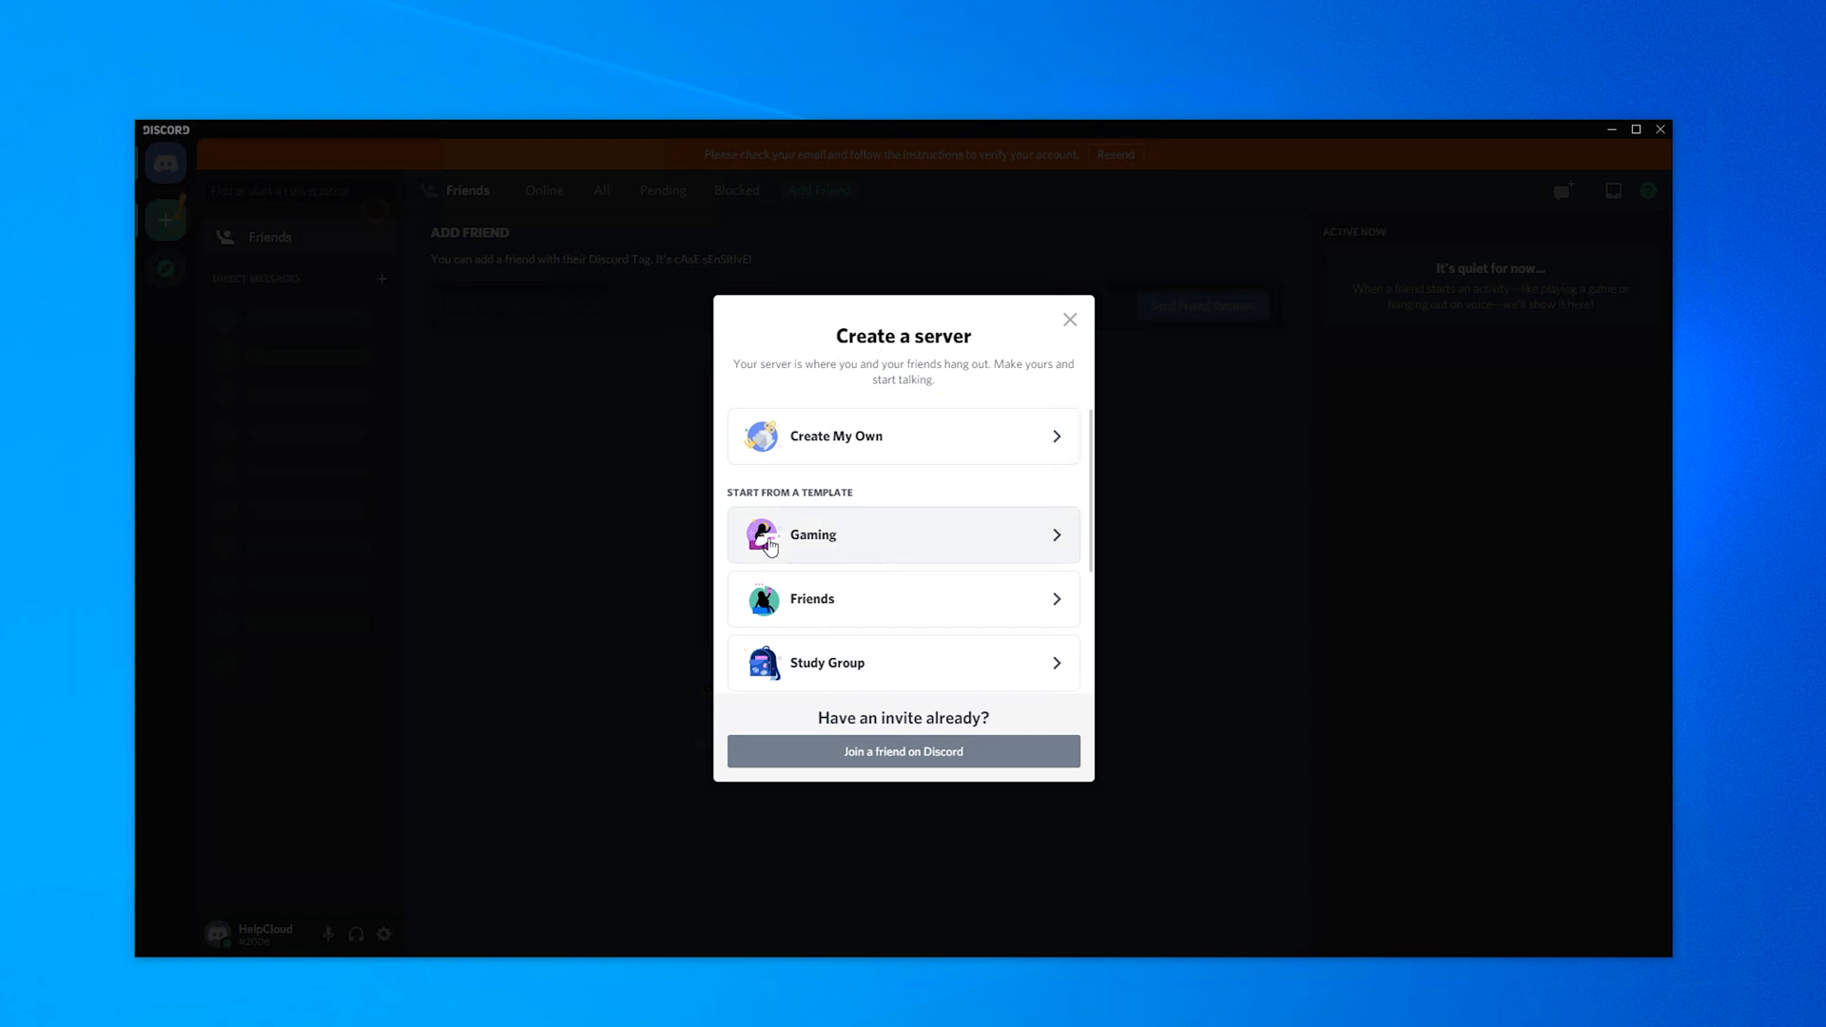
pyautogui.moveTo(865, 559)
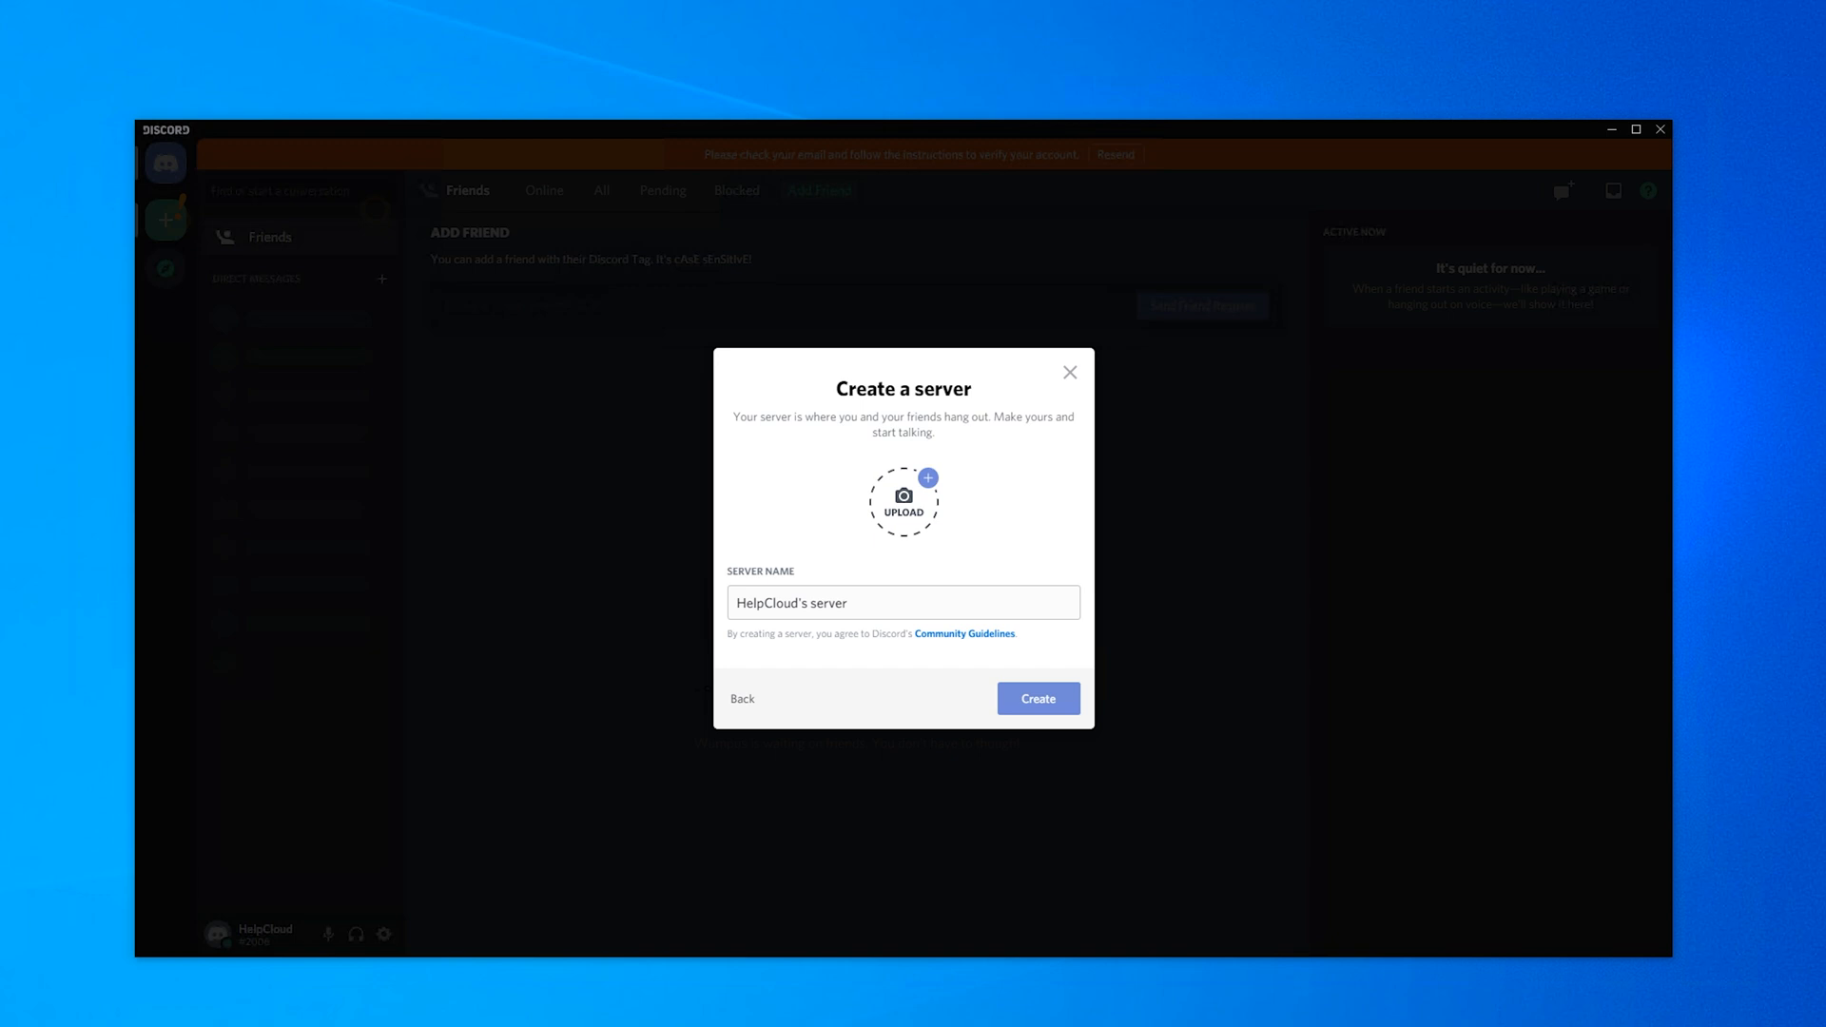
pyautogui.moveTo(1027, 759)
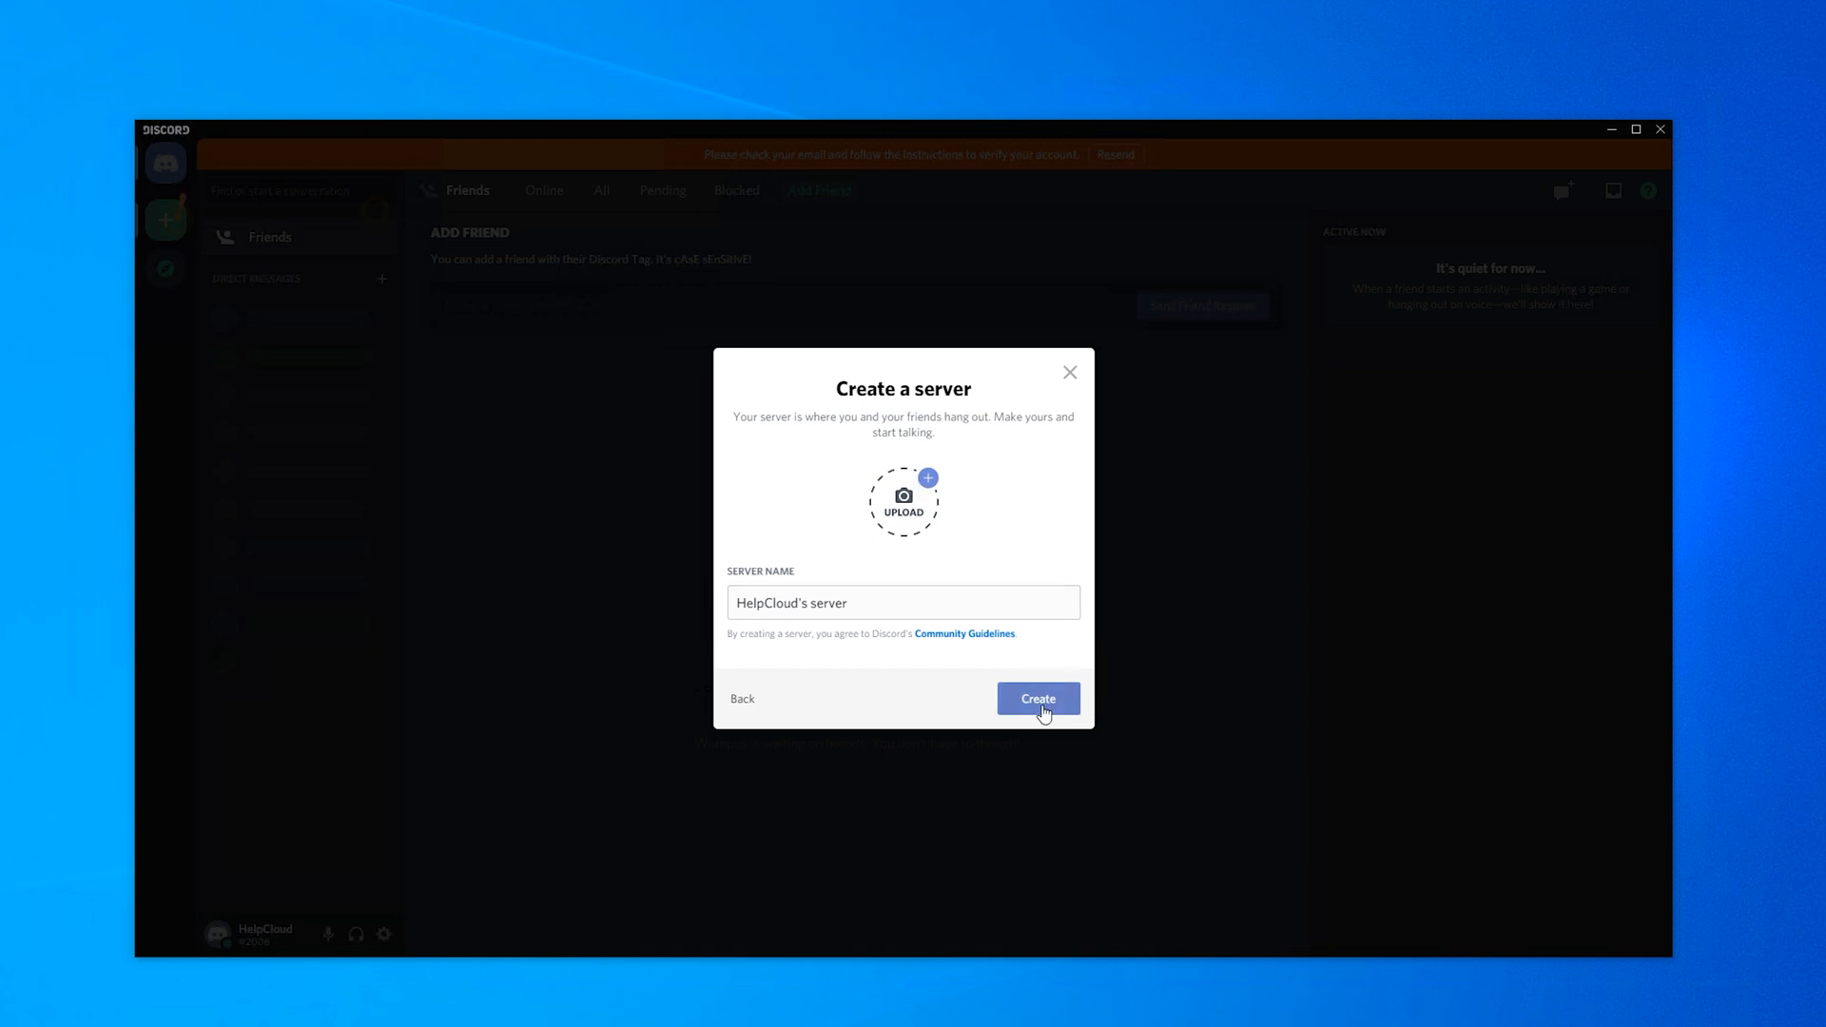
pyautogui.click(1035, 699)
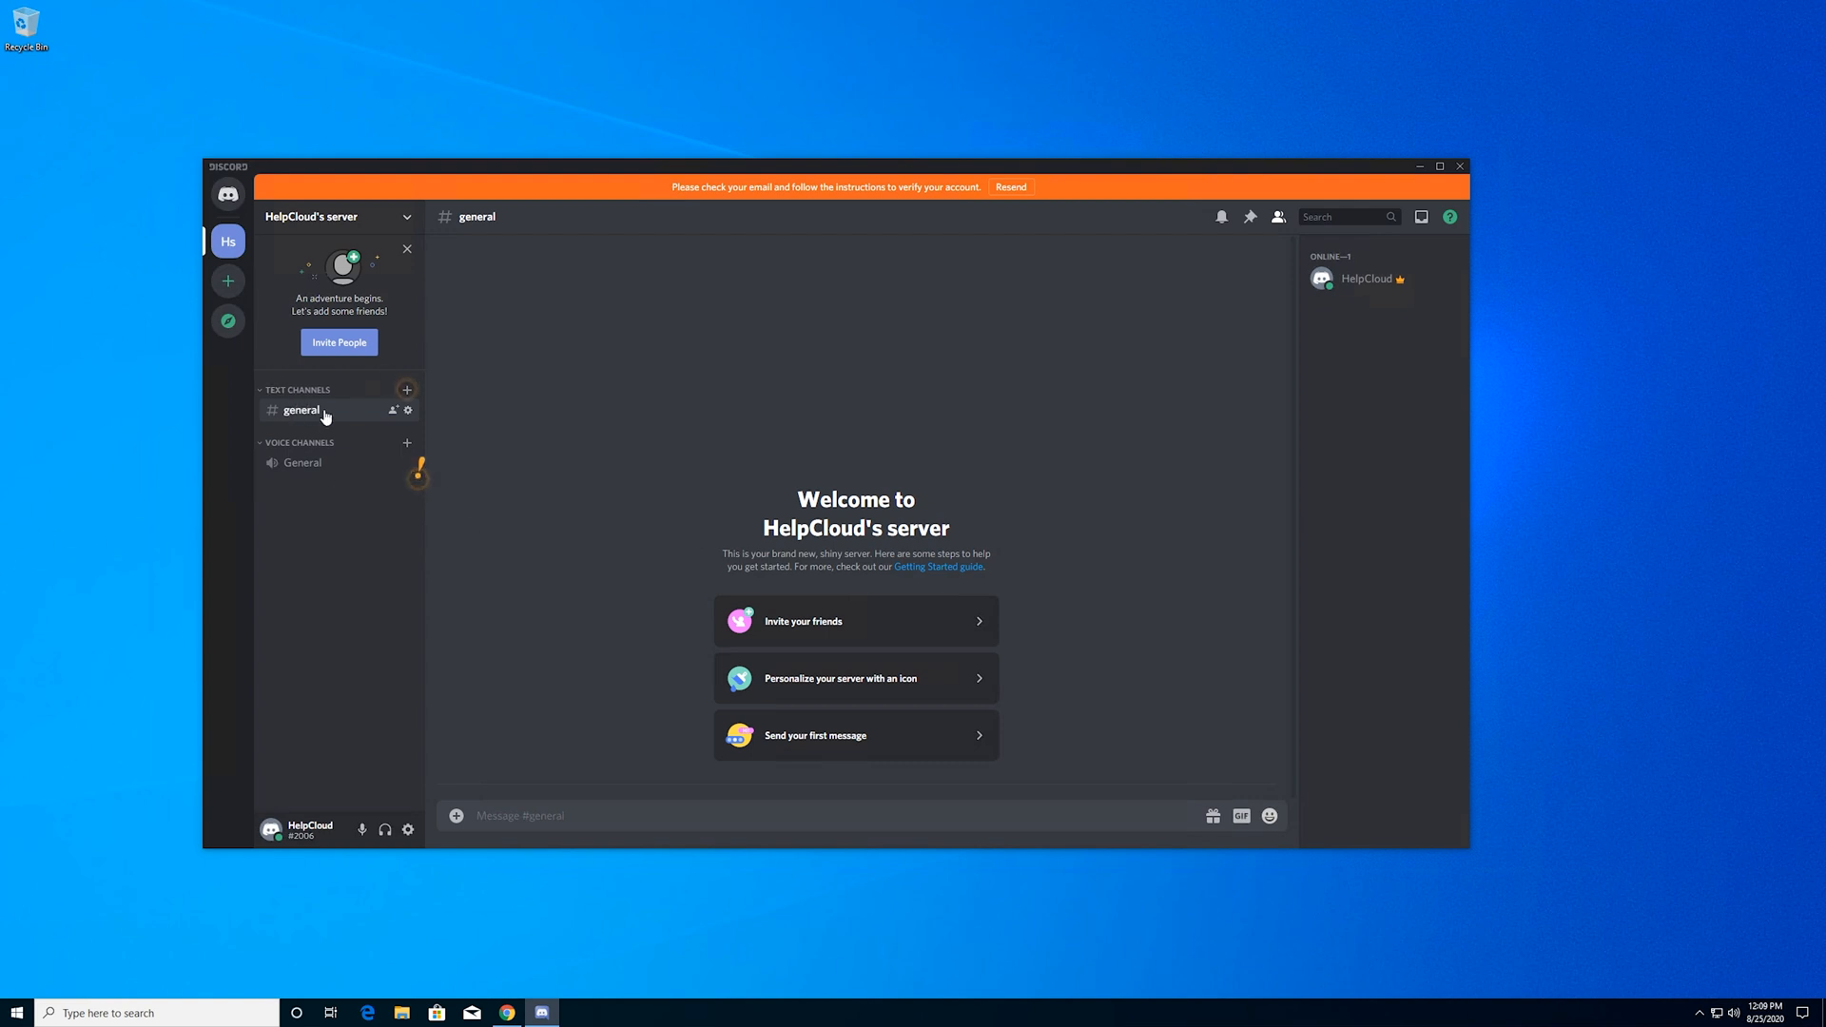
pyautogui.moveTo(301, 462)
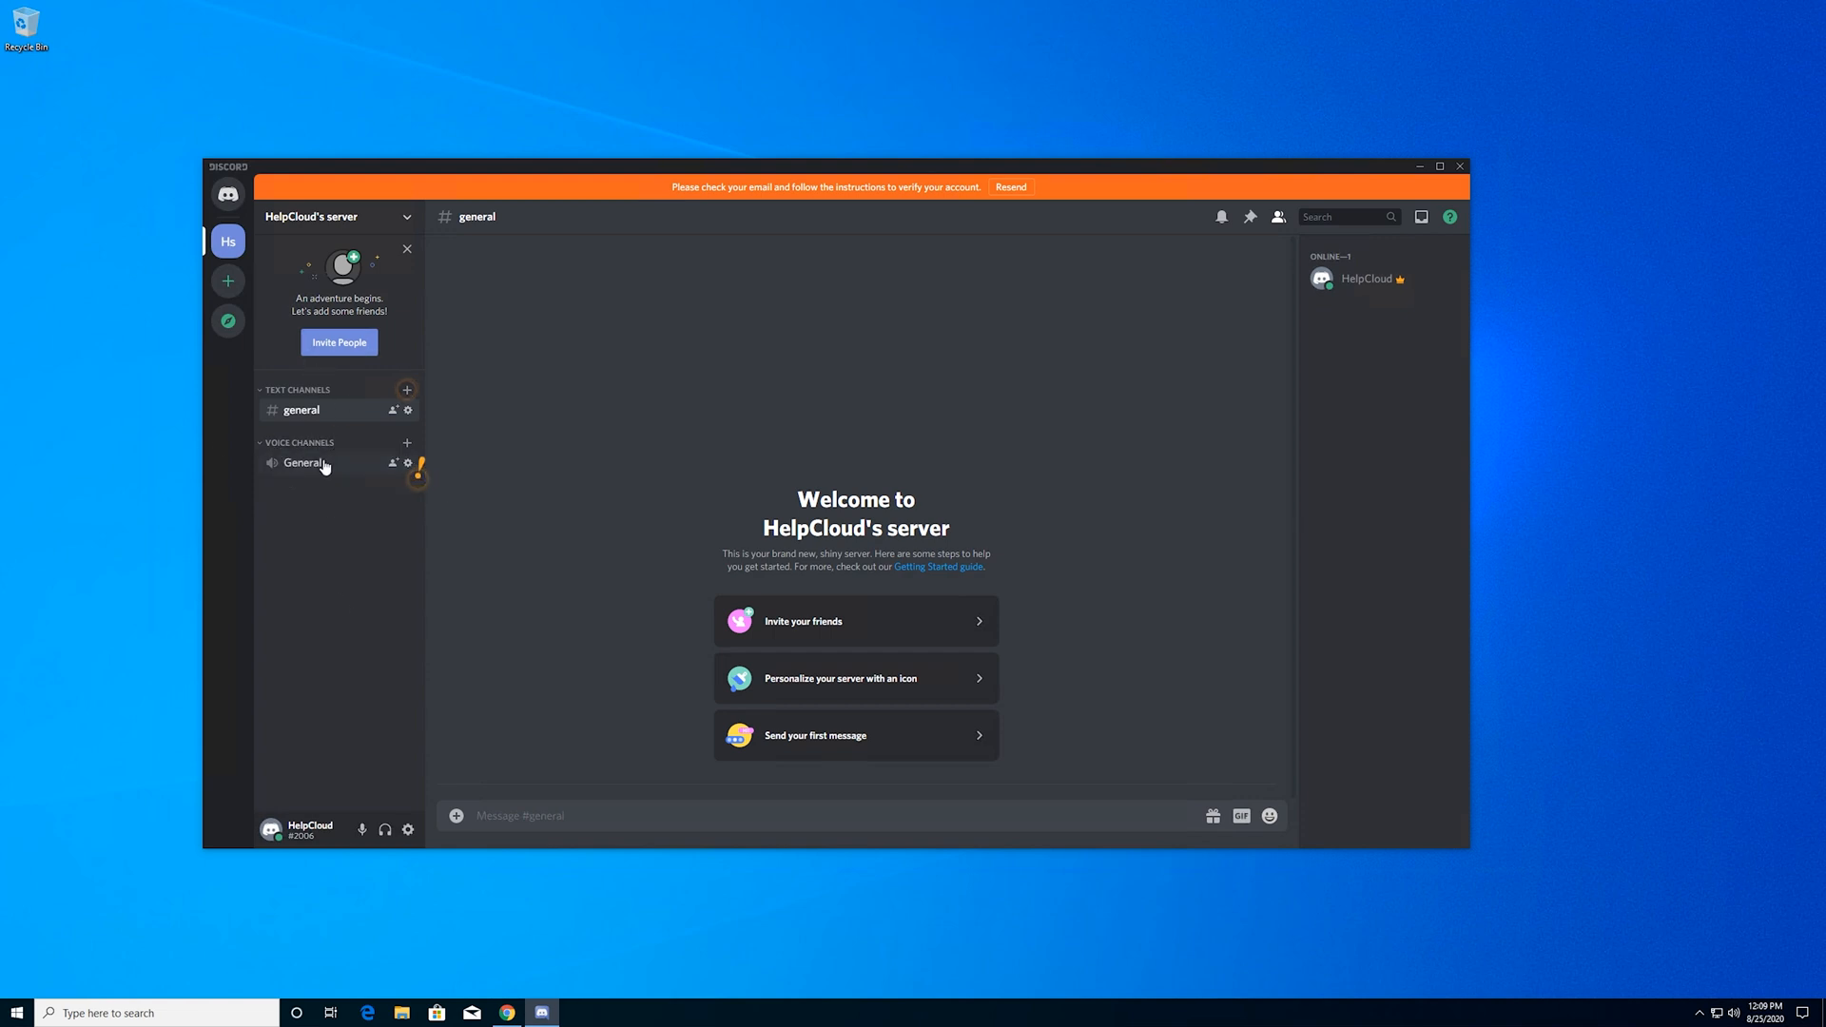
pyautogui.moveTo(504, 426)
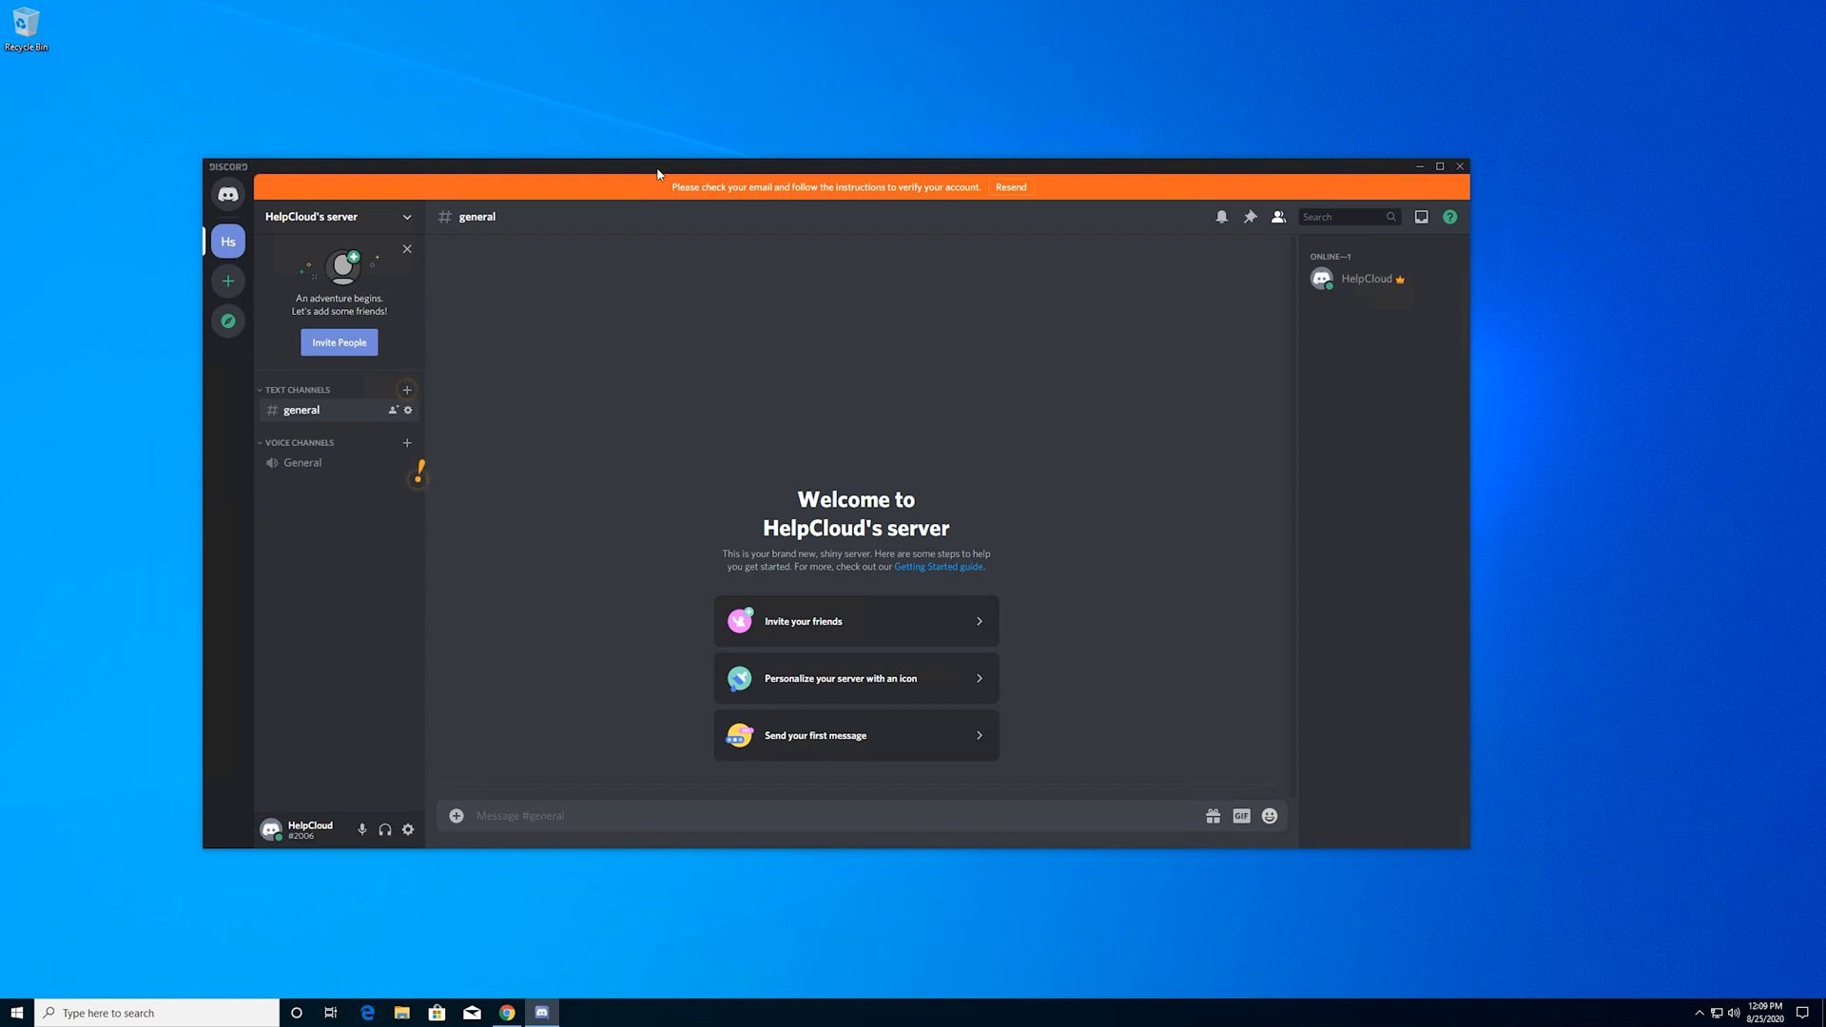
pyautogui.moveTo(991, 529)
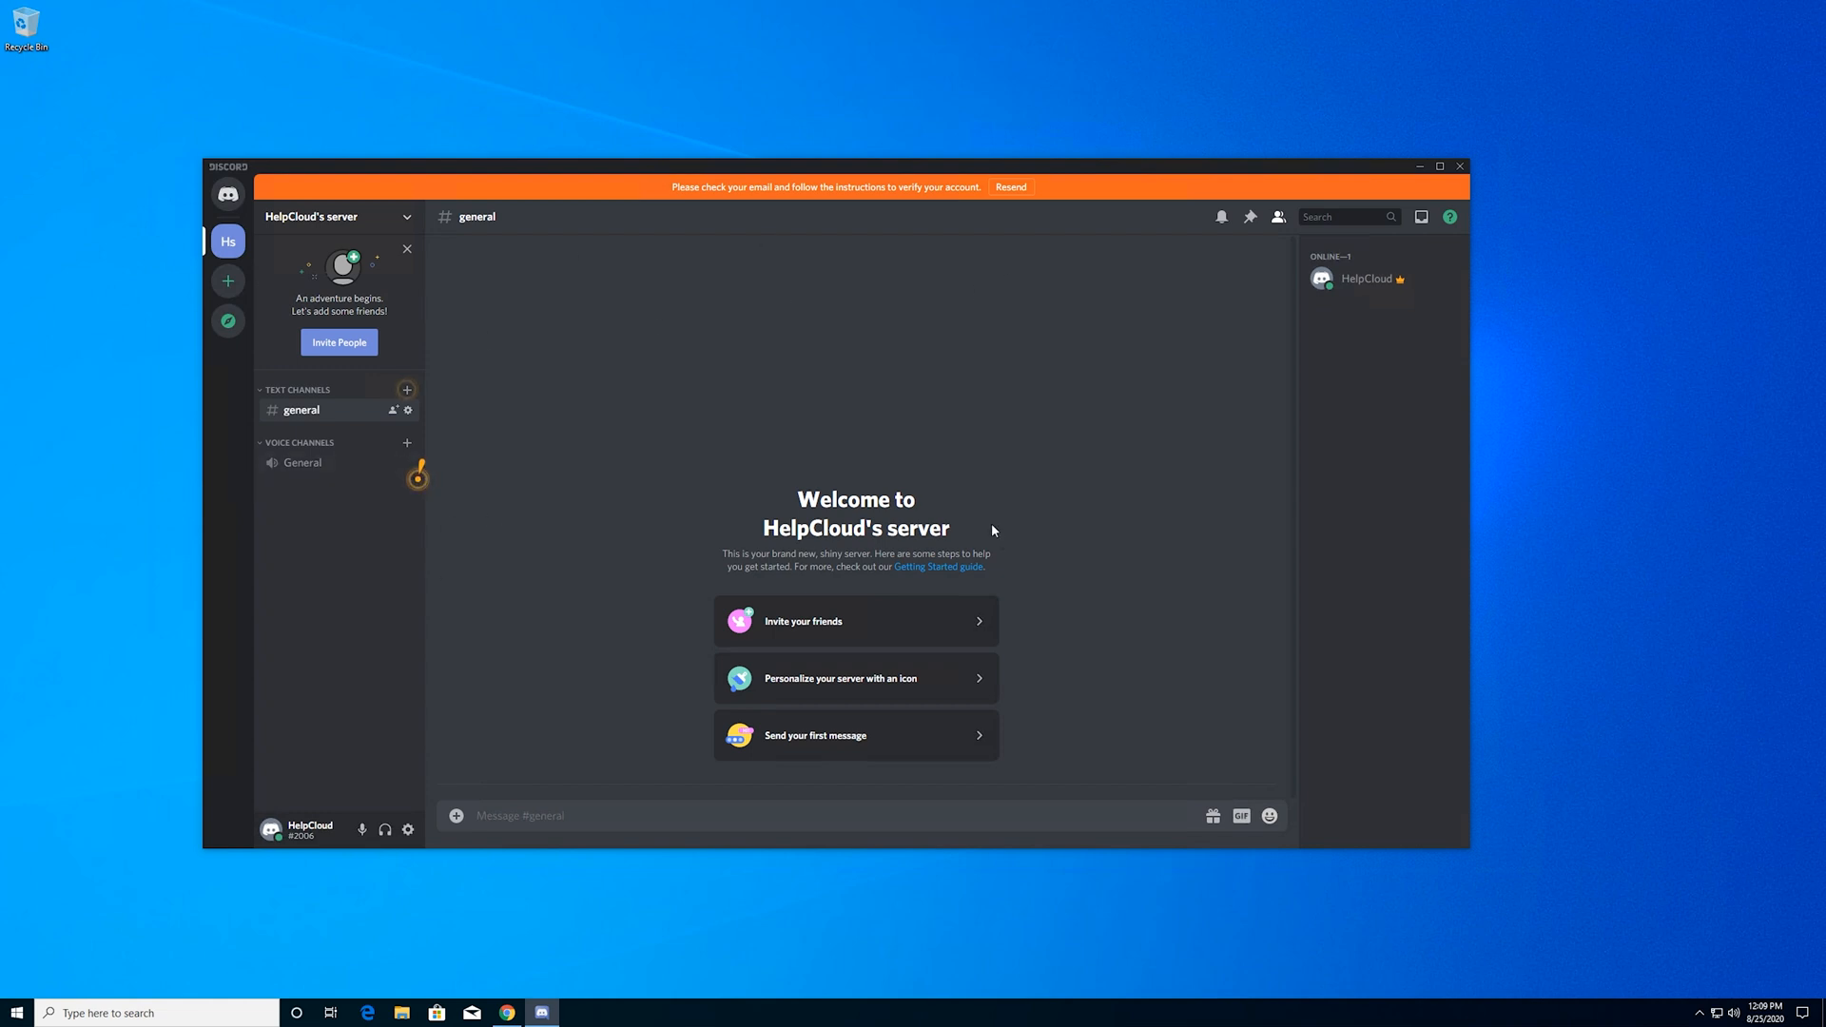
pyautogui.moveTo(819, 180)
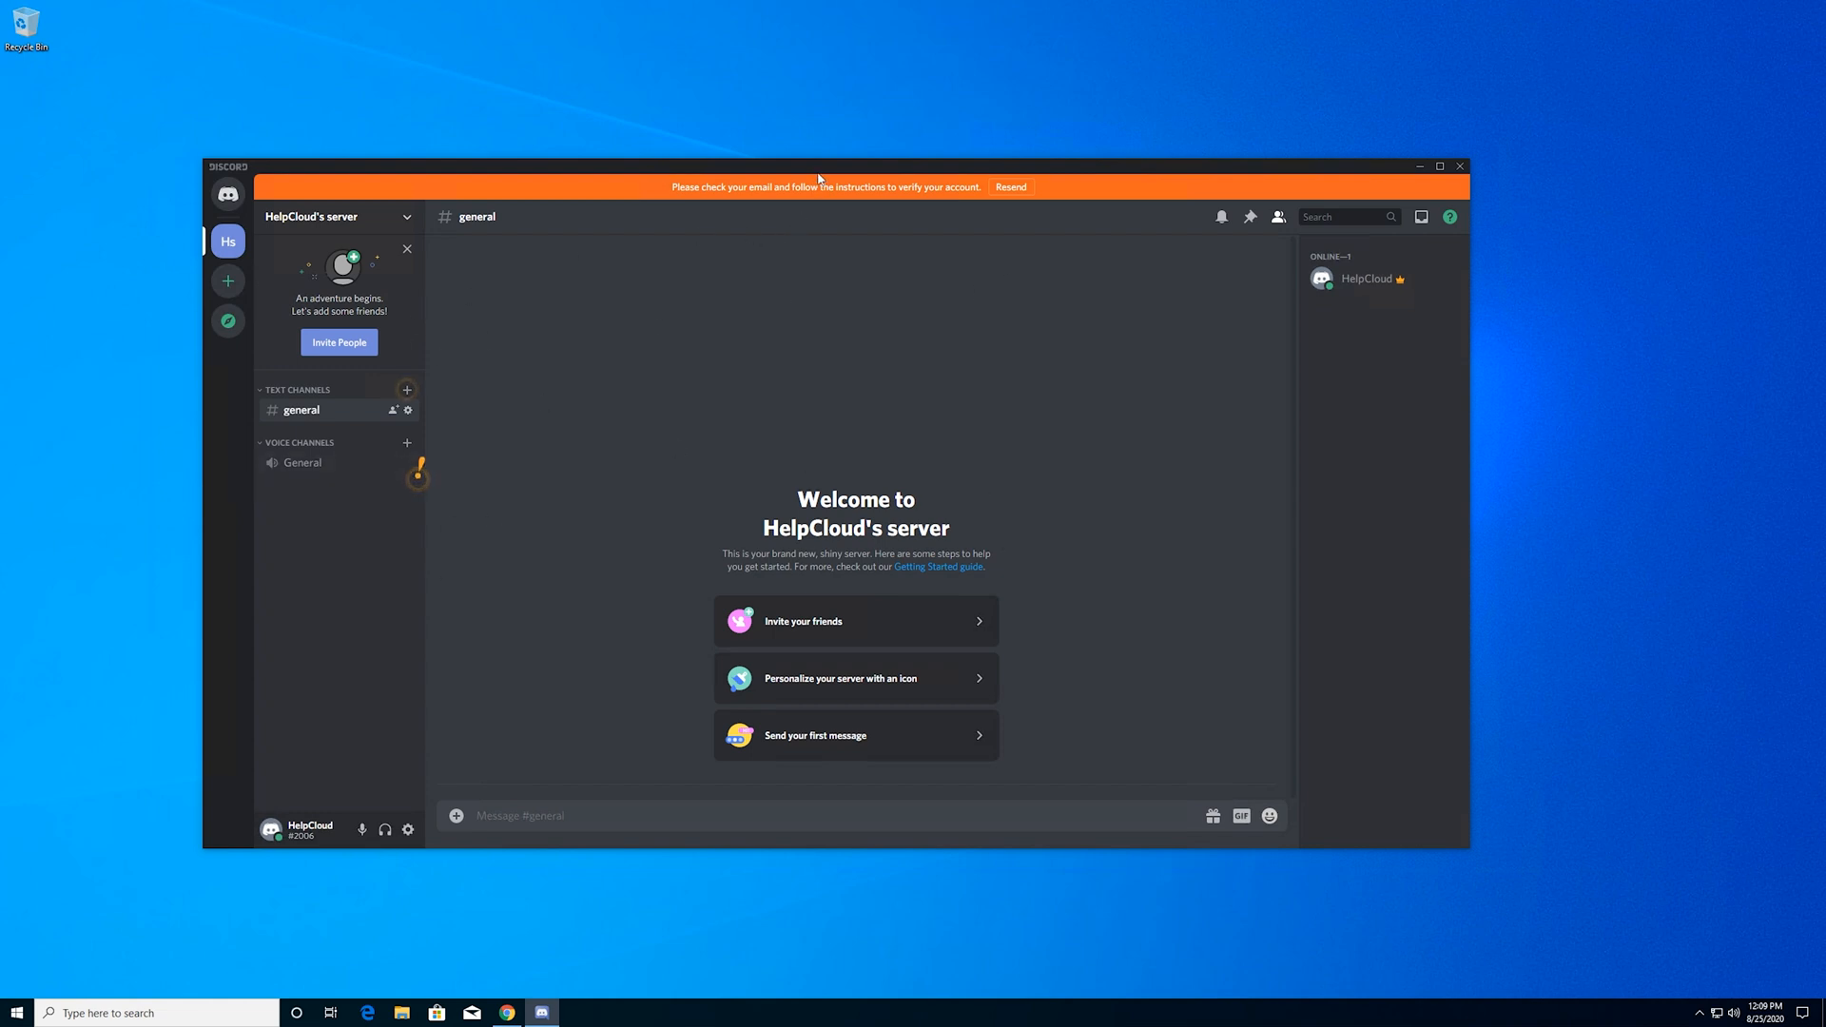